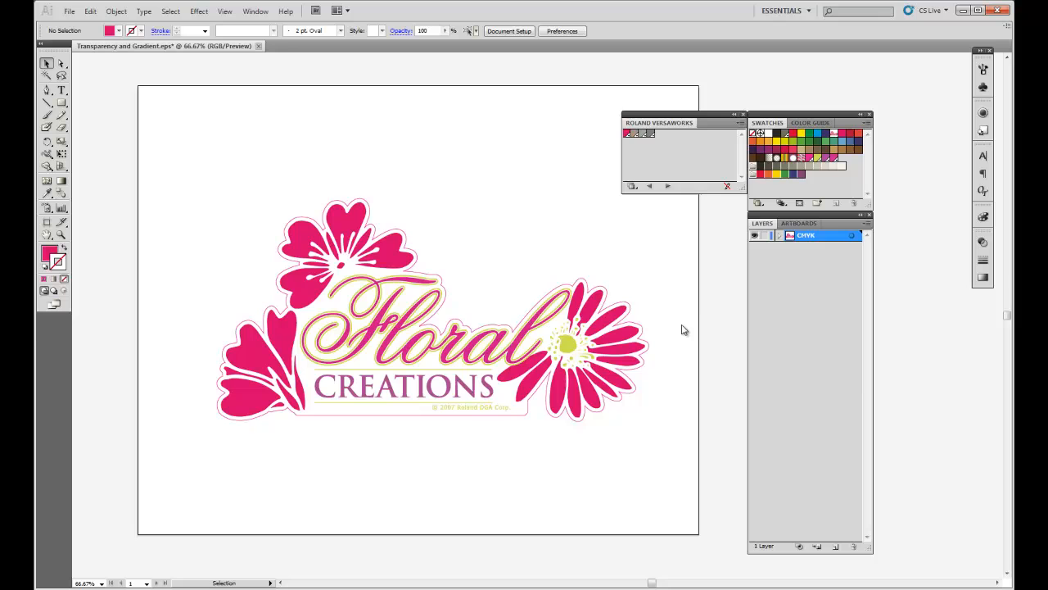
{"action": "mouse_move", "coordinate": [679, 328]}
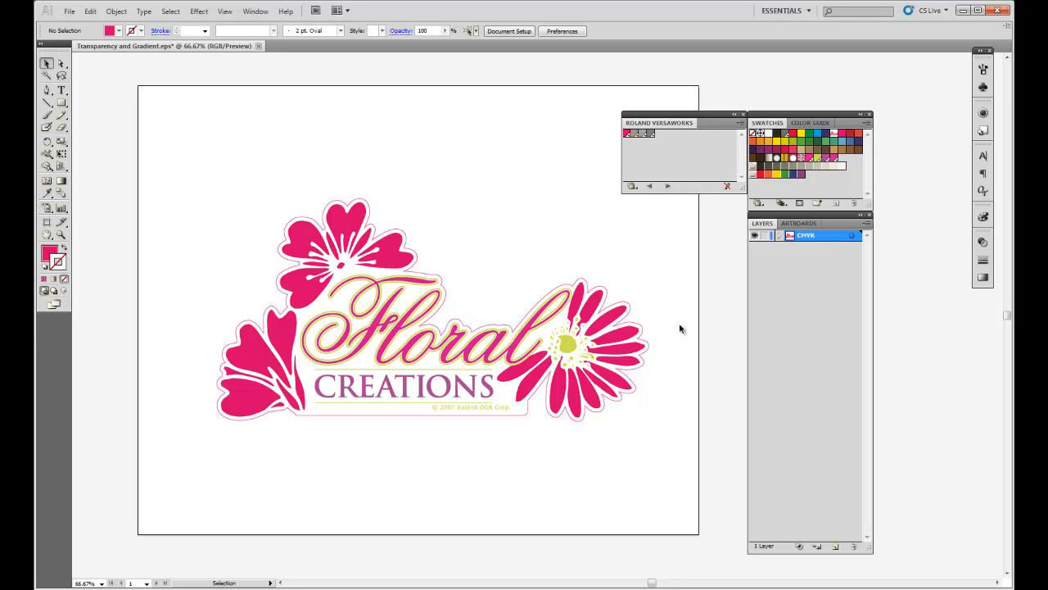
{"action": "mouse_move", "coordinate": [524, 214]}
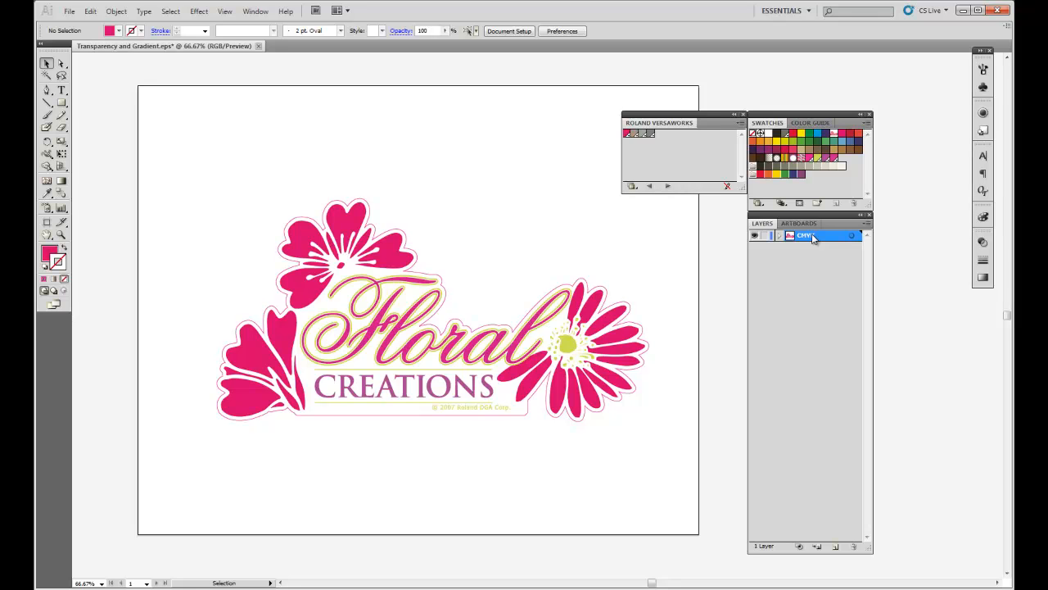
{"action": "mouse_move", "coordinate": [769, 237]}
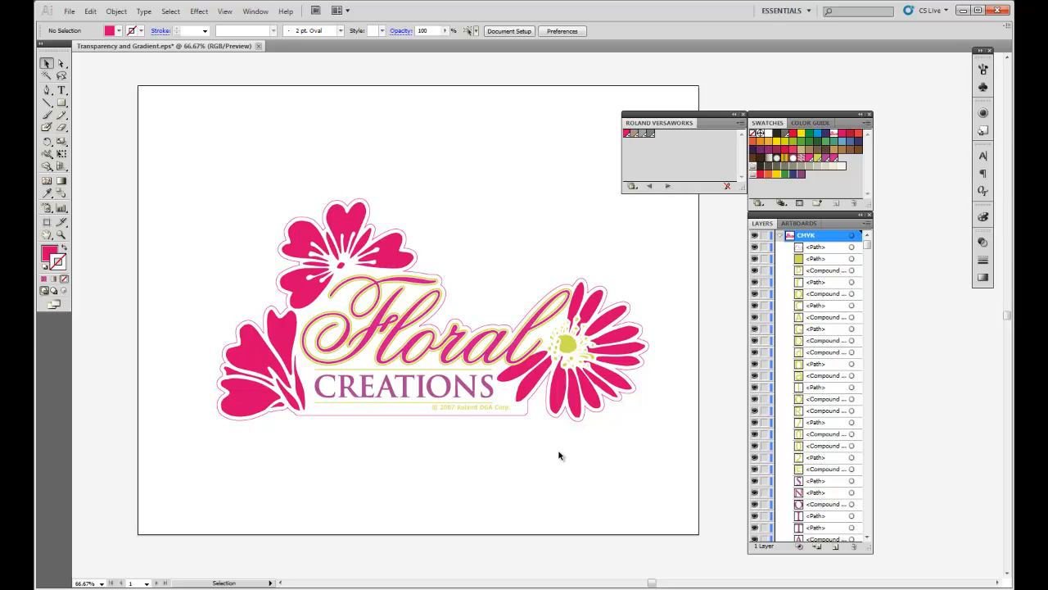
Collapse the CMYK layer's object list in the Layers panel before duplicating it
{"action": "left_click", "coordinate": [779, 235]}
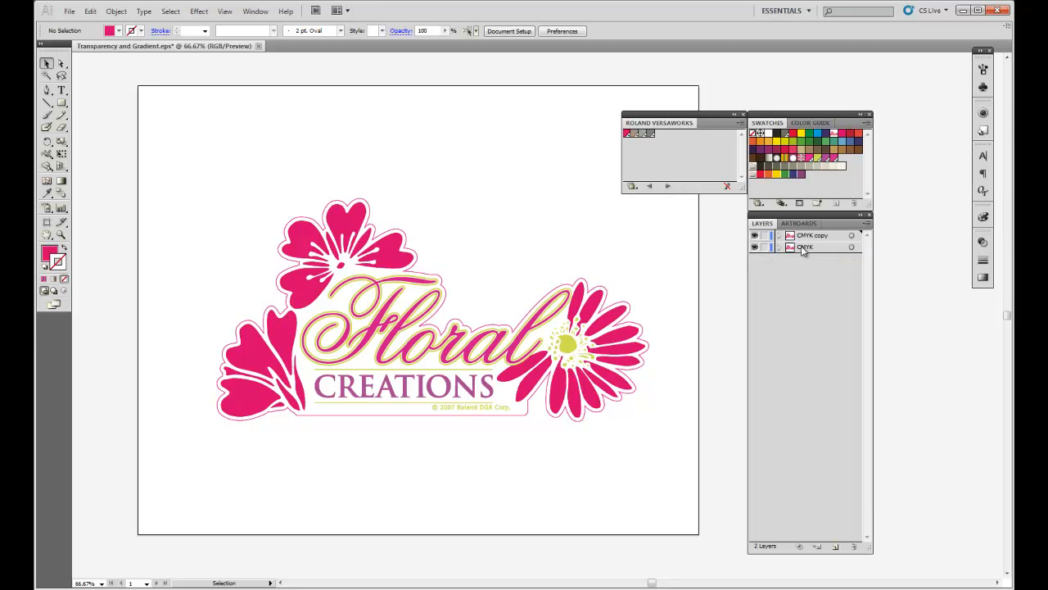
{"action": "mouse_move", "coordinate": [854, 375]}
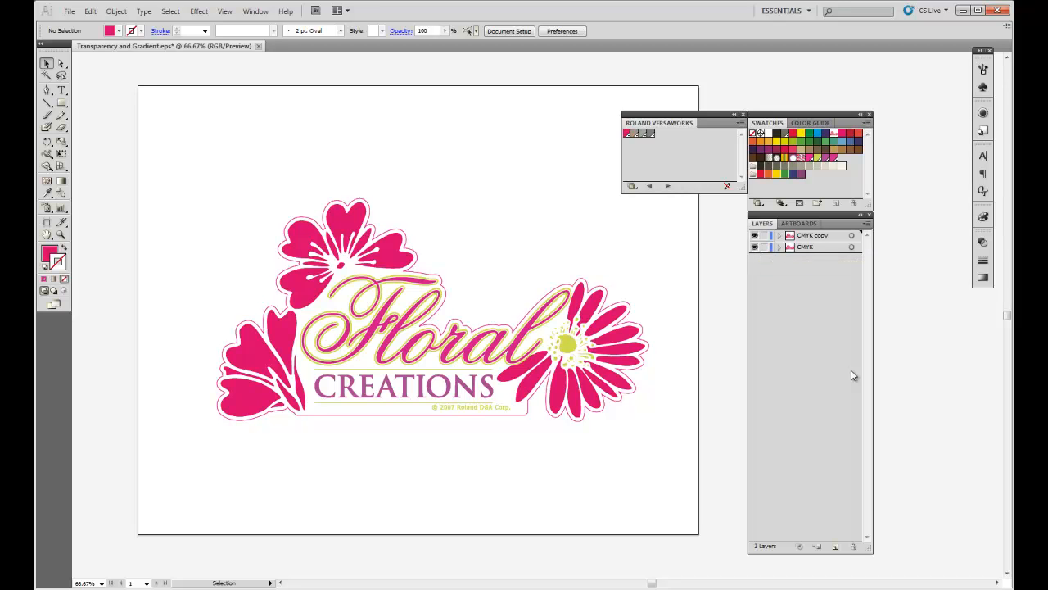
{"action": "mouse_move", "coordinate": [835, 547]}
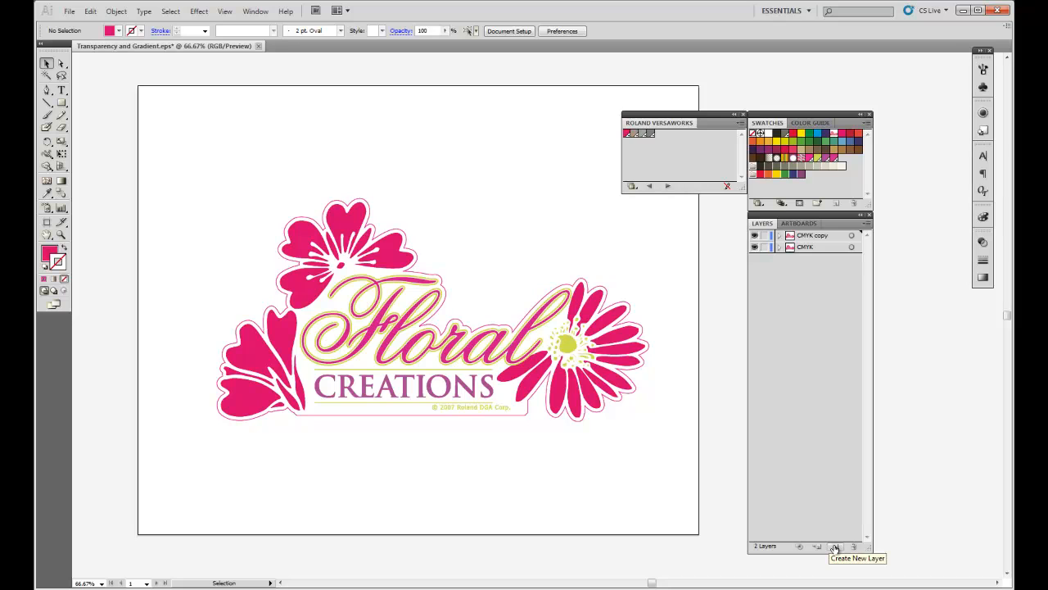
{"action": "mouse_move", "coordinate": [814, 369]}
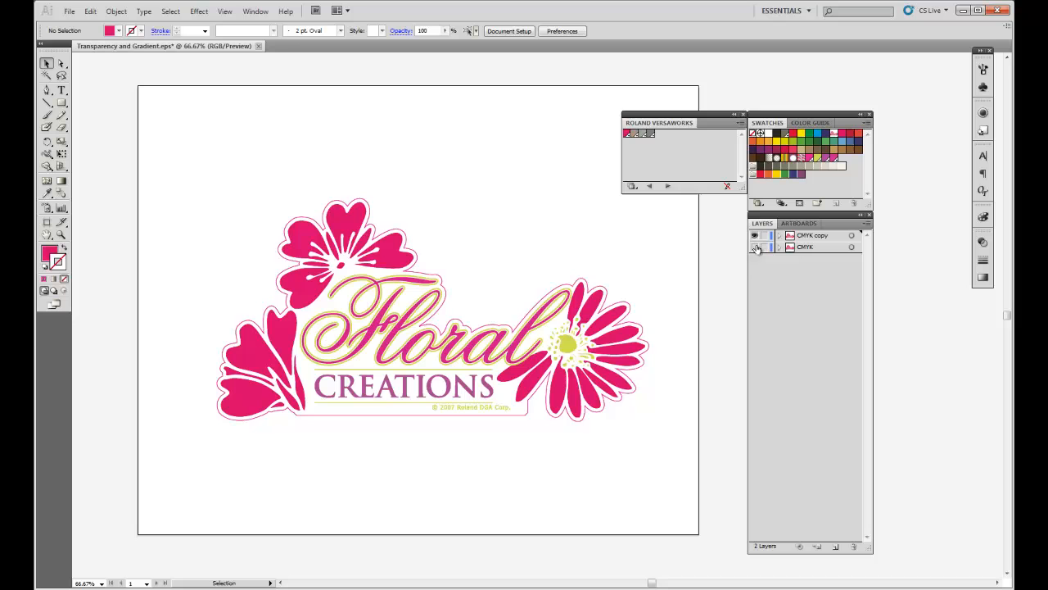
Hide the CMYK layer, rename the copy layer Transparencies, then hide it too
{"action": "left_click", "coordinate": [755, 246]}
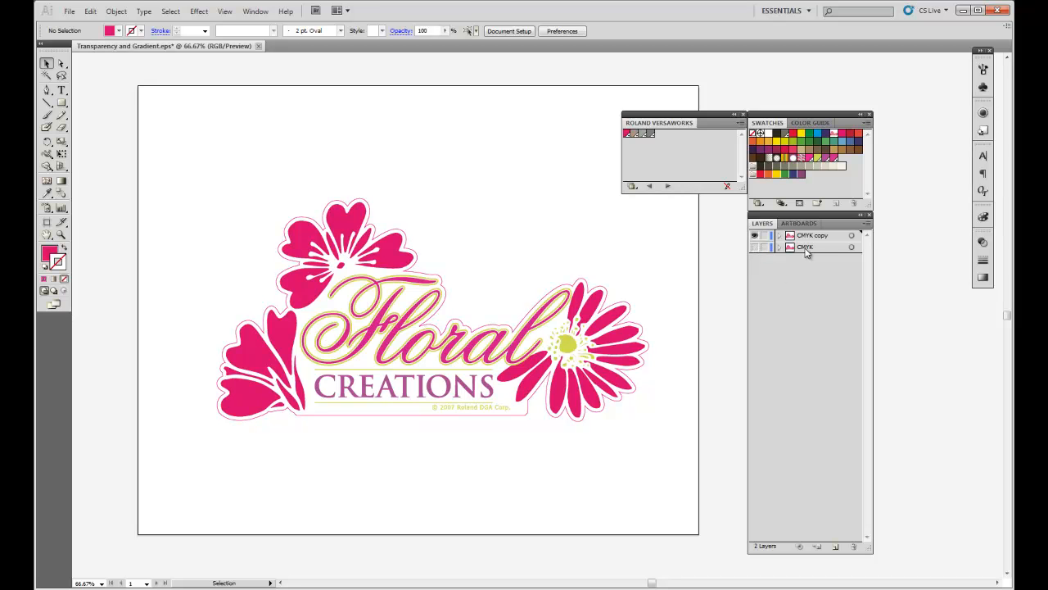
{"action": "double_click", "coordinate": [812, 235]}
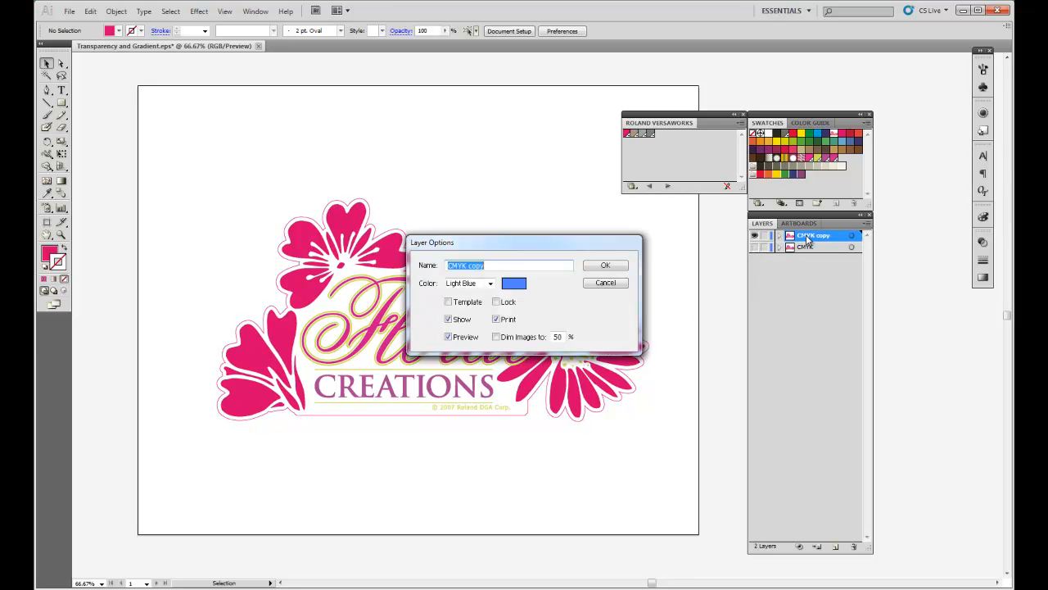
{"action": "type", "text": "Transp"}
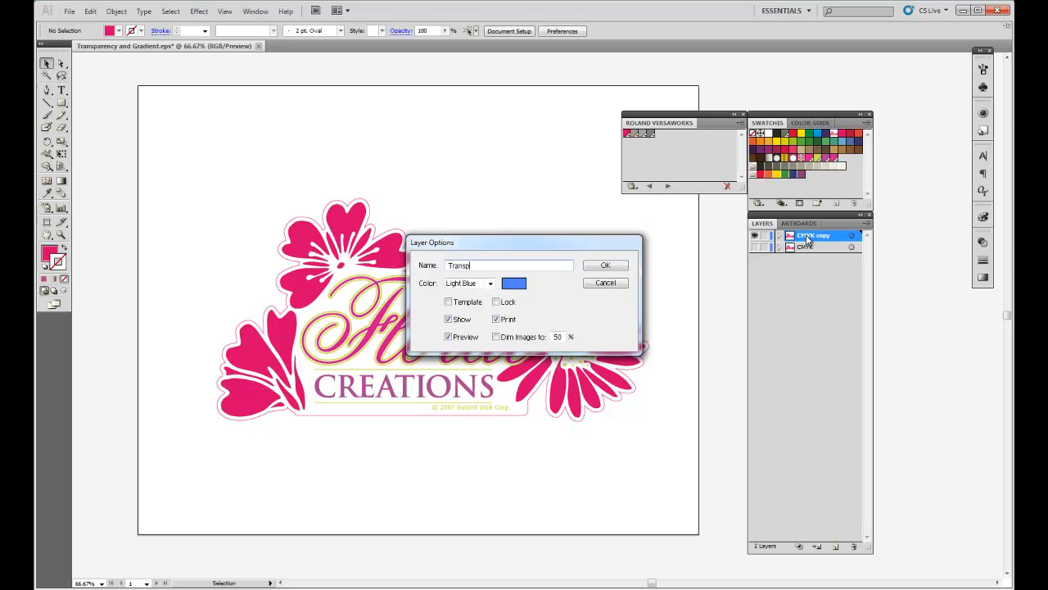
{"action": "left_click", "coordinate": [605, 264]}
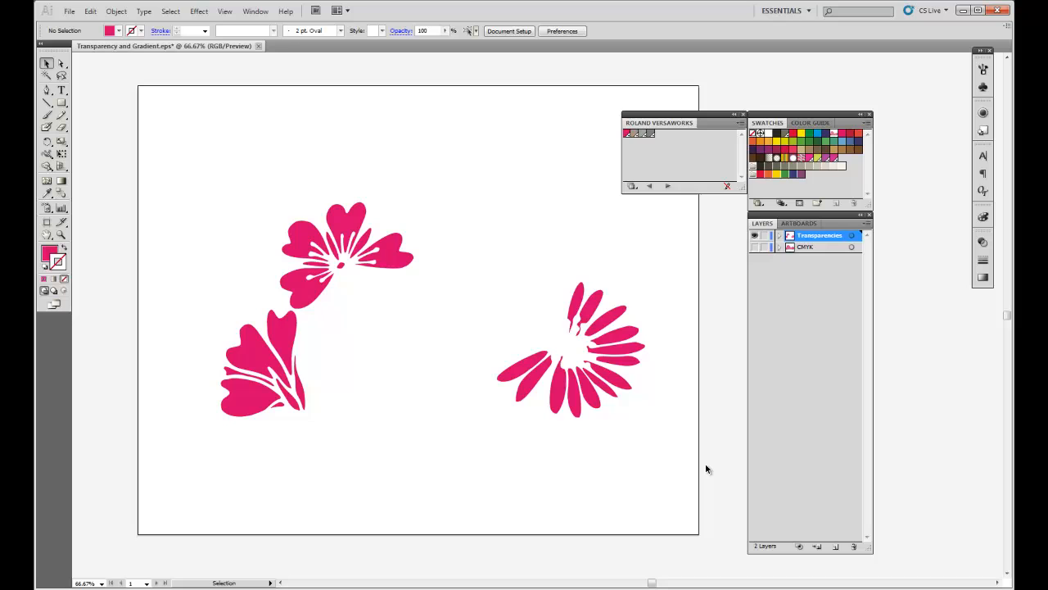
{"action": "mouse_move", "coordinate": [668, 395]}
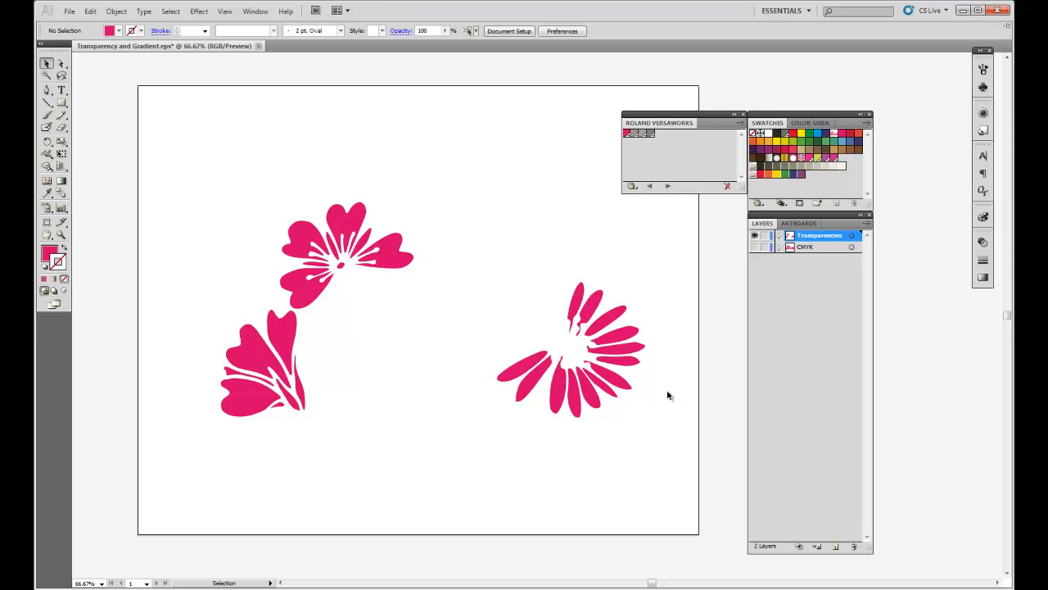
{"action": "mouse_move", "coordinate": [547, 456]}
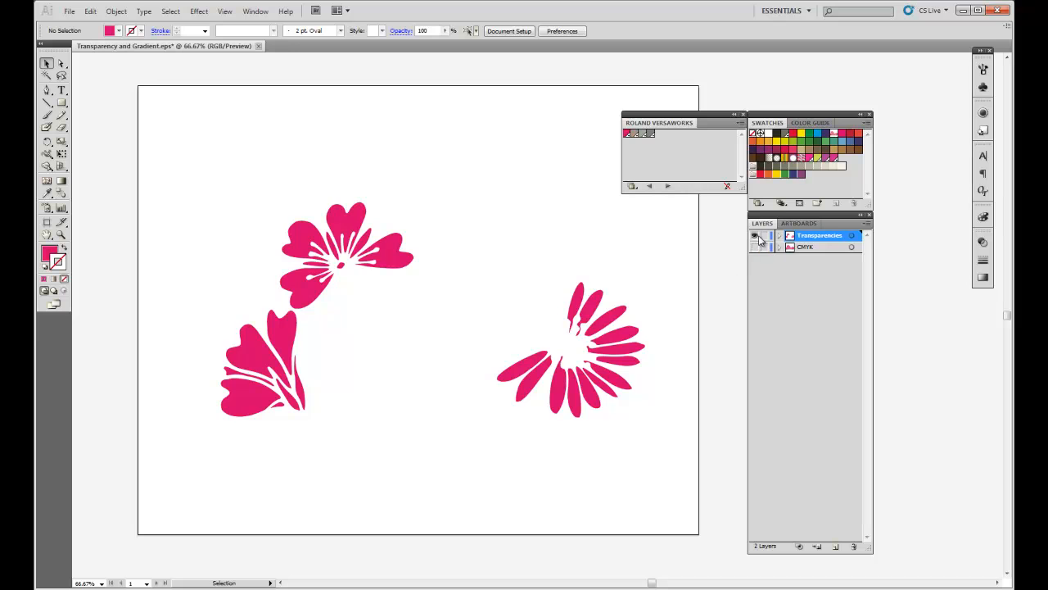
{"action": "left_click", "coordinate": [755, 246]}
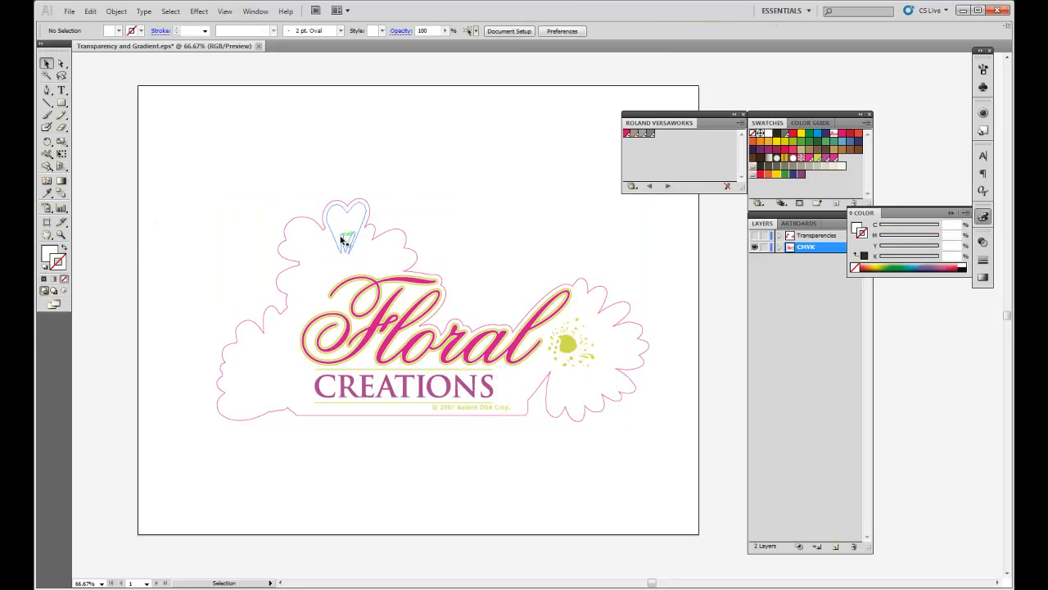
Select the Transparencies flower group and give it a linear white-to-pink gradient
{"action": "left_click_drag", "start_coordinate": [344, 233], "coordinate": [307, 282]}
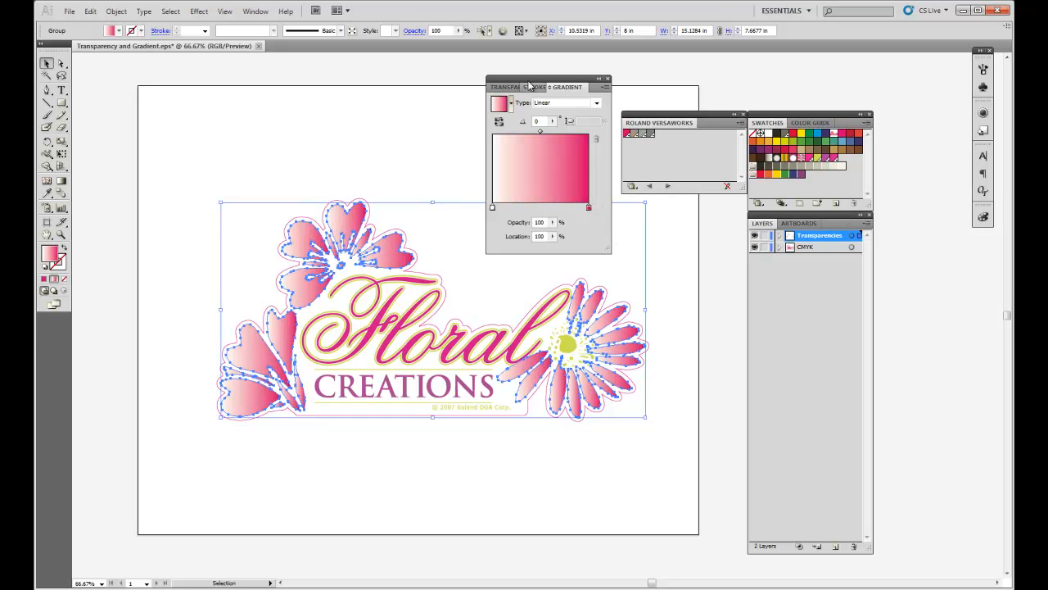
Set the gradient flowers to 50% opacity, then deselect to view the result
{"action": "left_click_drag", "start_coordinate": [532, 87], "coordinate": [925, 320]}
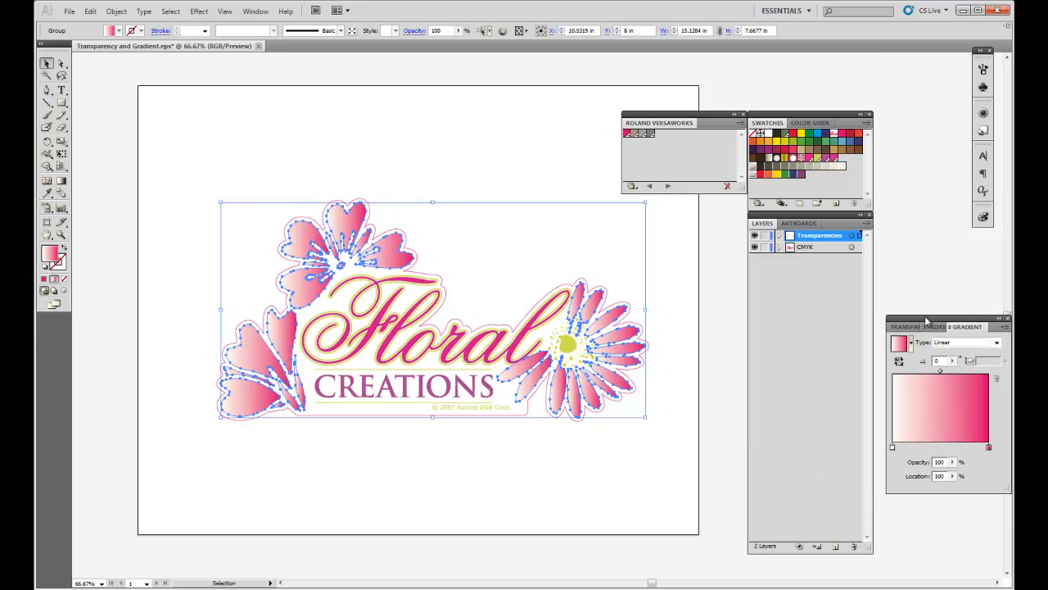
{"action": "mouse_move", "coordinate": [905, 319]}
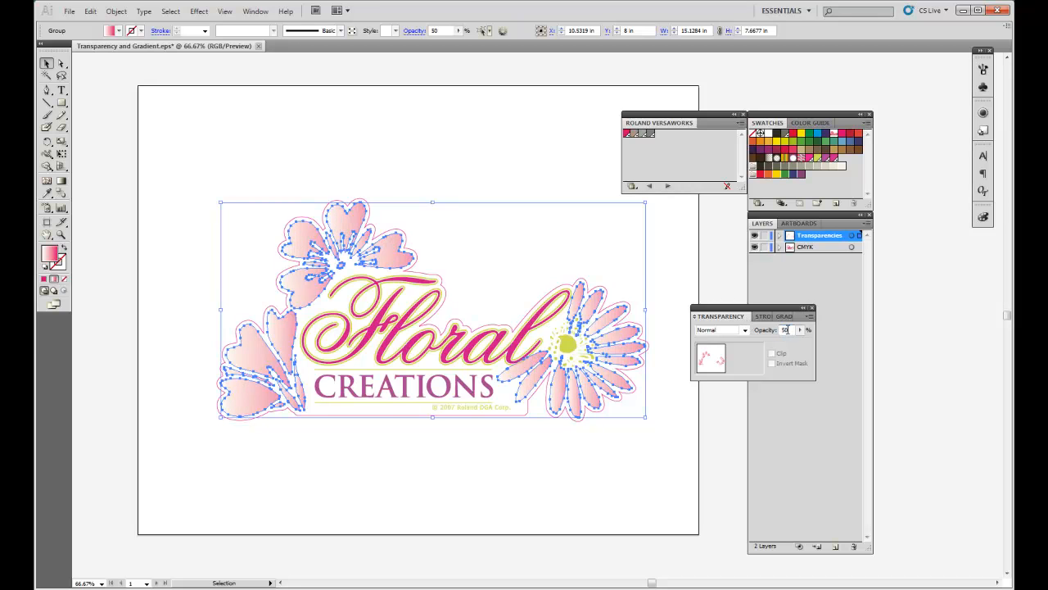
{"action": "left_click", "coordinate": [540, 174]}
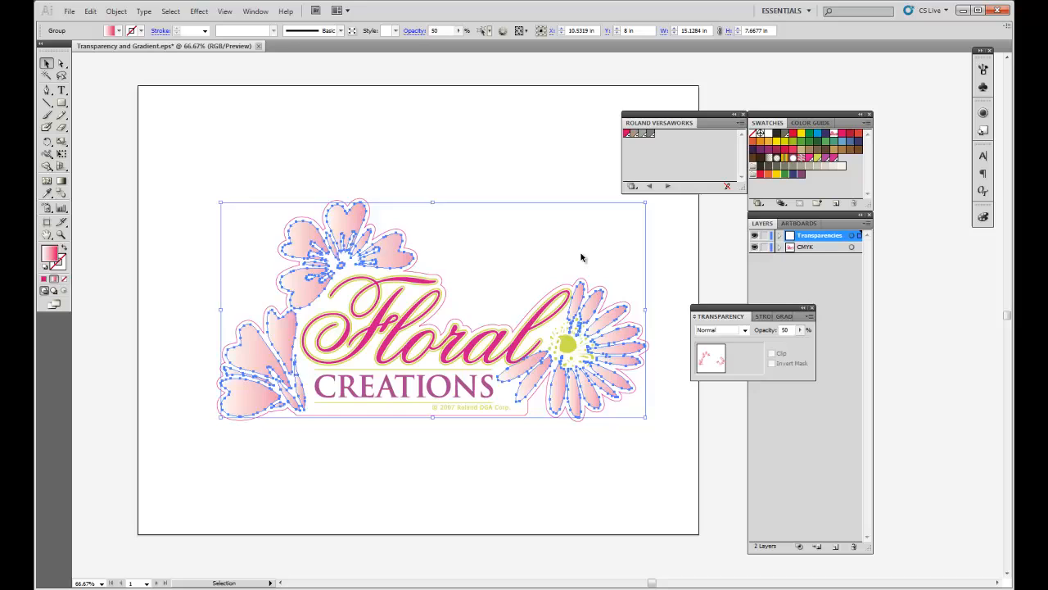
{"action": "left_click", "coordinate": [688, 299]}
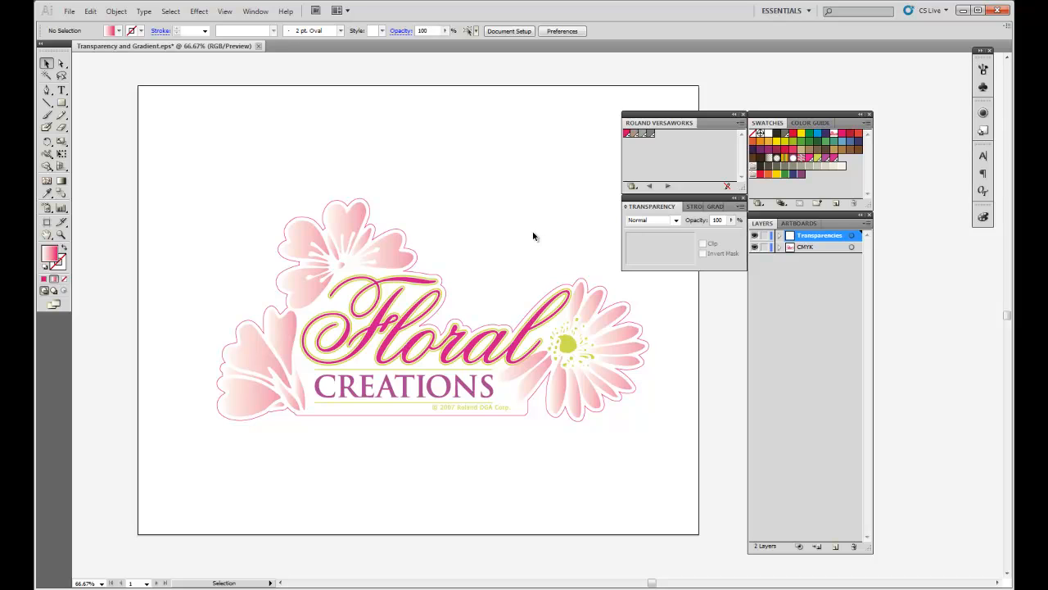
{"action": "mouse_move", "coordinate": [89, 38]}
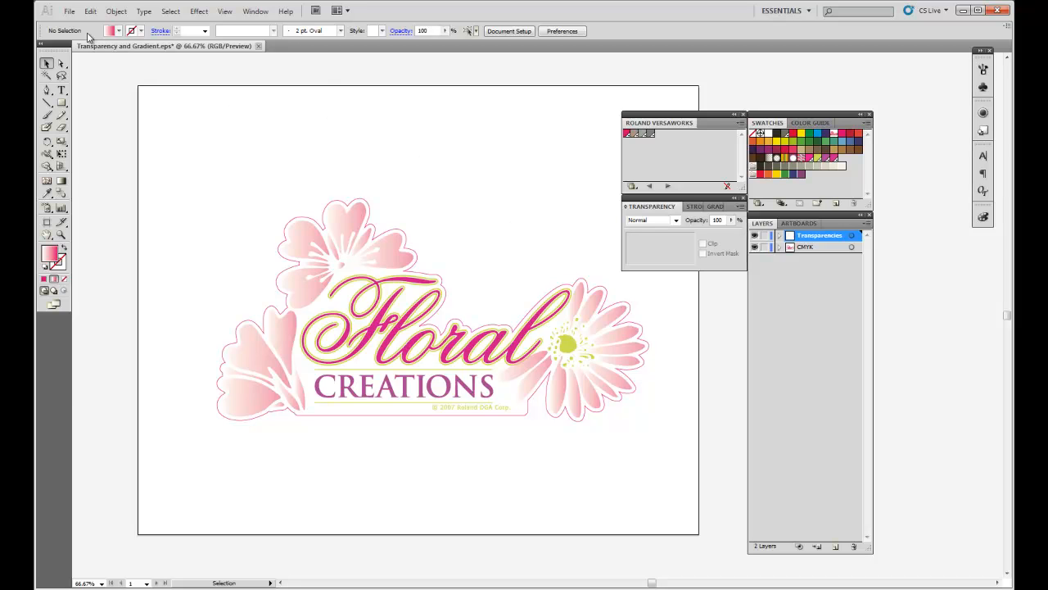
Save as Transparency and Gradient.eps, replacing the old file and accepting the transparency warning
{"action": "left_click", "coordinate": [69, 11]}
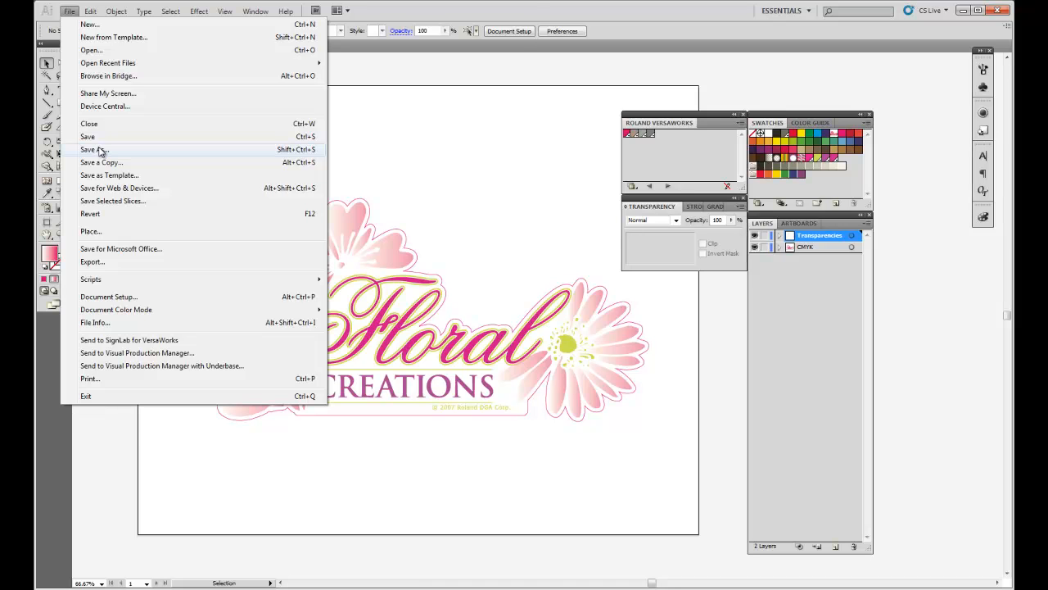
{"action": "left_click", "coordinate": [89, 149]}
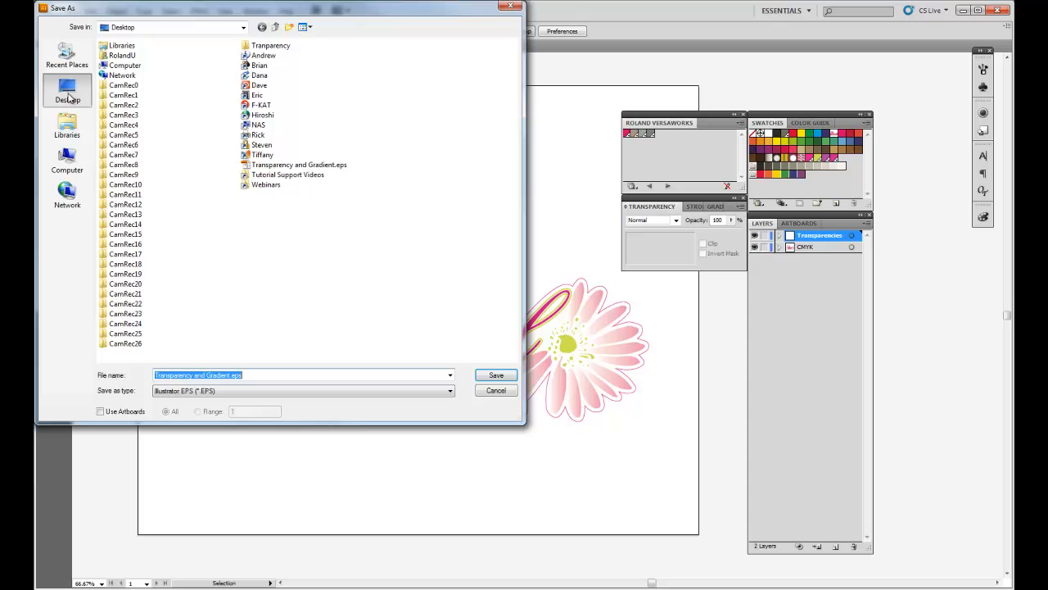
{"action": "mouse_move", "coordinate": [470, 395]}
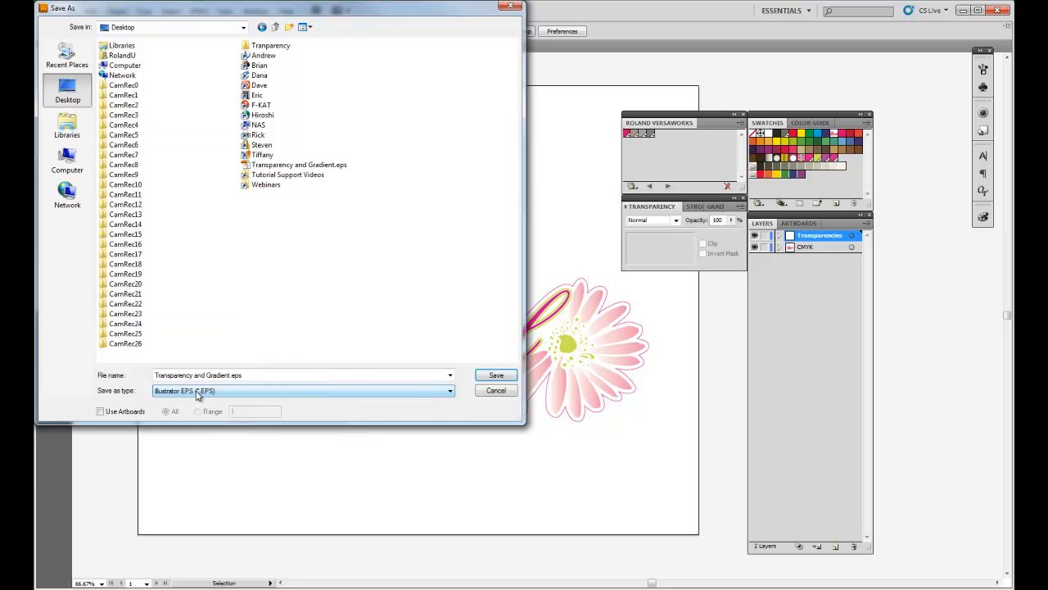
{"action": "left_click", "coordinate": [495, 375]}
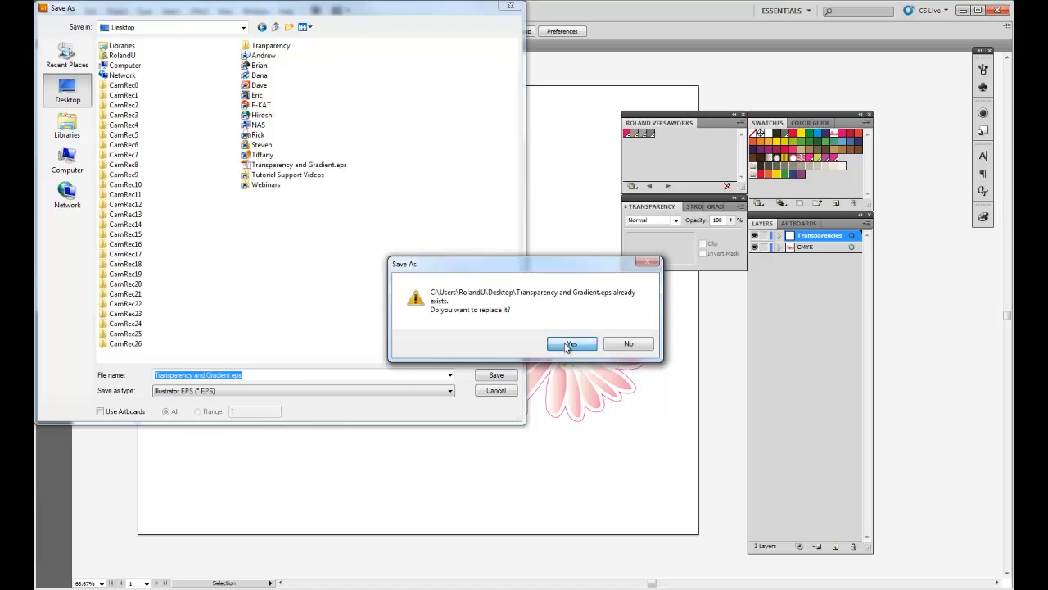
{"action": "left_click", "coordinate": [571, 344]}
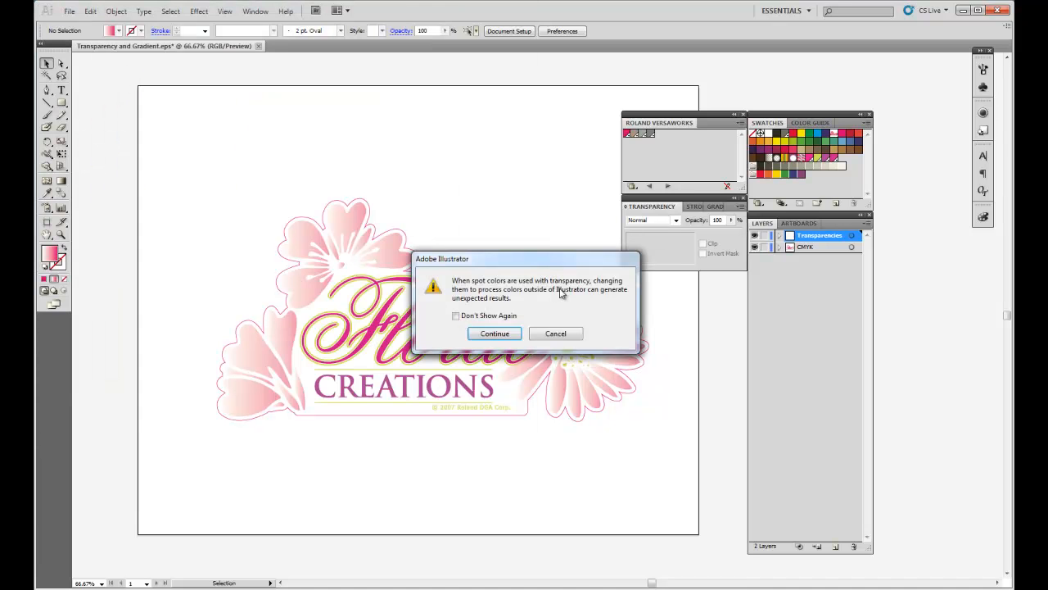
{"action": "mouse_move", "coordinate": [597, 304]}
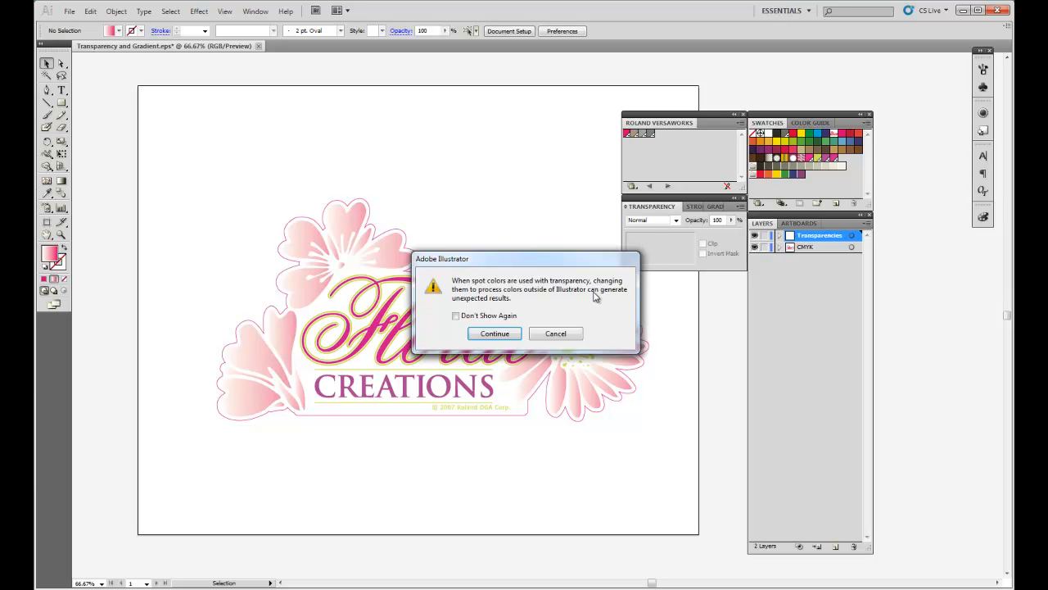
{"action": "mouse_move", "coordinate": [577, 298]}
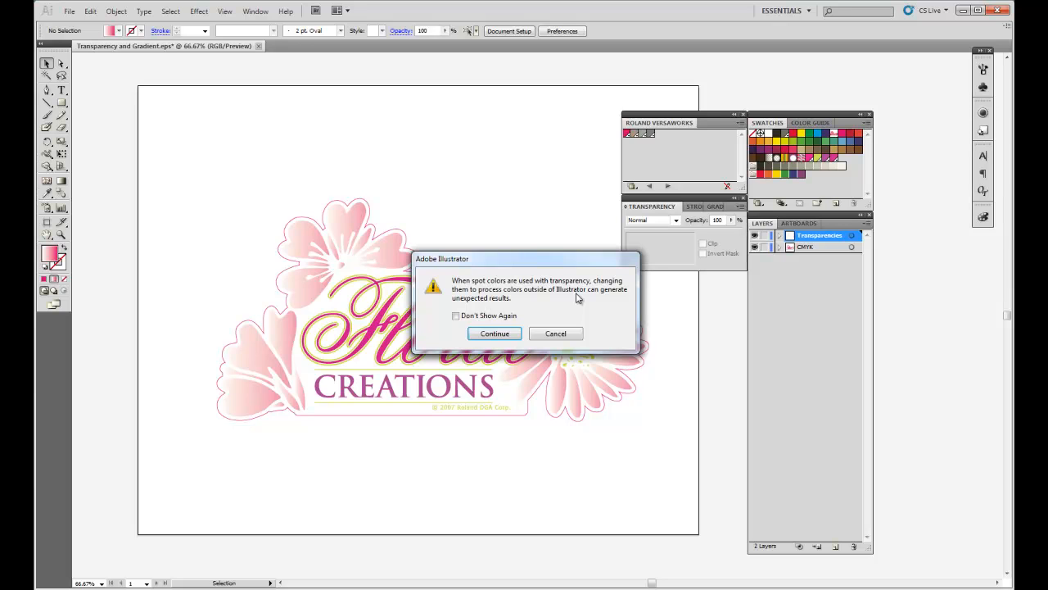
{"action": "mouse_move", "coordinate": [542, 326]}
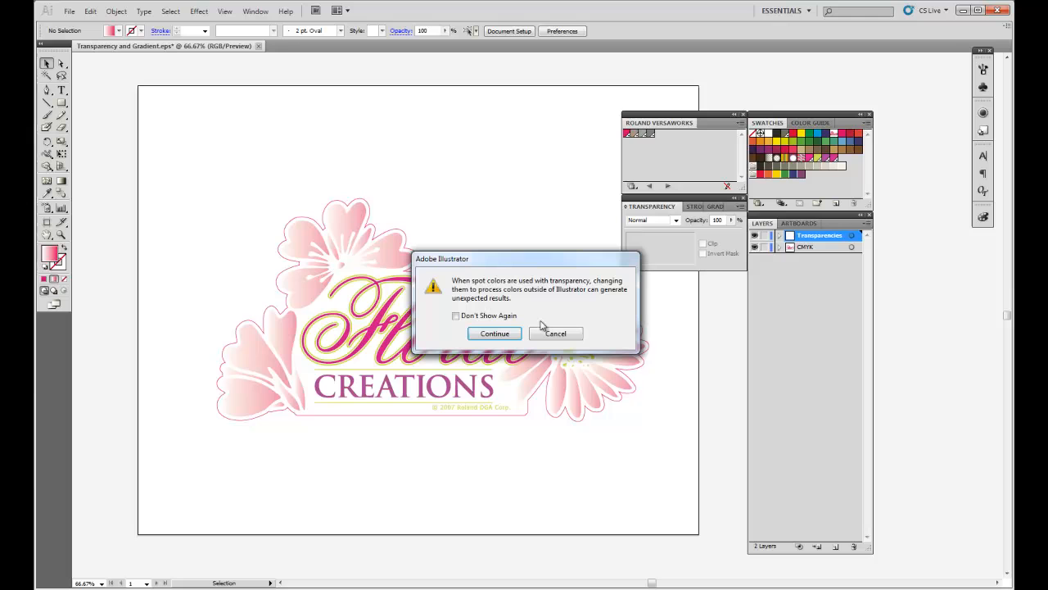
{"action": "mouse_move", "coordinate": [494, 333]}
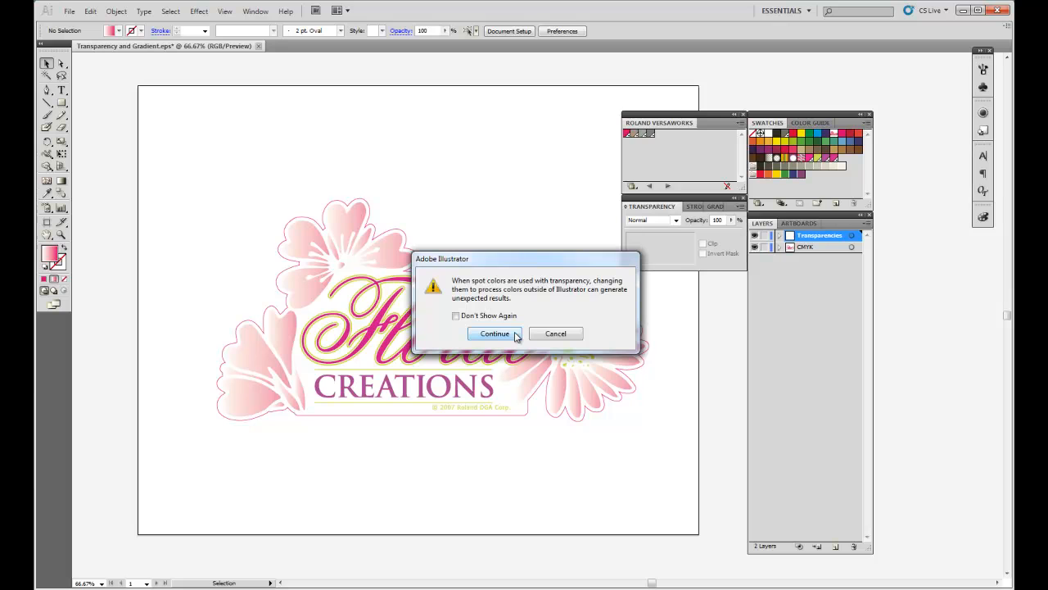
{"action": "left_click", "coordinate": [494, 334]}
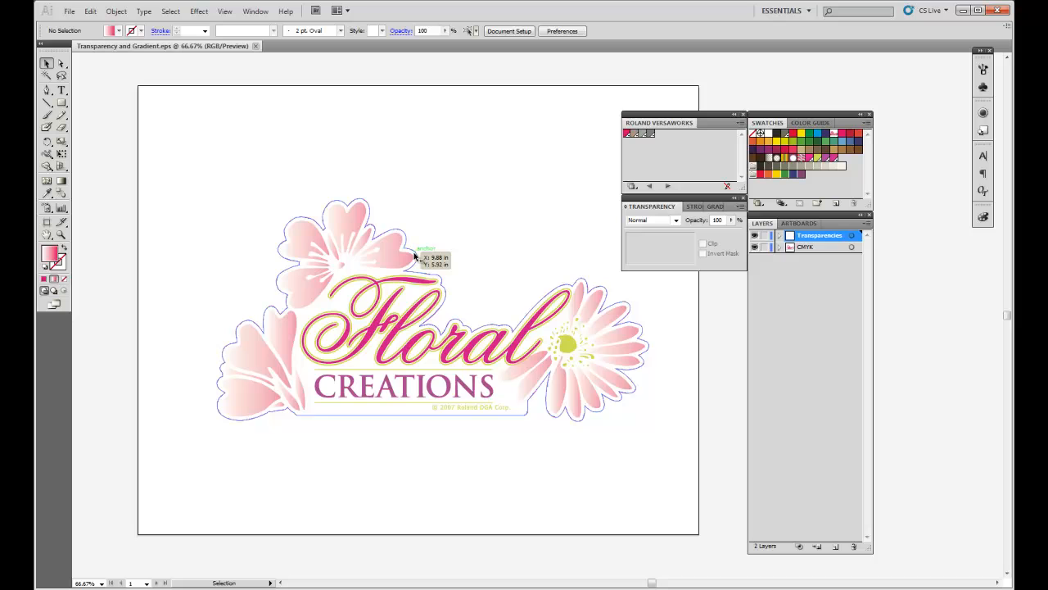
Add Transparency and Gradient.eps to the VersaWorks queue and inspect its job settings preview
{"action": "left_click", "coordinate": [409, 328]}
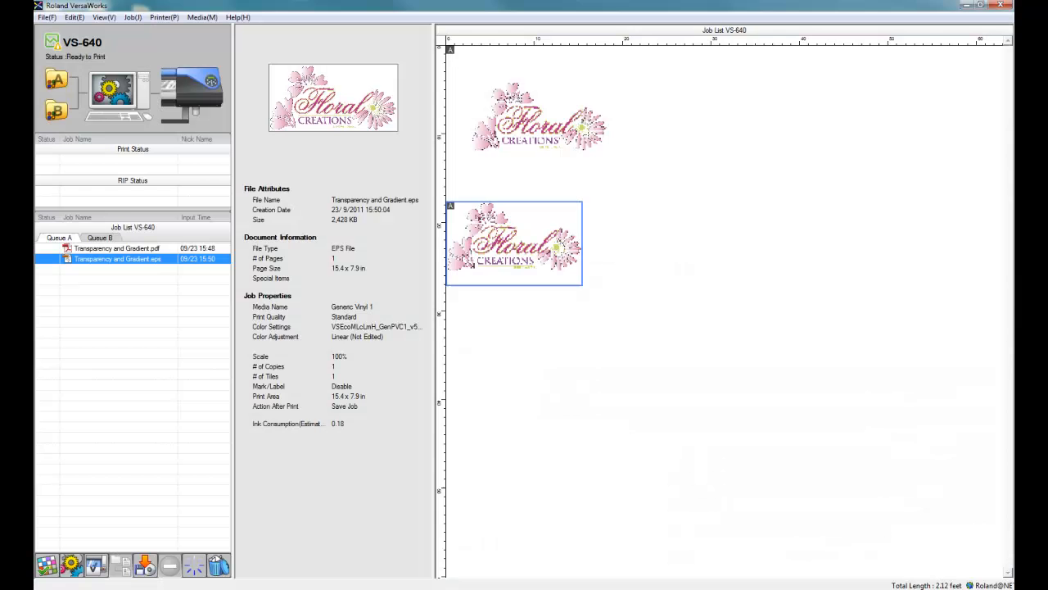
{"action": "left_click", "coordinate": [980, 5]}
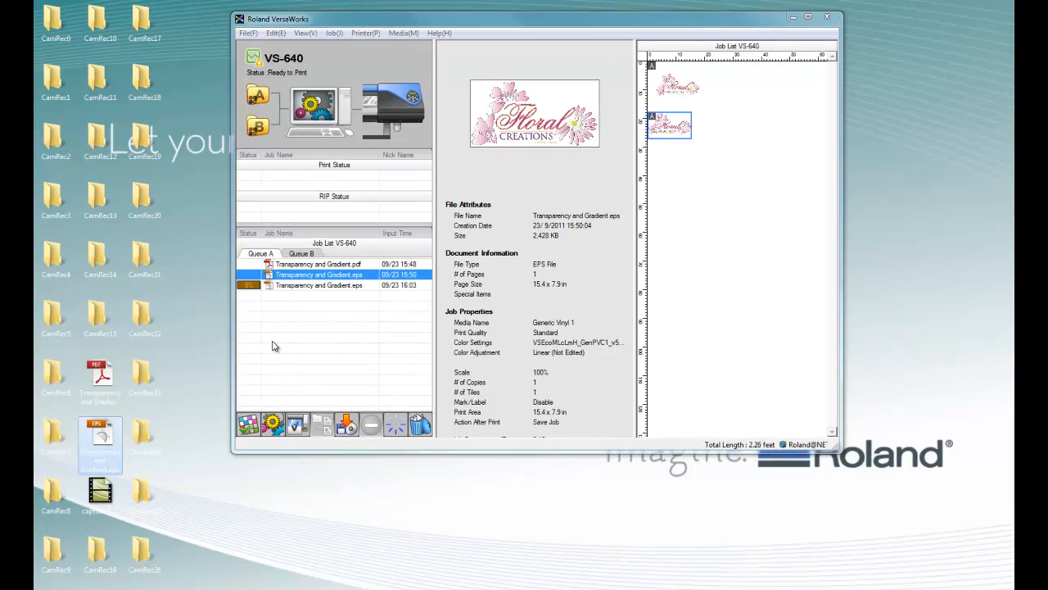
{"action": "left_click", "coordinate": [320, 285]}
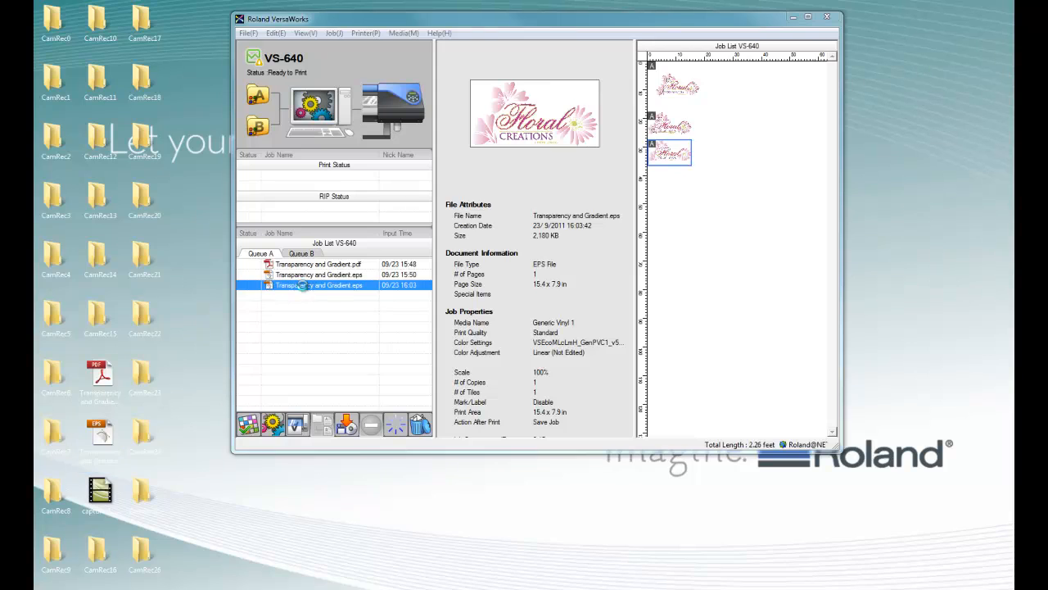
{"action": "double_click", "coordinate": [320, 285]}
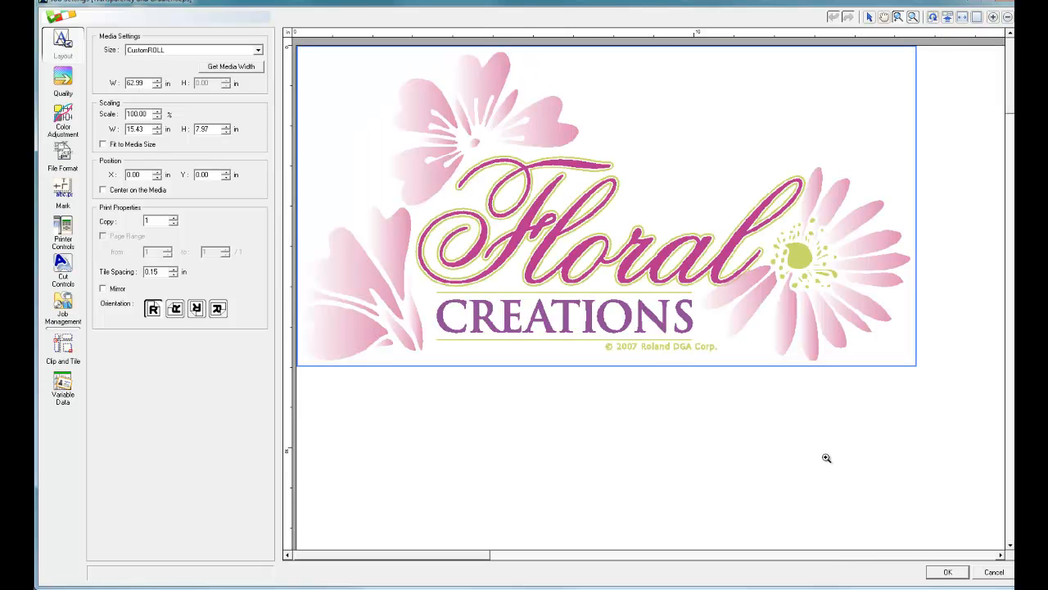
{"action": "left_click", "coordinate": [946, 572]}
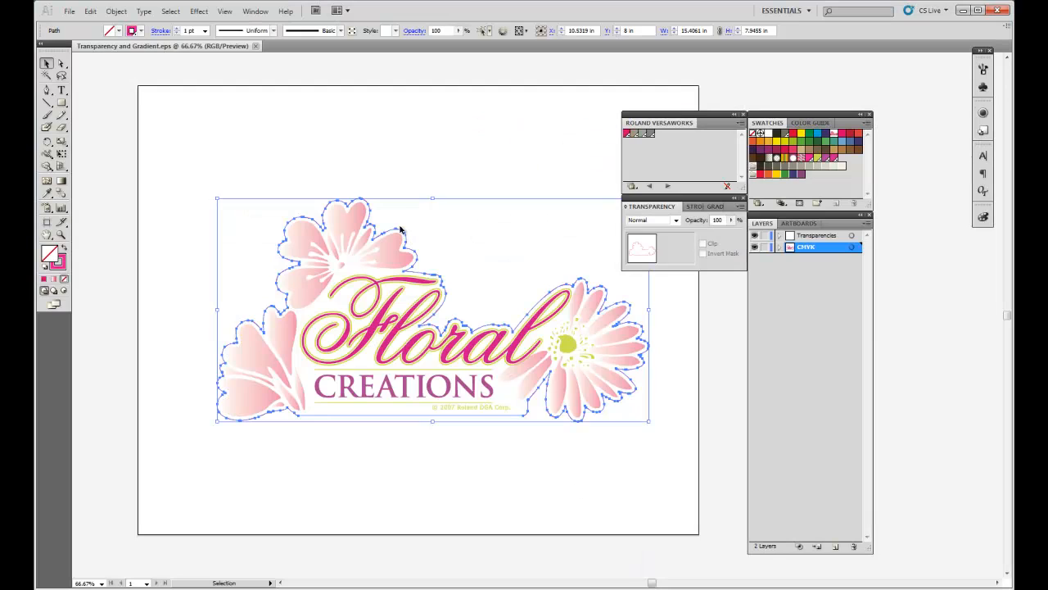
{"action": "left_click", "coordinate": [252, 129]}
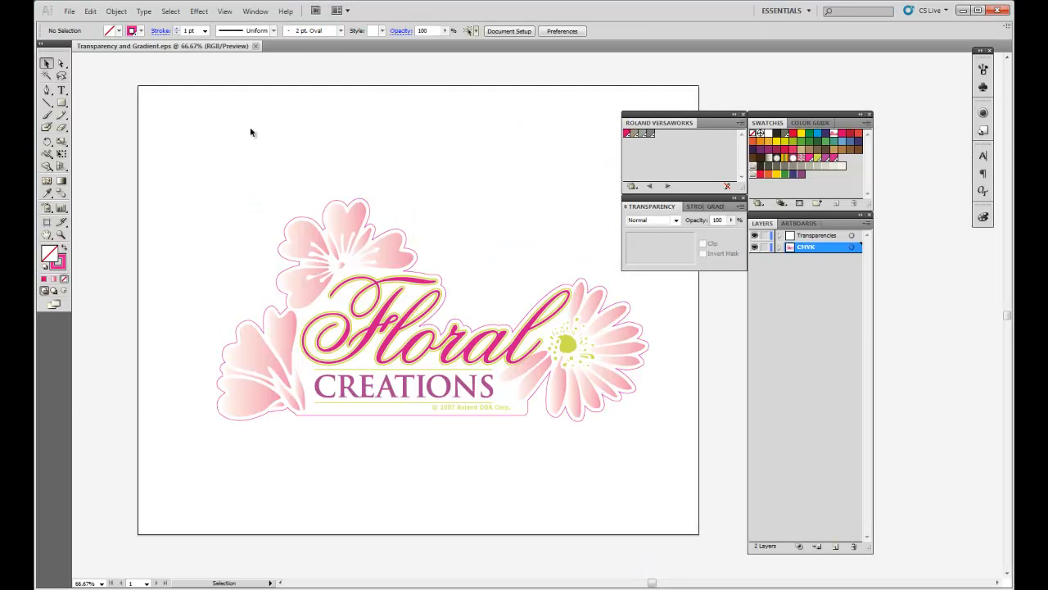
{"action": "left_click", "coordinate": [69, 10]}
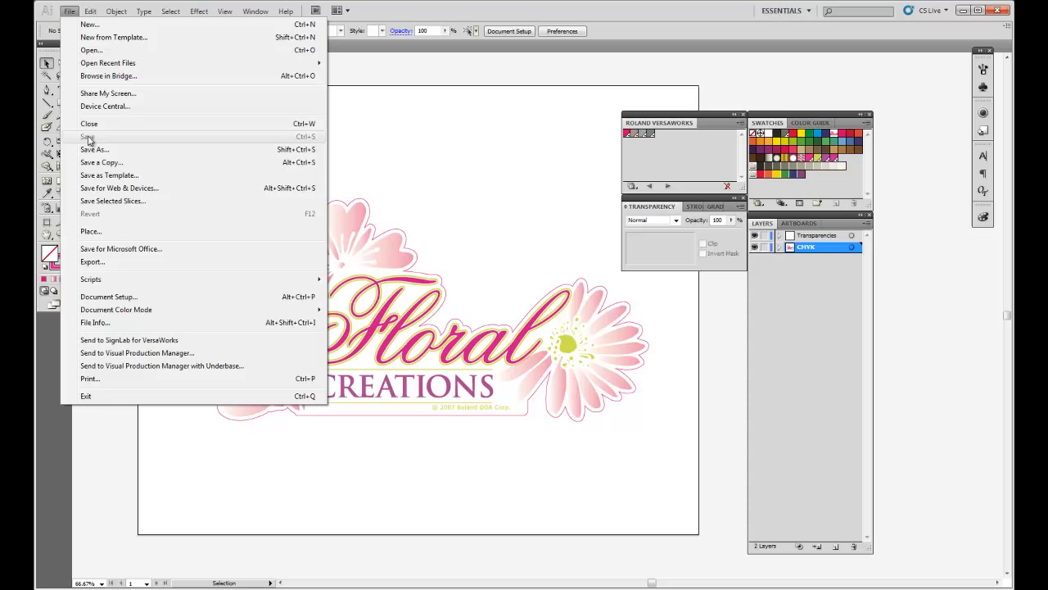
{"action": "mouse_move", "coordinate": [93, 149]}
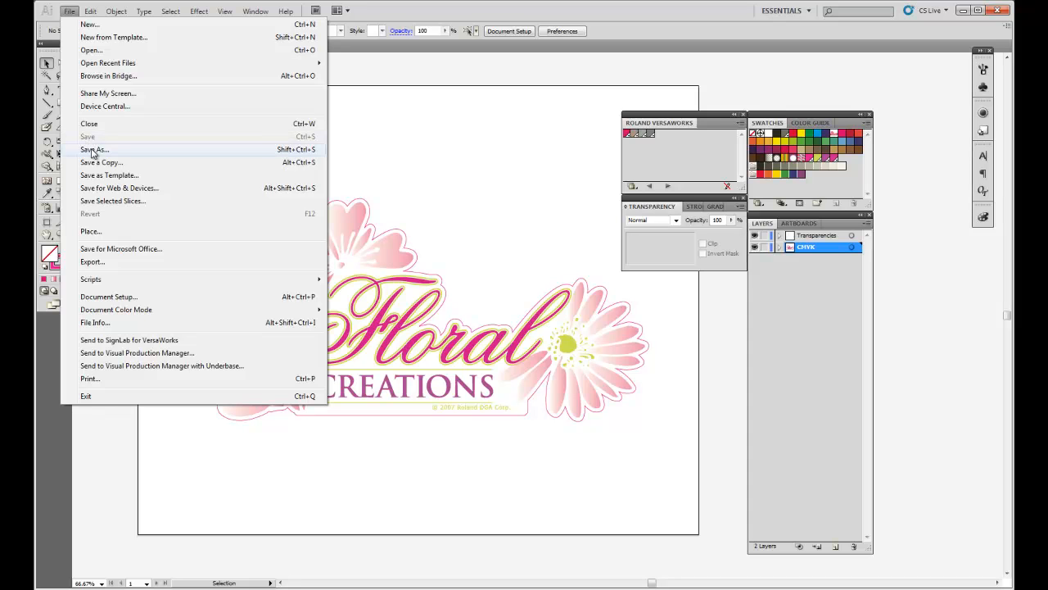
Save the logo as Adobe PDF Transparency and Gradient.pdf, replacing the existing PDF
{"action": "left_click", "coordinate": [95, 149]}
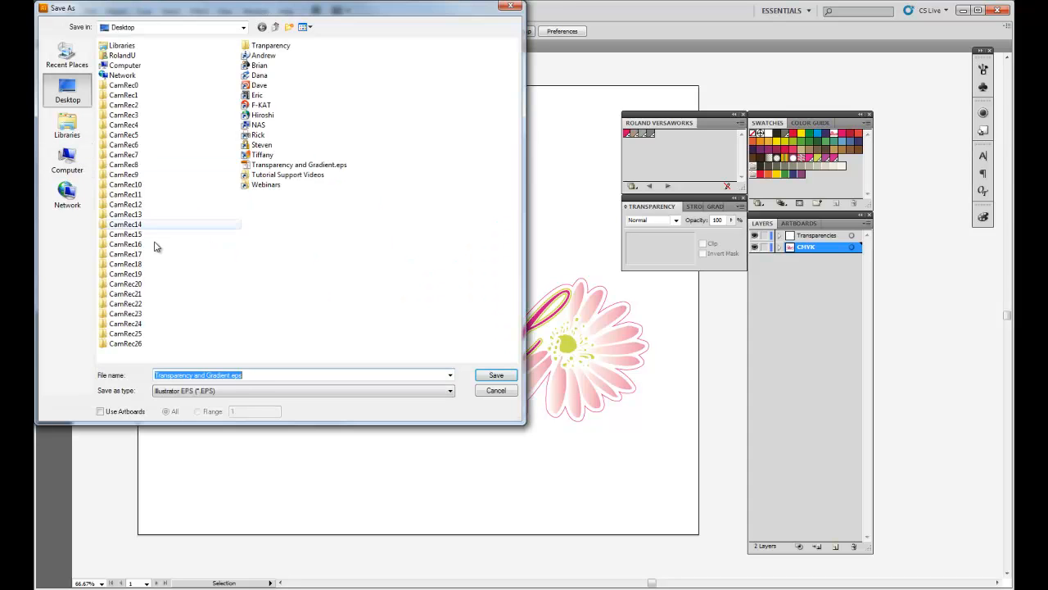
{"action": "left_click", "coordinate": [449, 390]}
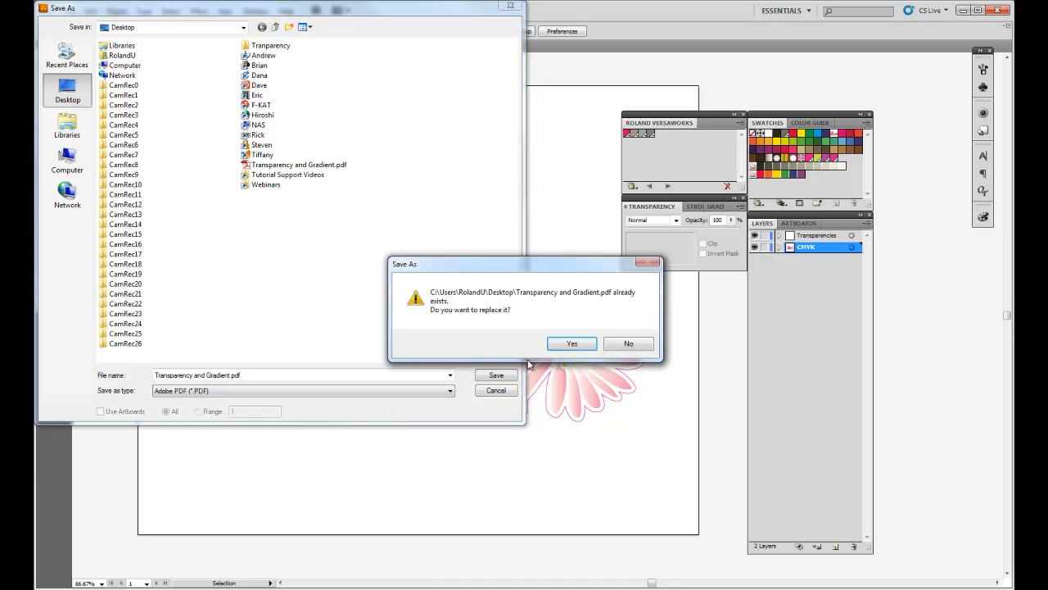
{"action": "left_click", "coordinate": [571, 343]}
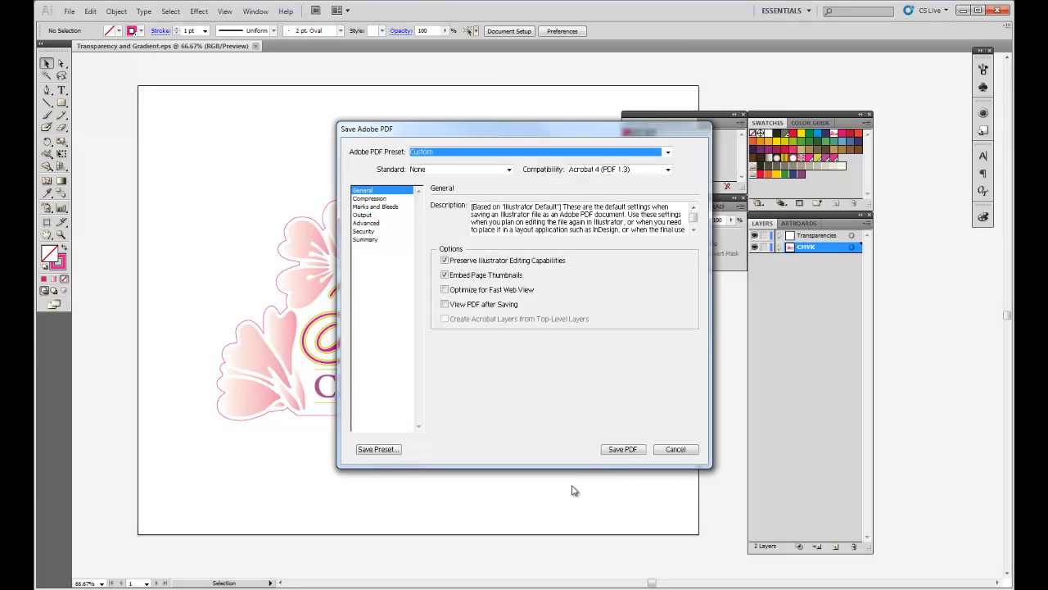
{"action": "left_click", "coordinate": [623, 448]}
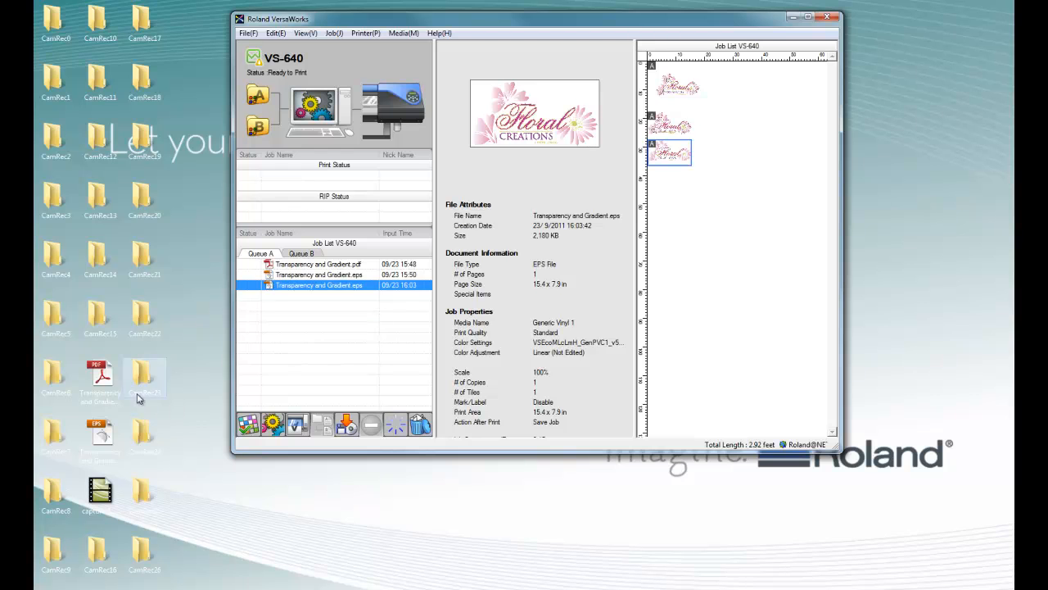
Open the Transparency and Gradient.pdf job settings in VersaWorks and zoom into its preview
{"action": "left_click", "coordinate": [319, 295]}
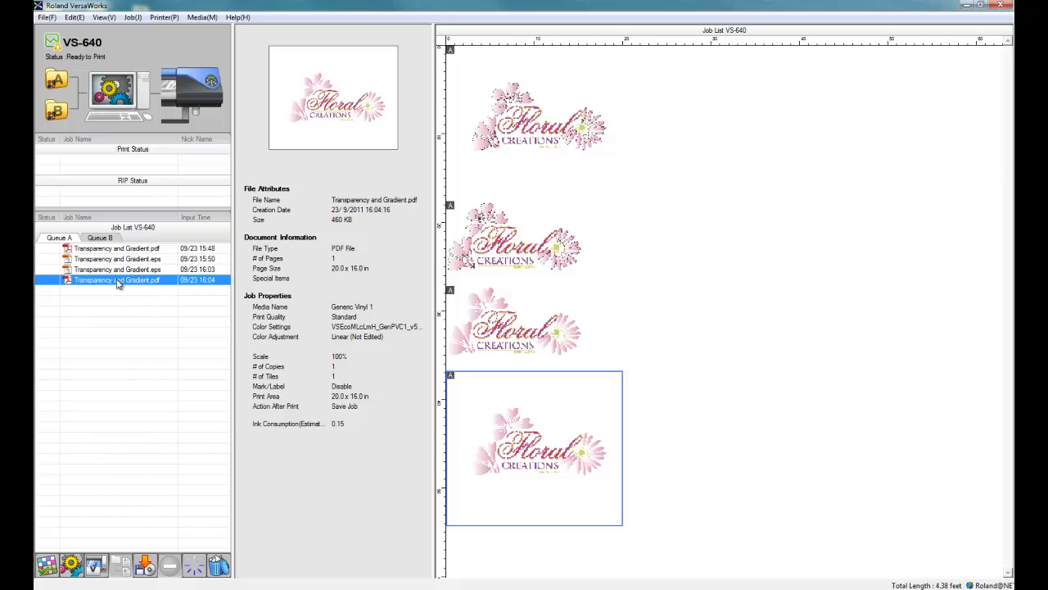
{"action": "double_click", "coordinate": [116, 280]}
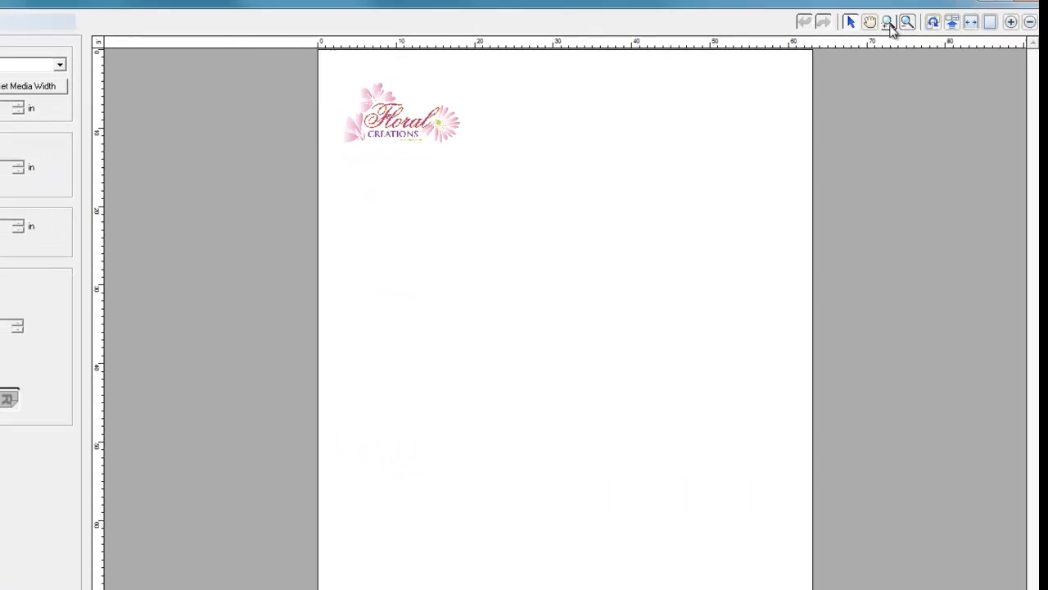
{"action": "left_click", "coordinate": [888, 22]}
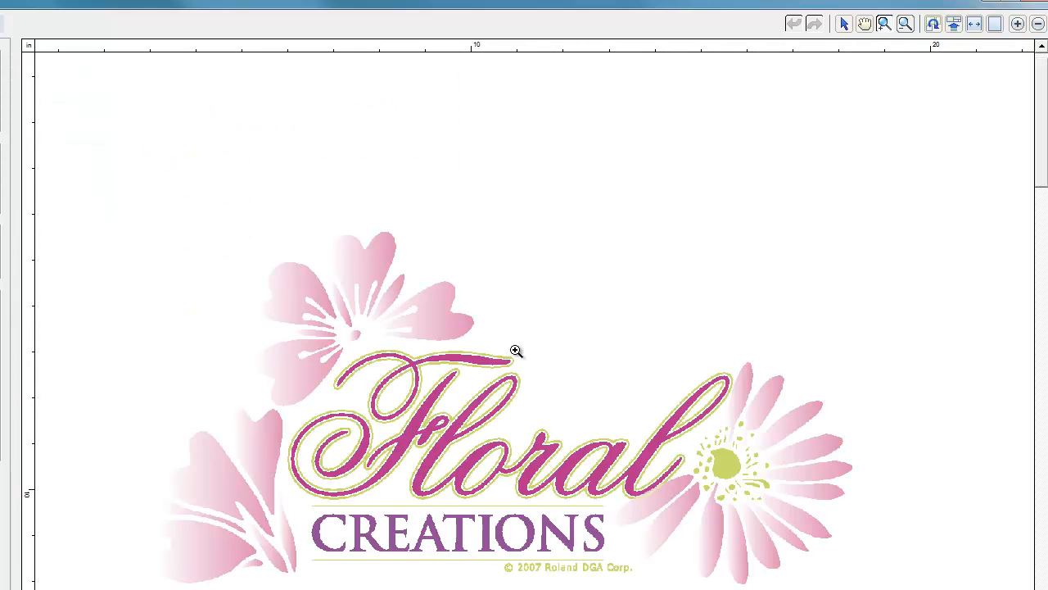
{"action": "mouse_move", "coordinate": [516, 352]}
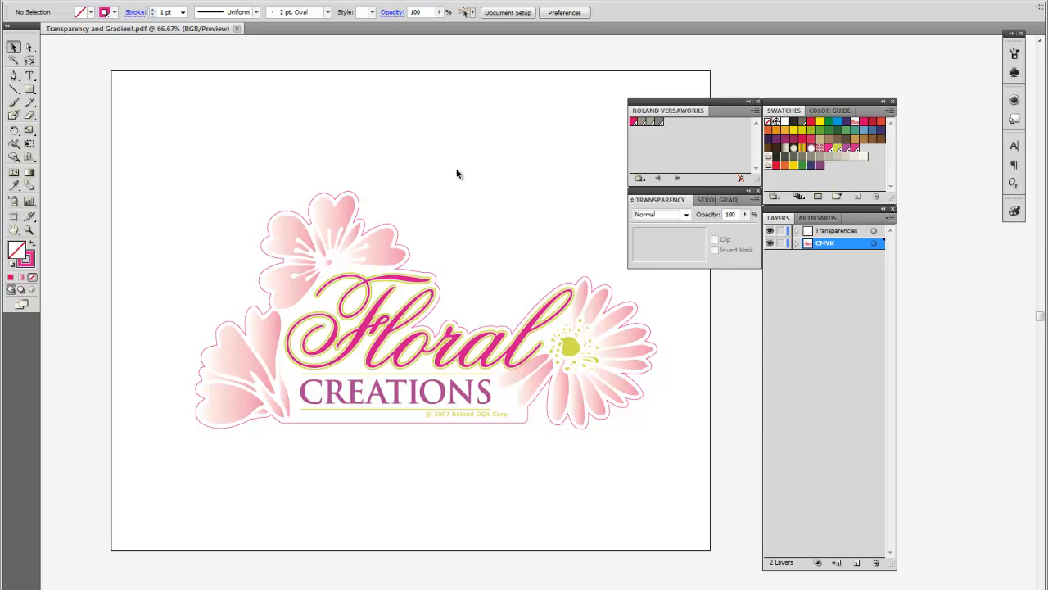
{"action": "mouse_move", "coordinate": [477, 206]}
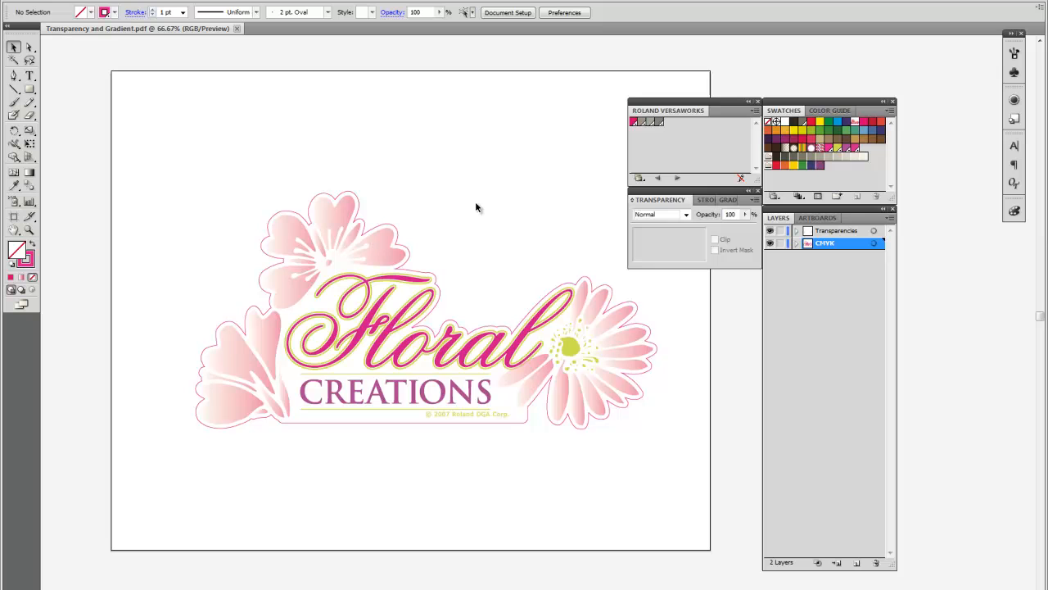
{"action": "mouse_move", "coordinate": [486, 218]}
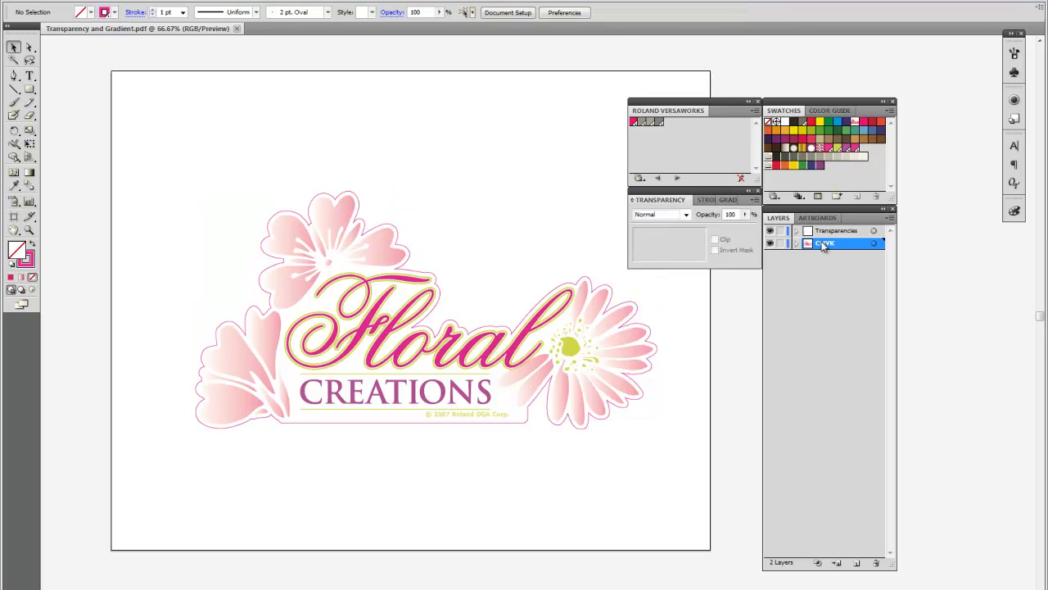
Duplicate CMYK, hide Transparencies and CMYK, and select the cut contour path
{"action": "left_click", "coordinate": [836, 563]}
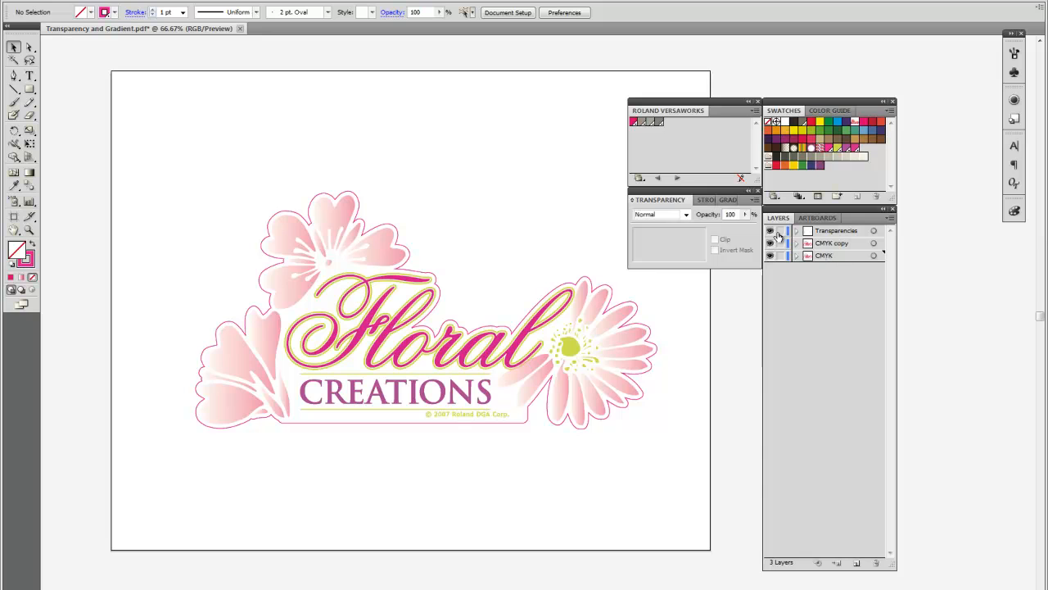
{"action": "left_click", "coordinate": [769, 230]}
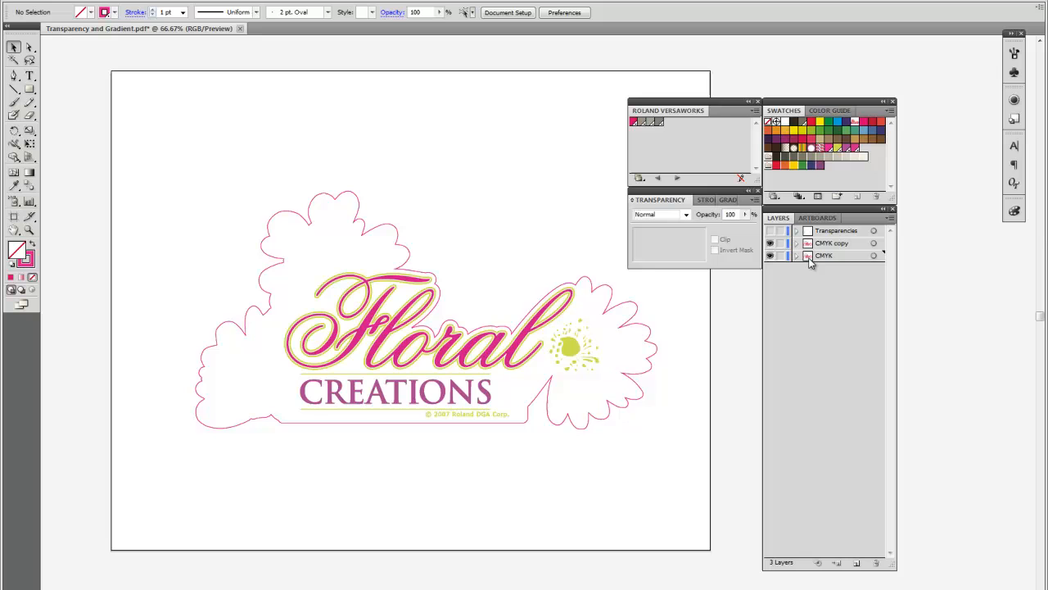
{"action": "left_click", "coordinate": [770, 254]}
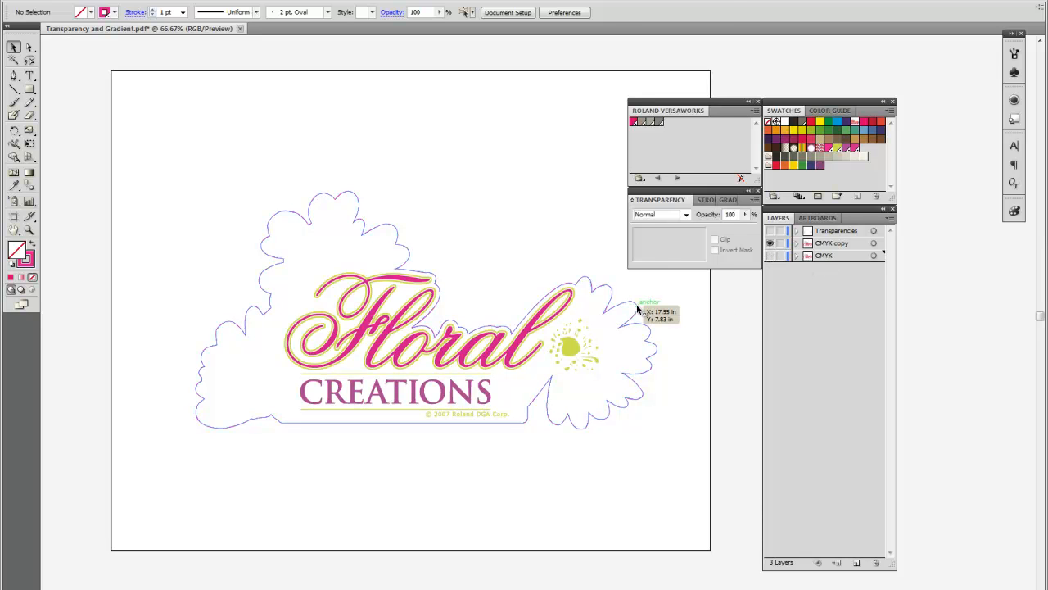
{"action": "left_click", "coordinate": [425, 312]}
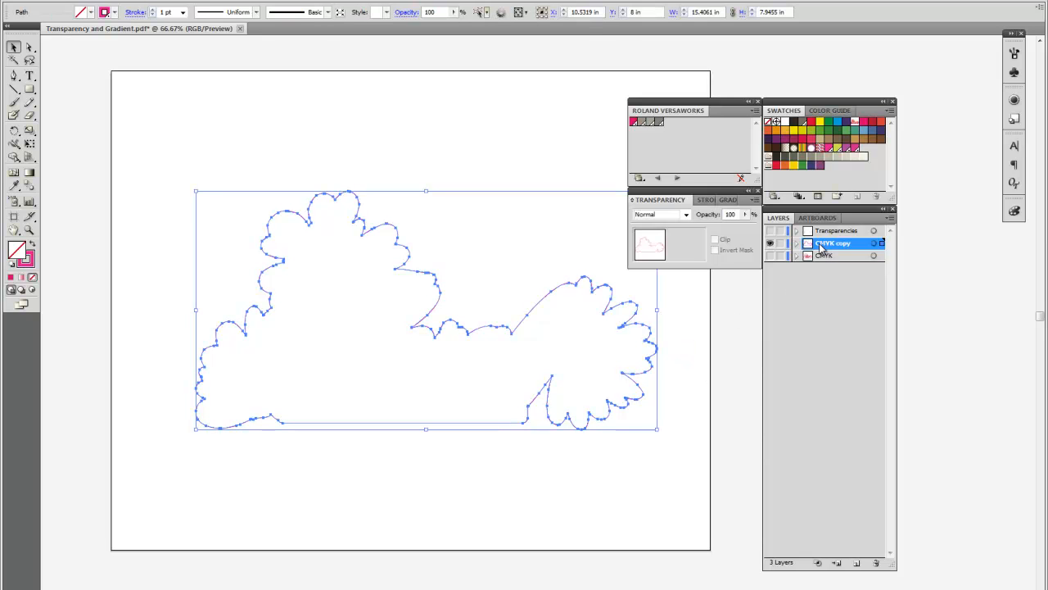
Rename the copy layer CutContour, move it above Transparencies, and show Transparencies again
{"action": "double_click", "coordinate": [833, 243]}
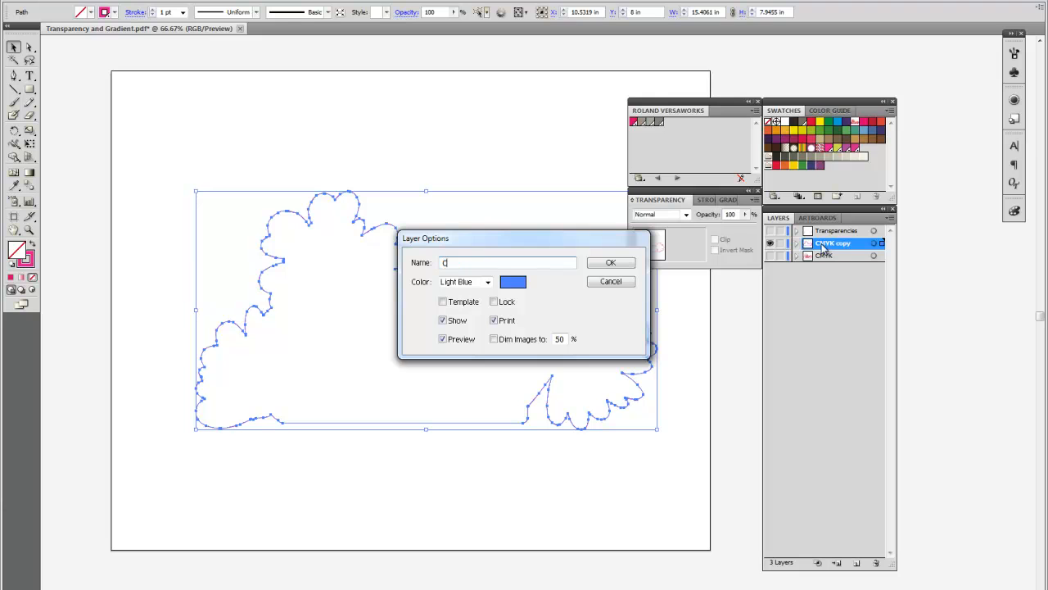
{"action": "type", "text": "utC"}
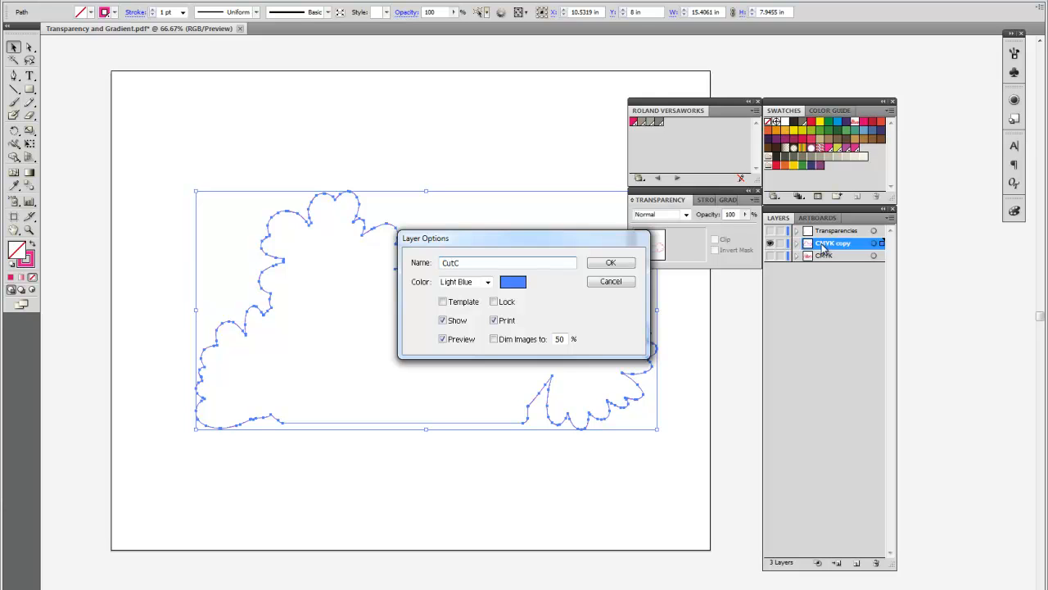
{"action": "left_click", "coordinate": [610, 262]}
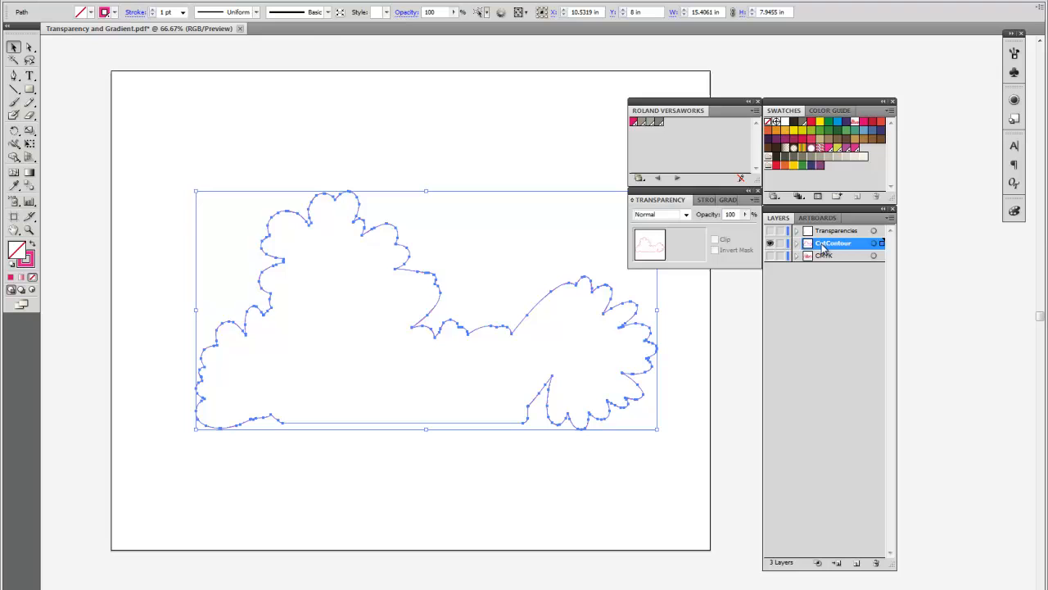
{"action": "mouse_move", "coordinate": [839, 246]}
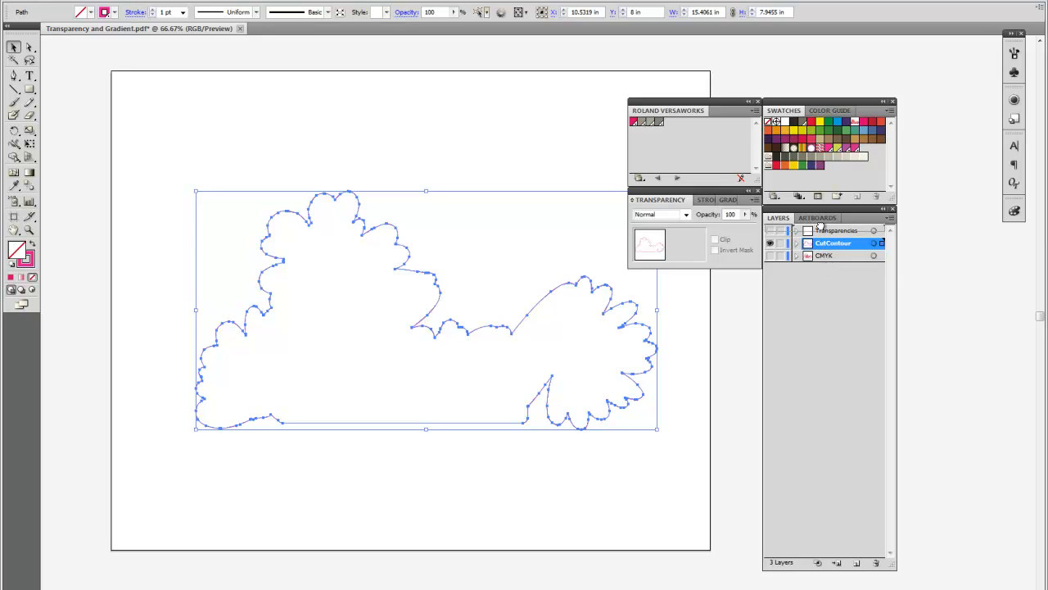
{"action": "left_click_drag", "start_coordinate": [833, 243], "coordinate": [833, 229]}
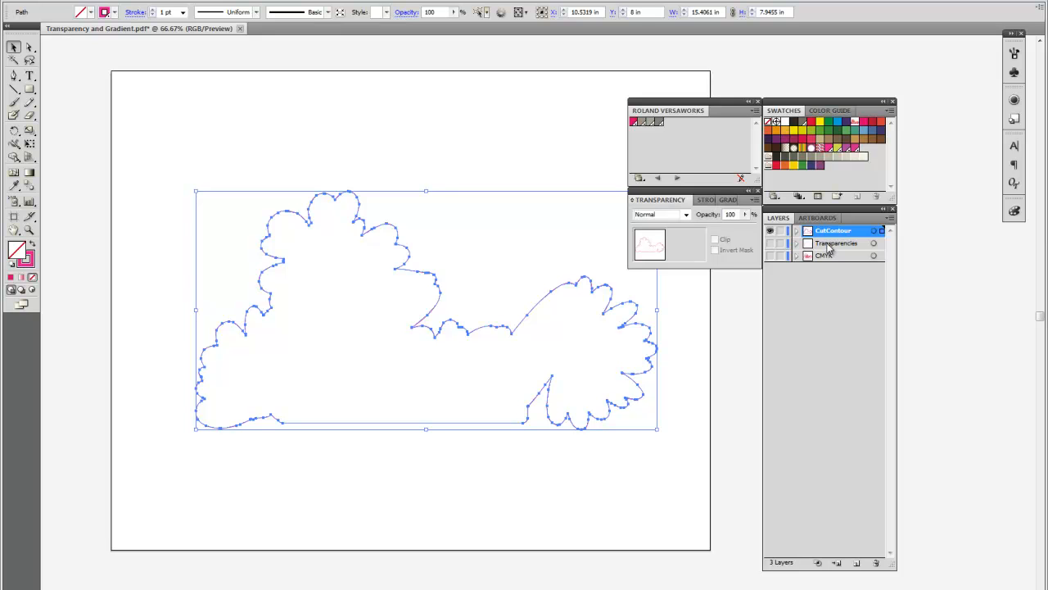
{"action": "left_click", "coordinate": [769, 254]}
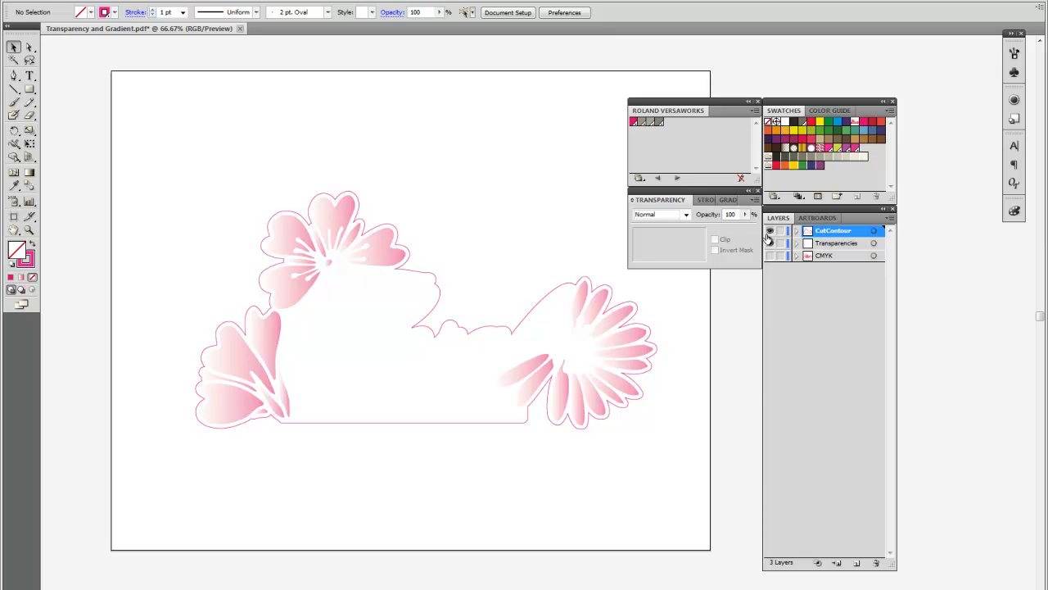
Show only the CMYK layer, then select and deselect its contour path
{"action": "left_click", "coordinate": [769, 255]}
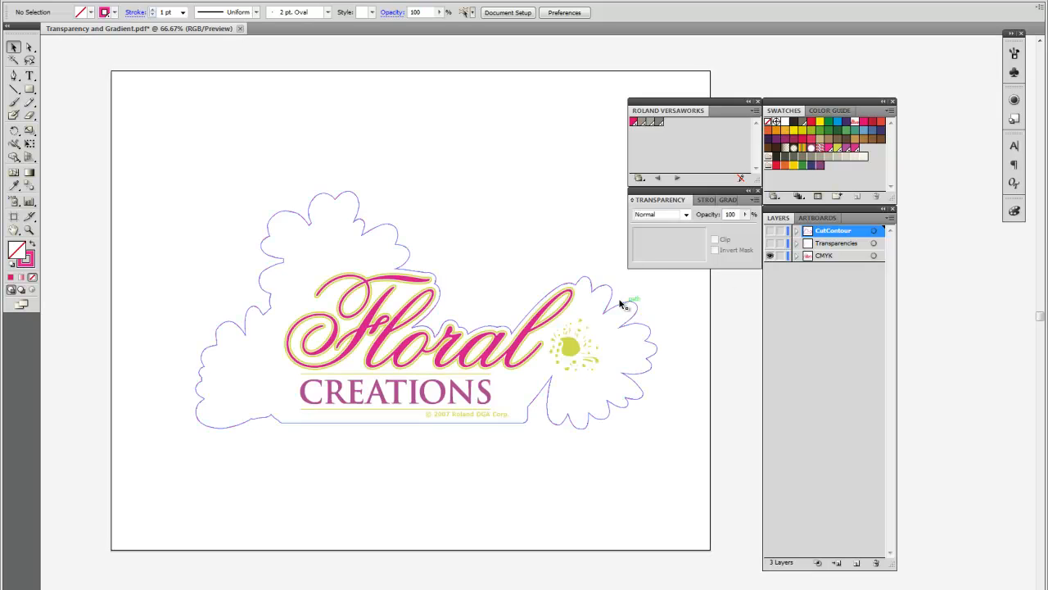
{"action": "left_click", "coordinate": [639, 295]}
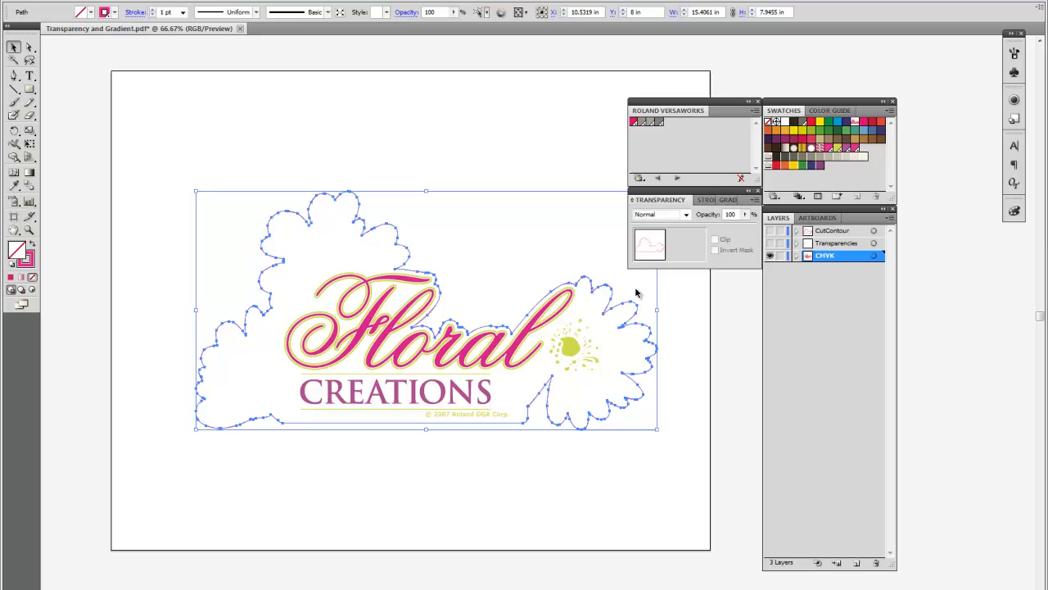
{"action": "left_click", "coordinate": [639, 294]}
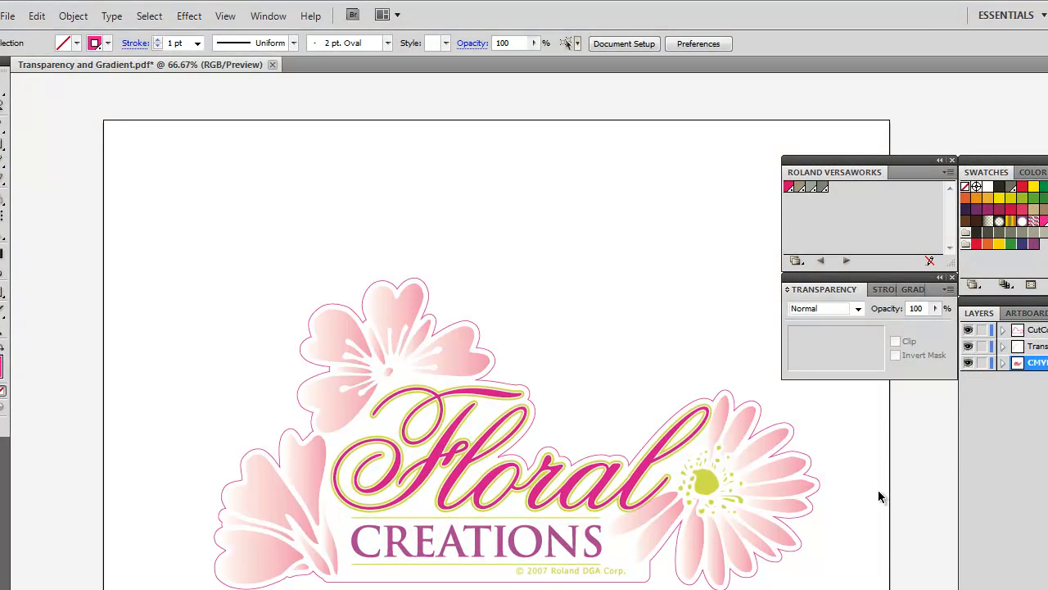
{"action": "mouse_move", "coordinate": [1015, 379]}
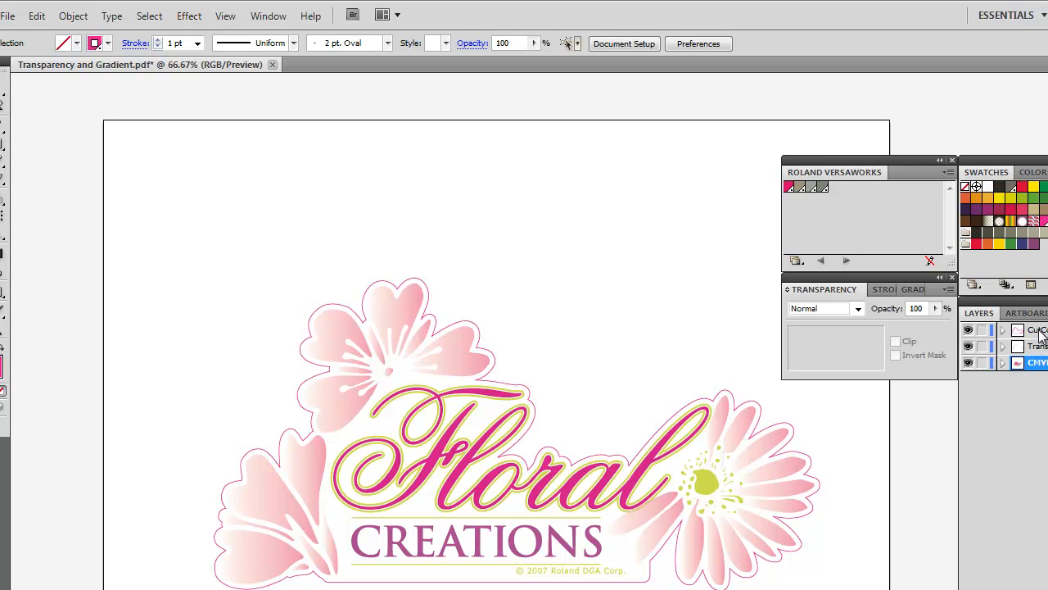
{"action": "mouse_move", "coordinate": [701, 359]}
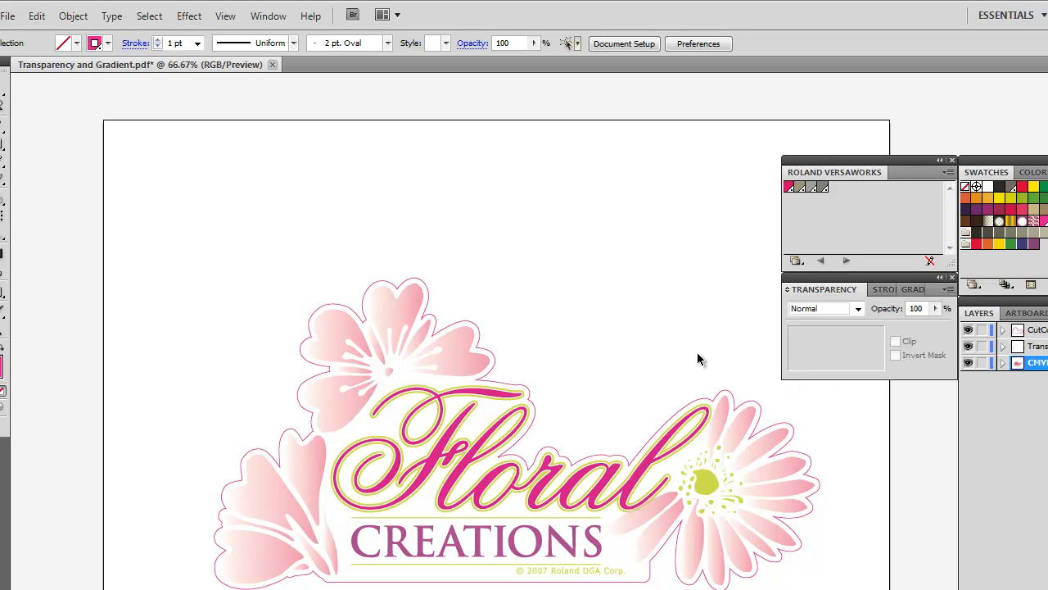
{"action": "mouse_move", "coordinate": [264, 194]}
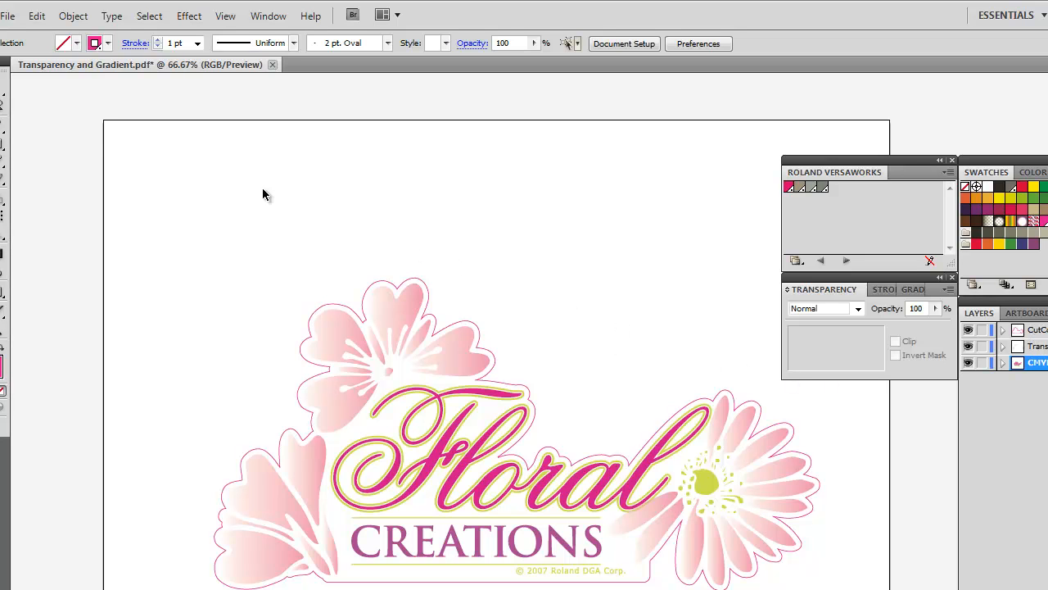
Save As Transparency and Gradient.pdf on the desktop, replacing the existing file
{"action": "left_click", "coordinate": [8, 15]}
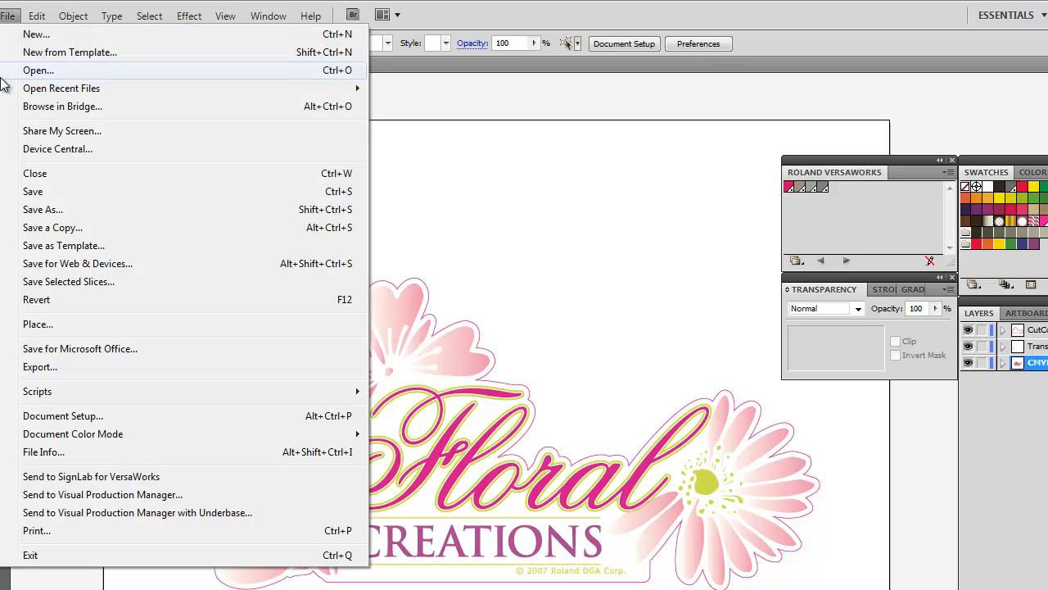
{"action": "left_click", "coordinate": [43, 209]}
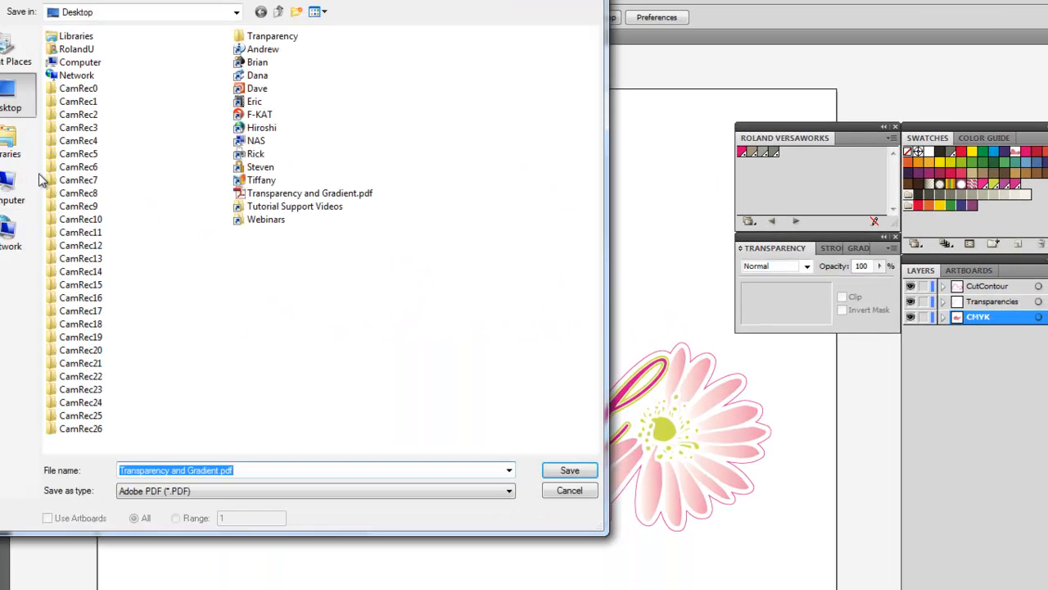
{"action": "left_click", "coordinate": [569, 469]}
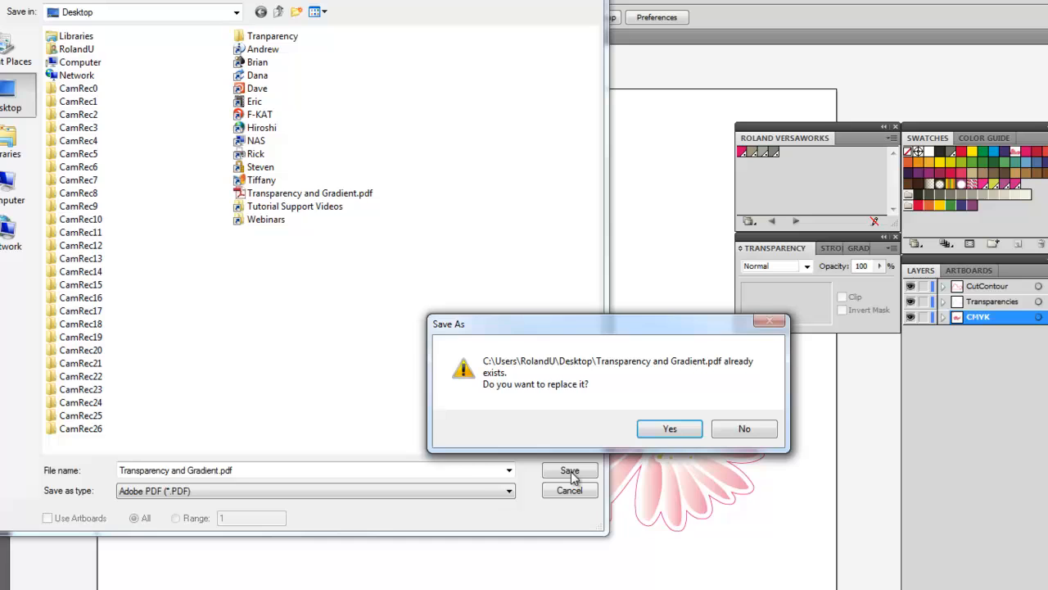
{"action": "left_click", "coordinate": [669, 428]}
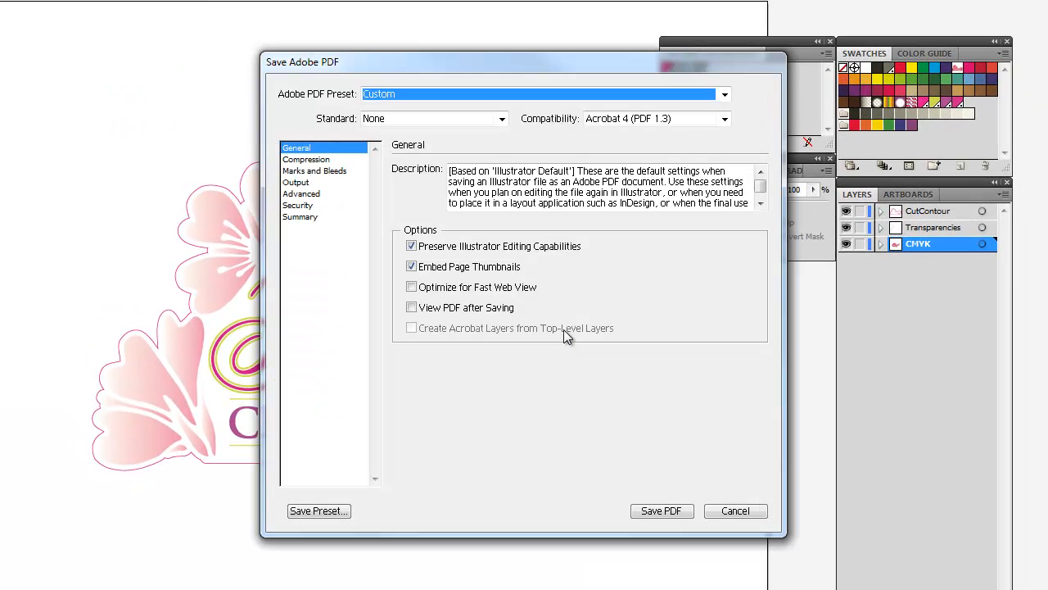
{"action": "mouse_move", "coordinate": [557, 124]}
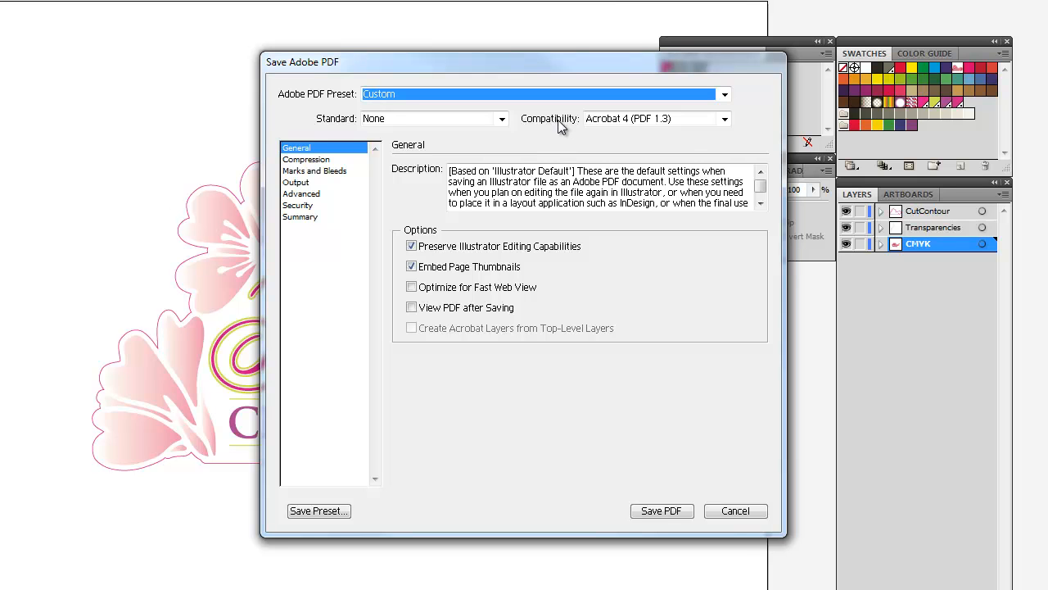
Set Acrobat 4 (PDF 1.3) compatibility with a custom flattener converting all strokes to outlines
{"action": "left_click", "coordinate": [724, 118]}
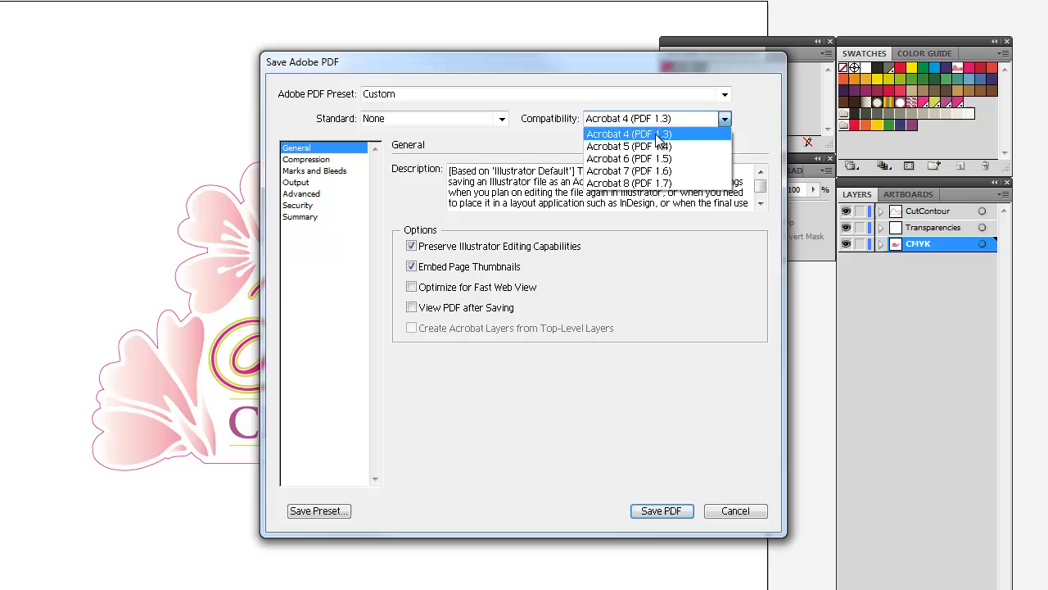
{"action": "left_click", "coordinate": [629, 133]}
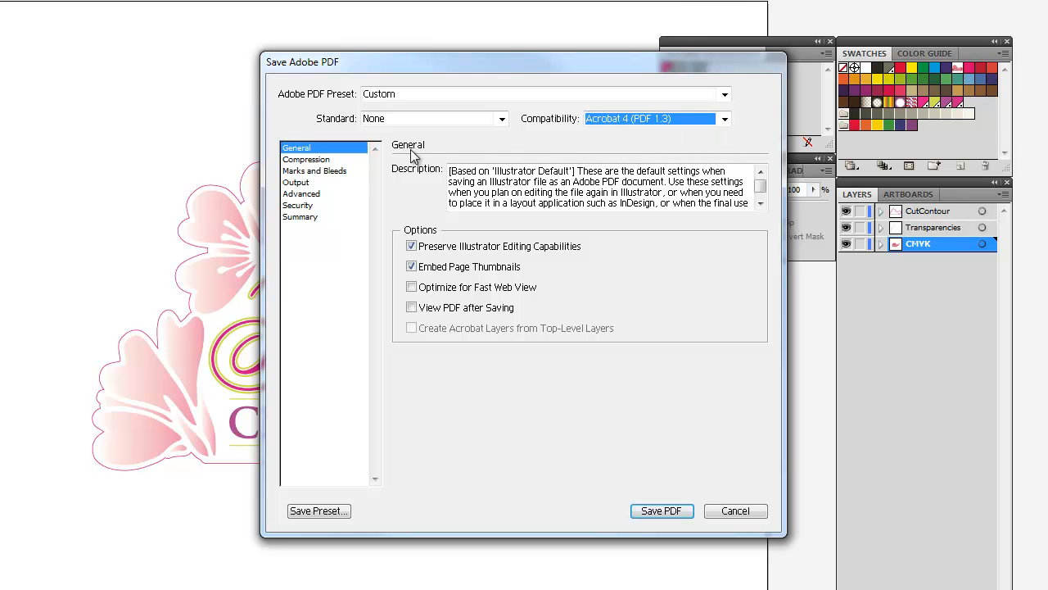
{"action": "left_click", "coordinate": [302, 194]}
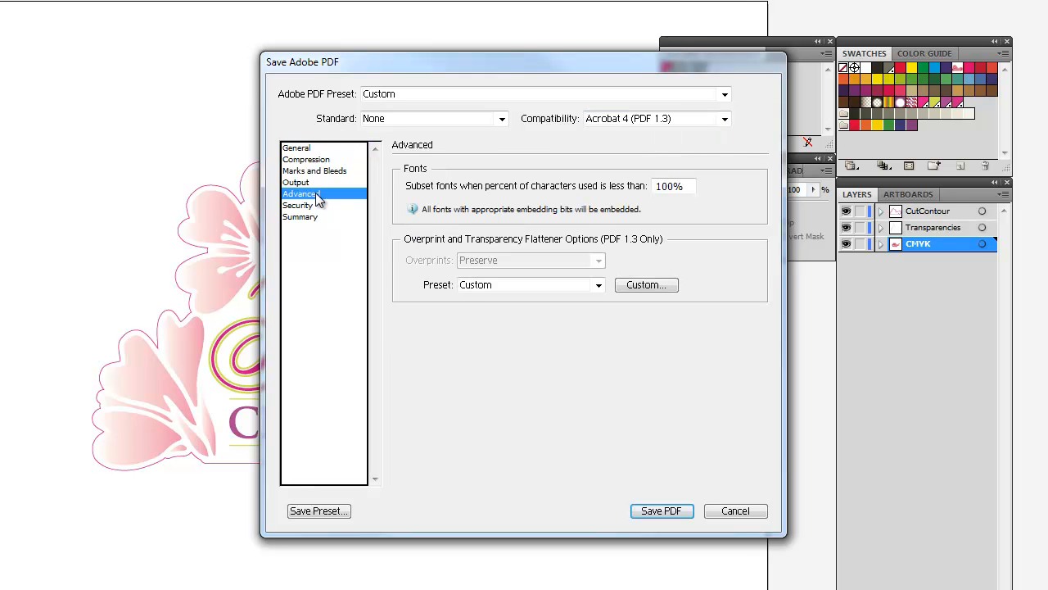
{"action": "left_click", "coordinate": [646, 284]}
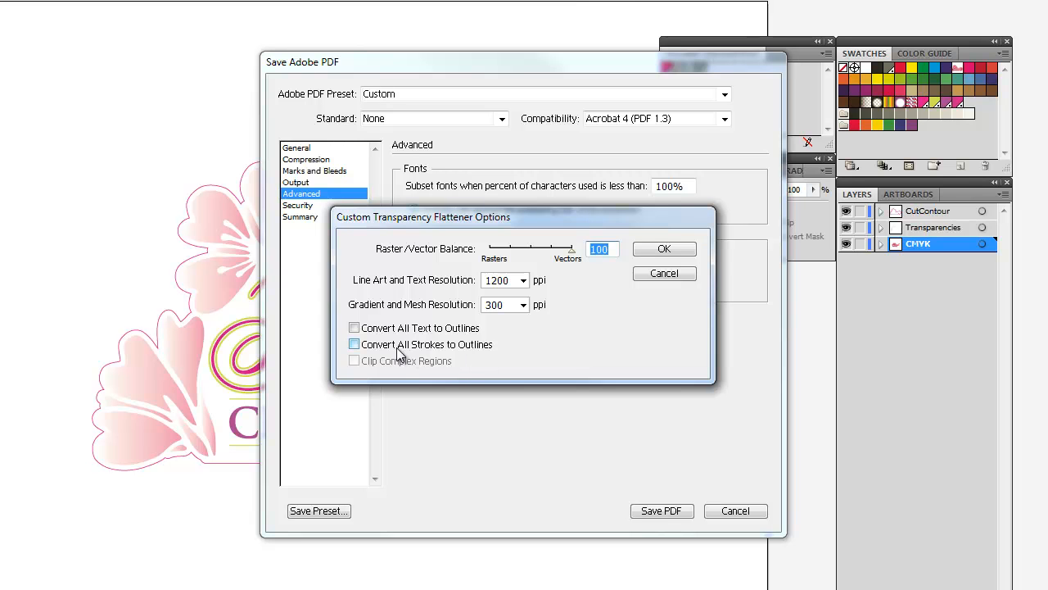
{"action": "left_click", "coordinate": [354, 344]}
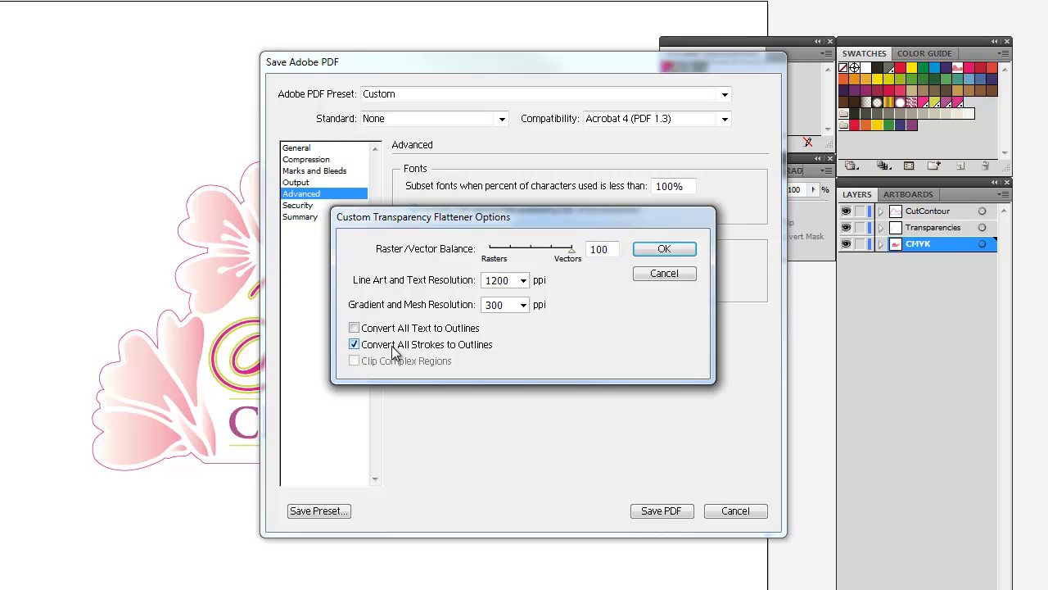
{"action": "mouse_move", "coordinate": [378, 352]}
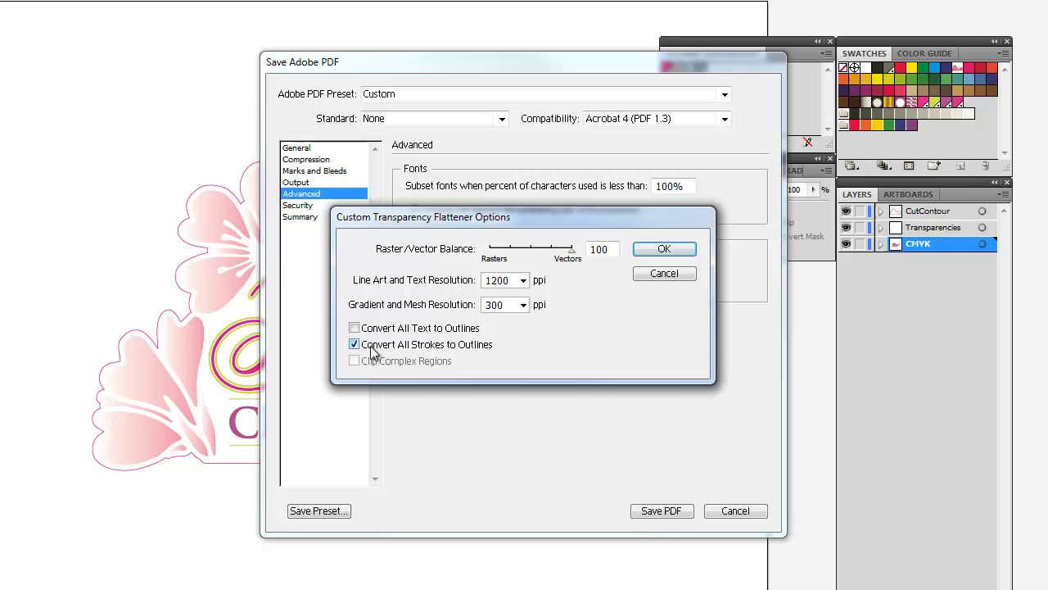
{"action": "left_click", "coordinate": [354, 344]}
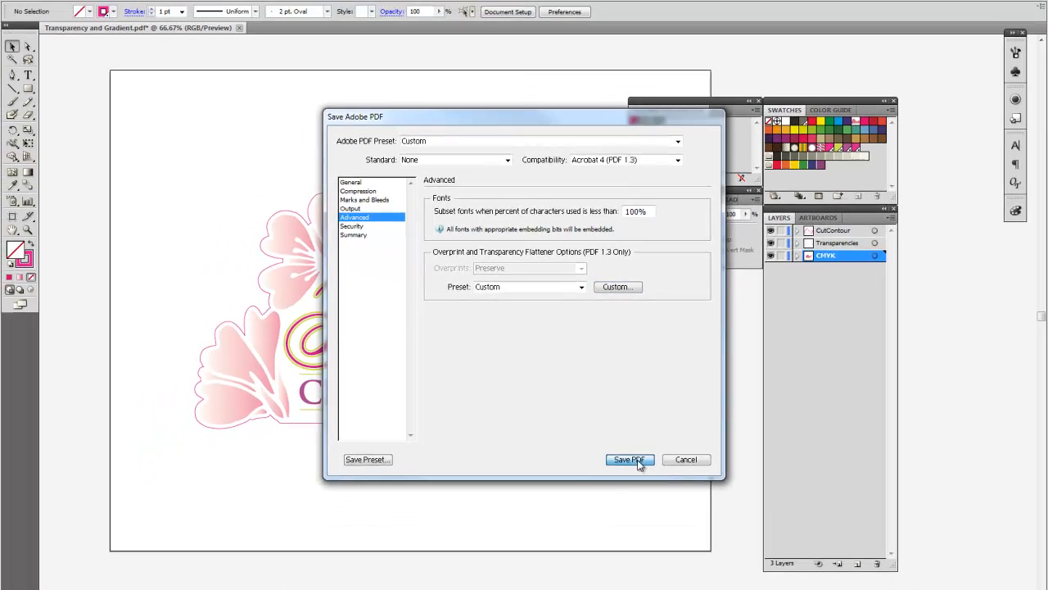
Save the PDF, open its VersaWorks job and zoom the preview to check the cut line
{"action": "left_click", "coordinate": [629, 458]}
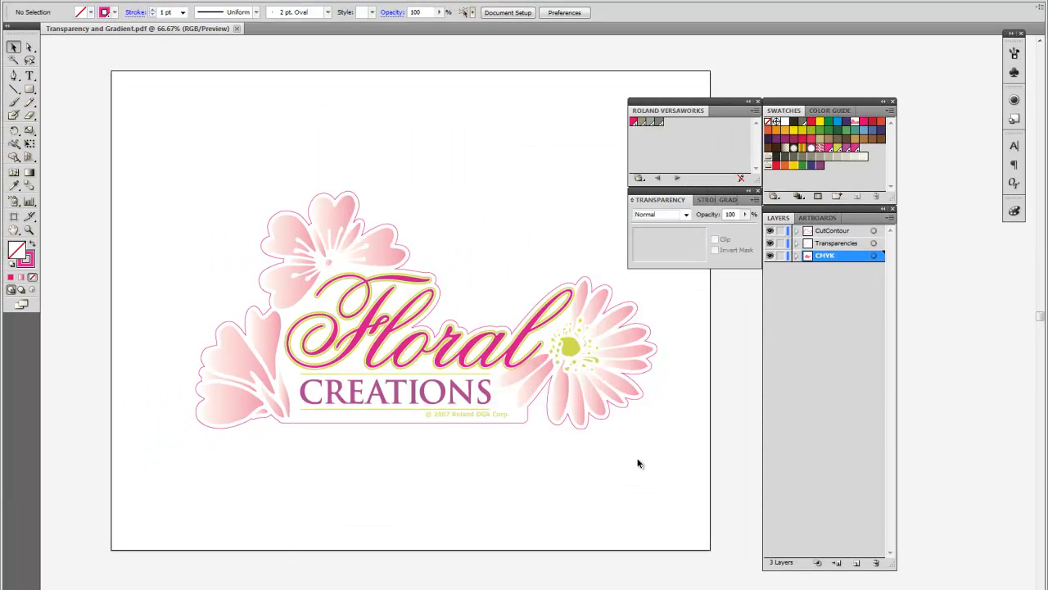
{"action": "mouse_move", "coordinate": [975, 85]}
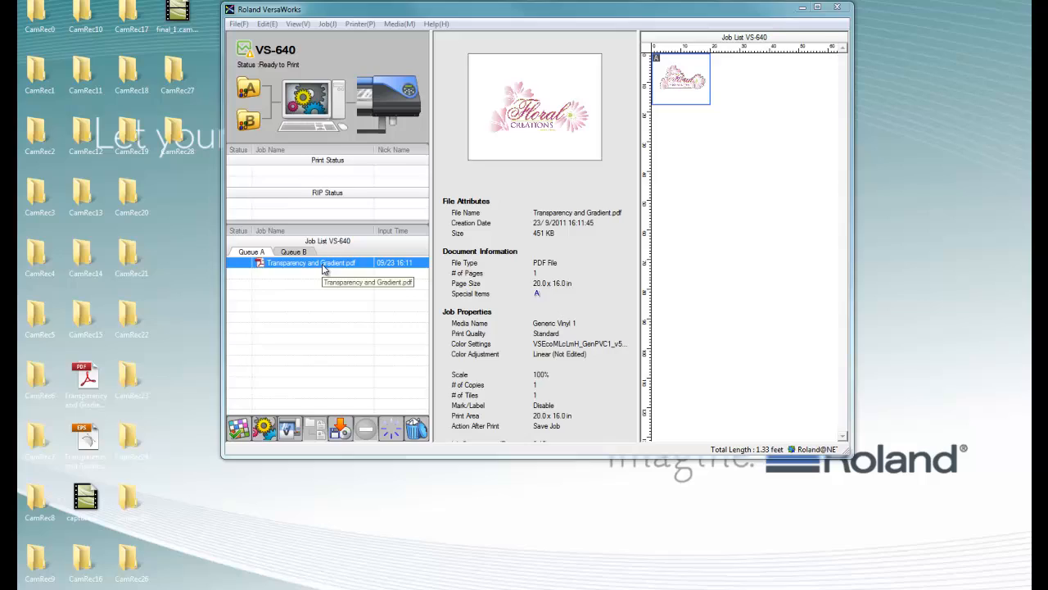
{"action": "double_click", "coordinate": [311, 262]}
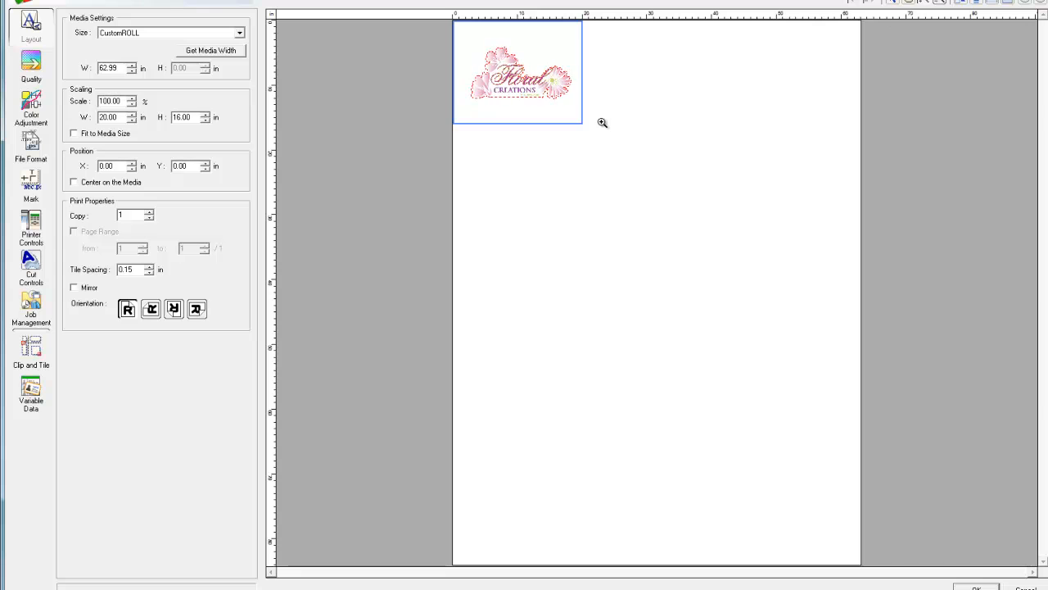
{"action": "left_click", "coordinate": [602, 123]}
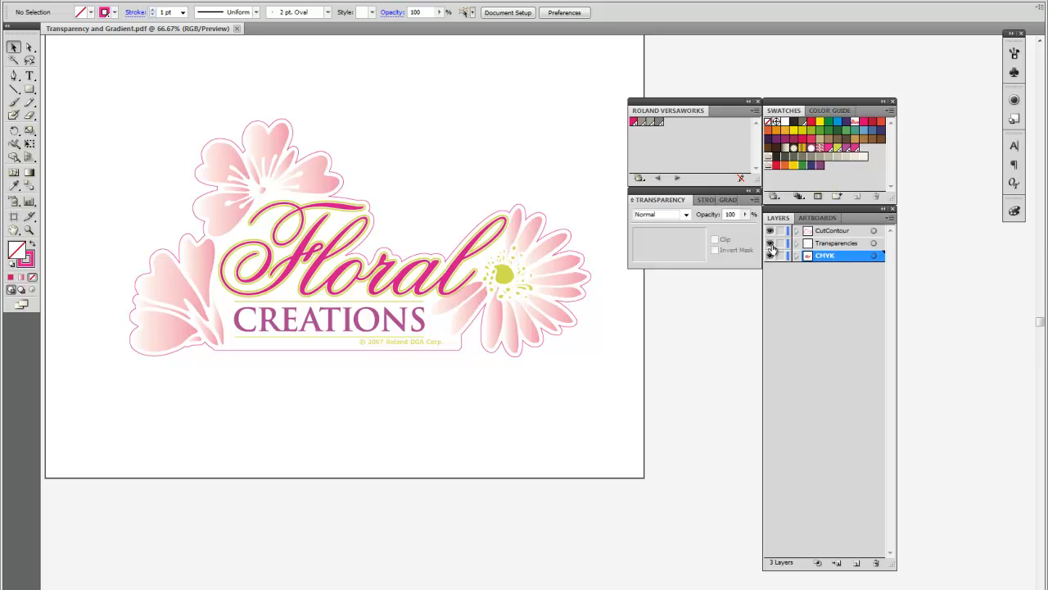
Merge the CutContour, Transparencies and CMYK layers into CMYK and expand its contents
{"action": "left_click", "coordinate": [770, 243]}
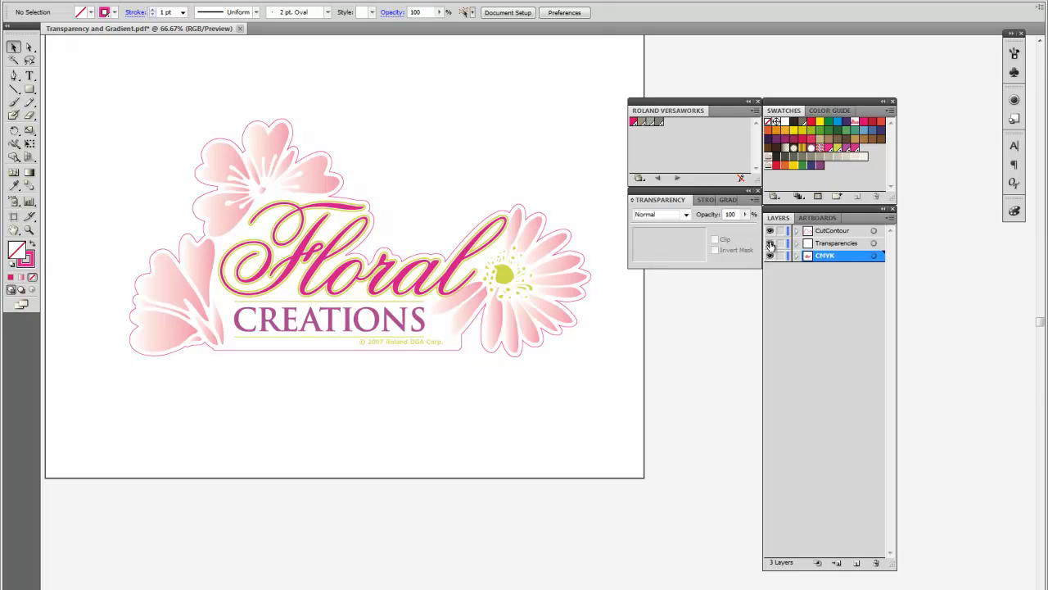
{"action": "mouse_move", "coordinate": [770, 230]}
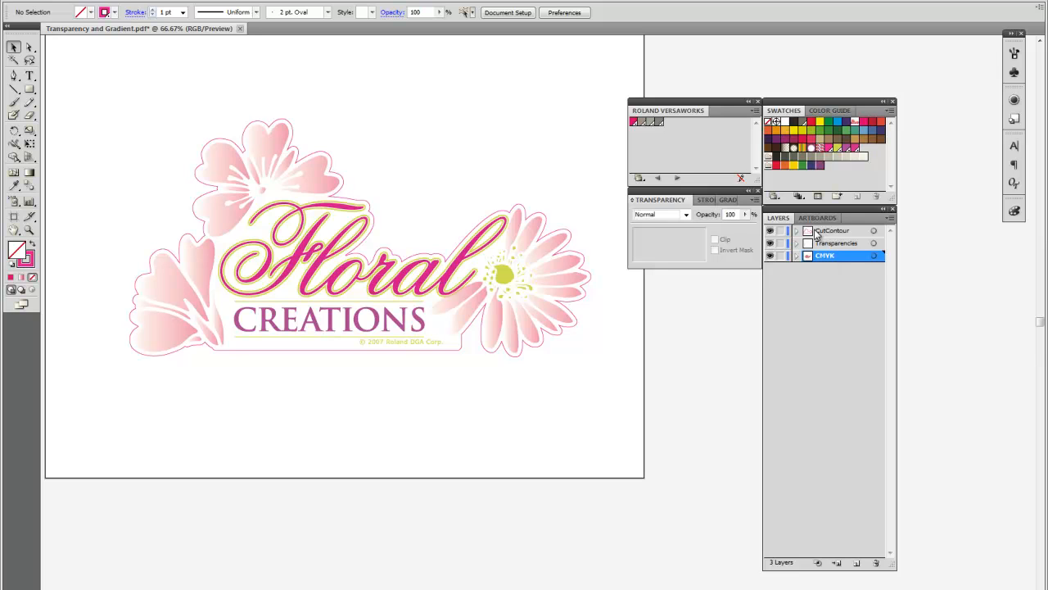
{"action": "left_click", "coordinate": [833, 230]}
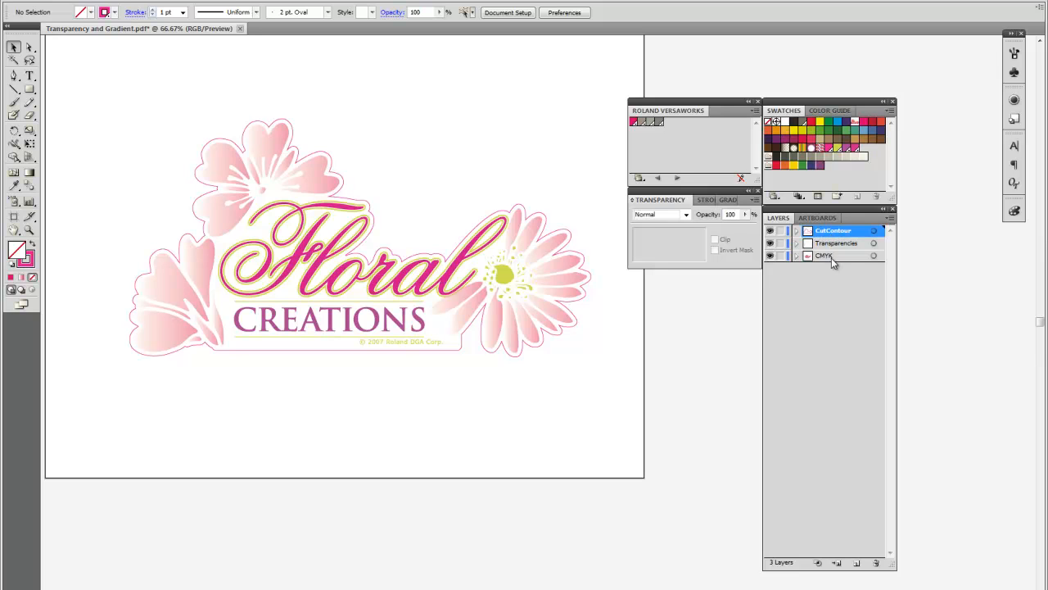
{"action": "left_click", "coordinate": [890, 223]}
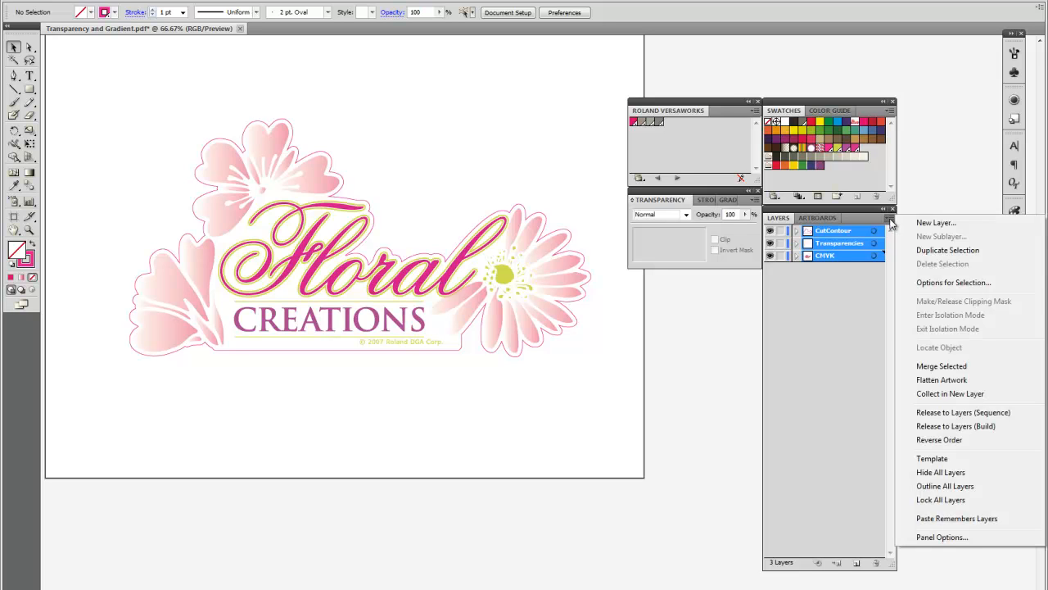
{"action": "left_click", "coordinate": [942, 379]}
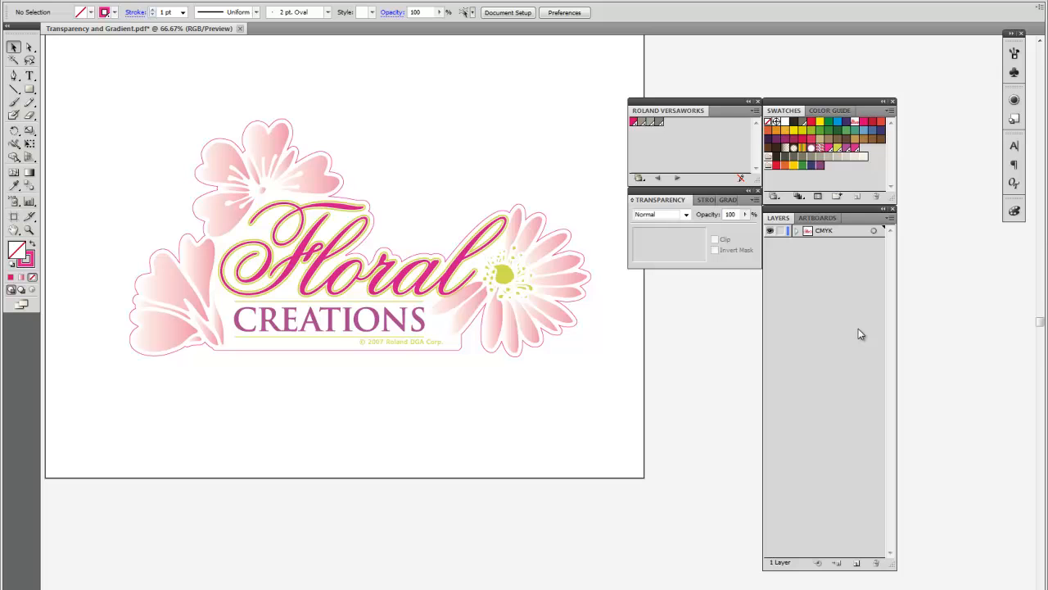
{"action": "mouse_move", "coordinate": [385, 435]}
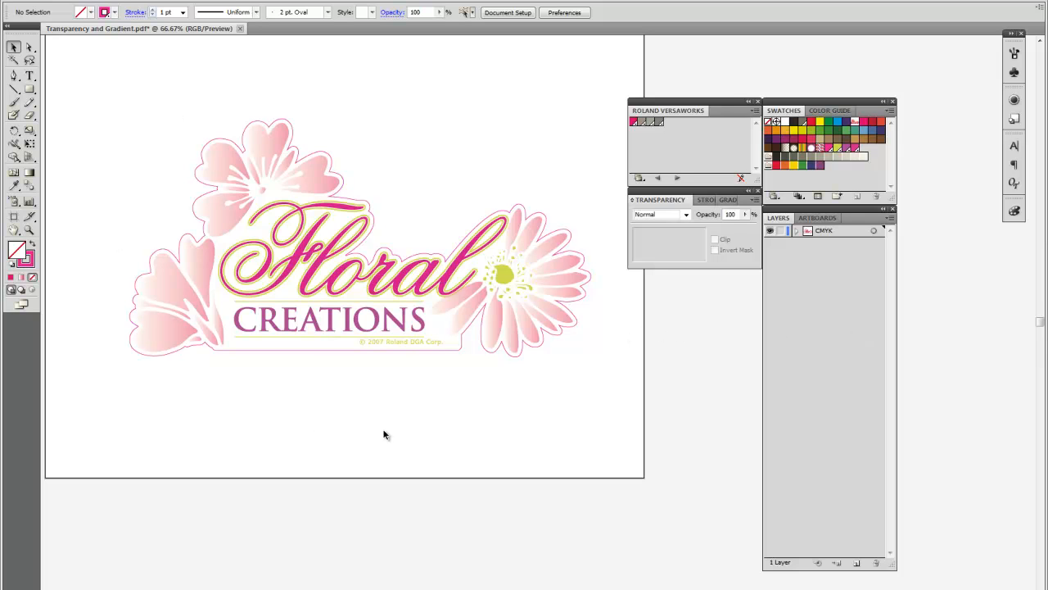
{"action": "mouse_move", "coordinate": [517, 378]}
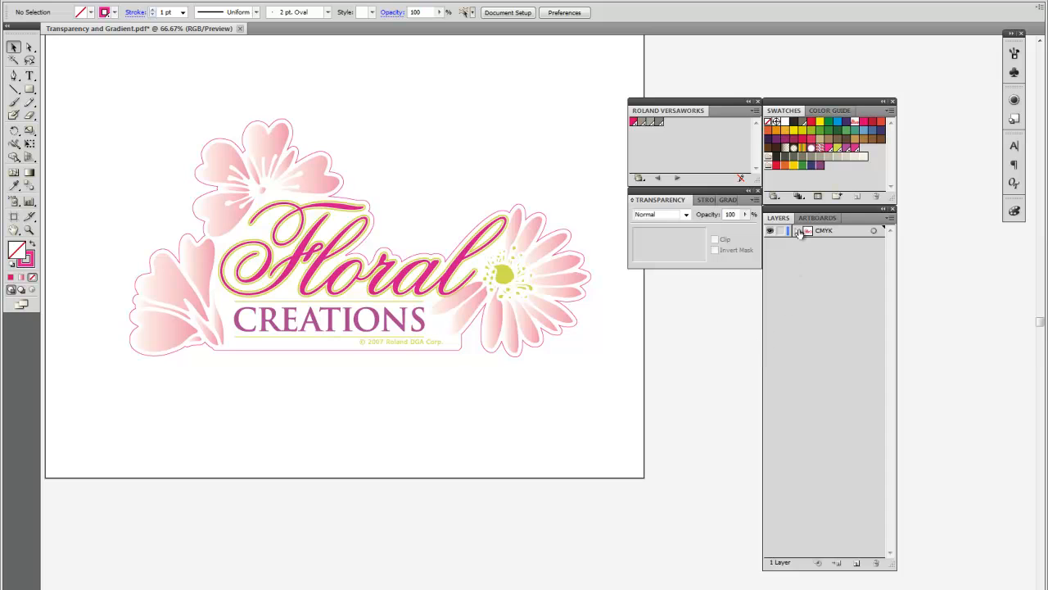
{"action": "left_click", "coordinate": [805, 230]}
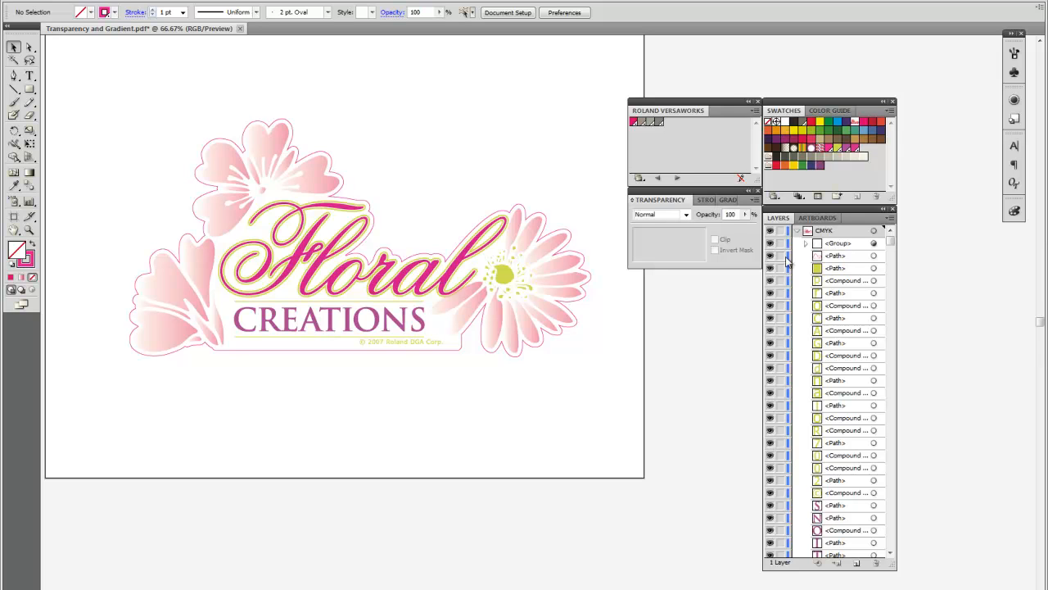
Save As with '-layer' appended, making Transparency and Gradient-layer.pdf
{"action": "left_click", "coordinate": [17, 7]}
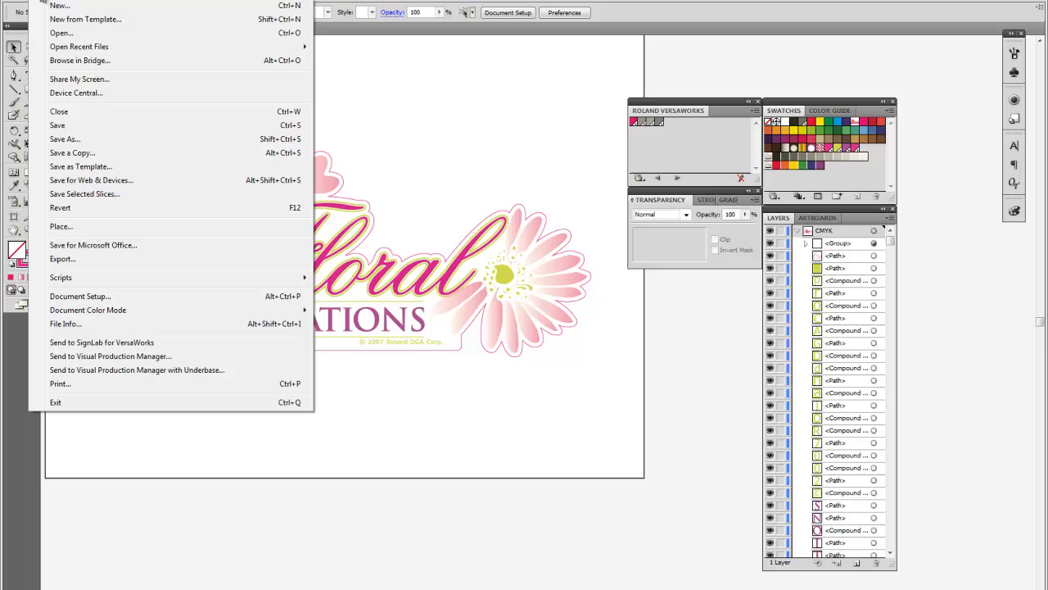
{"action": "mouse_move", "coordinate": [65, 139]}
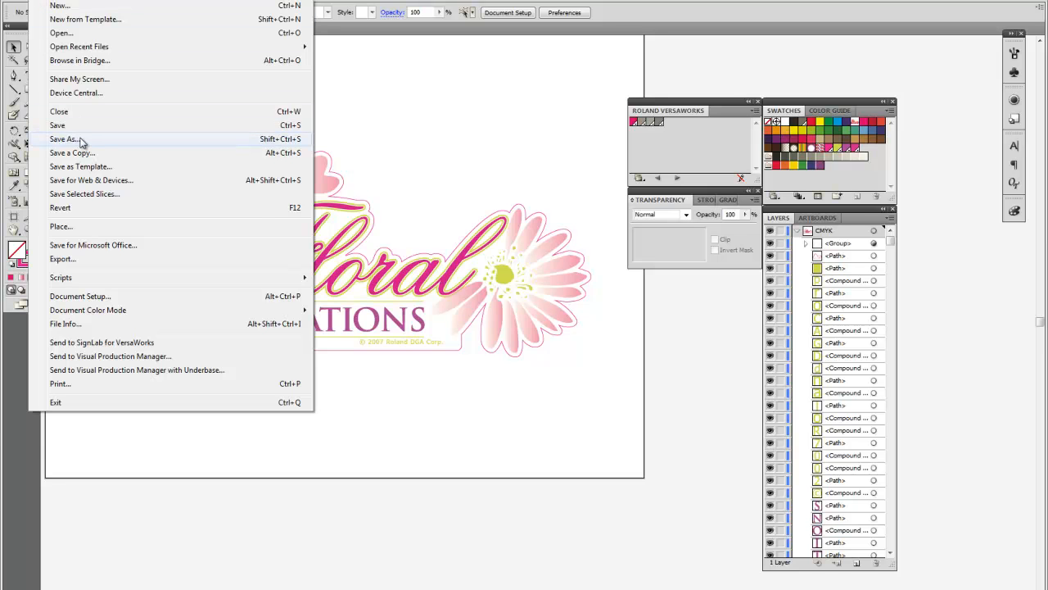
{"action": "left_click", "coordinate": [64, 139]}
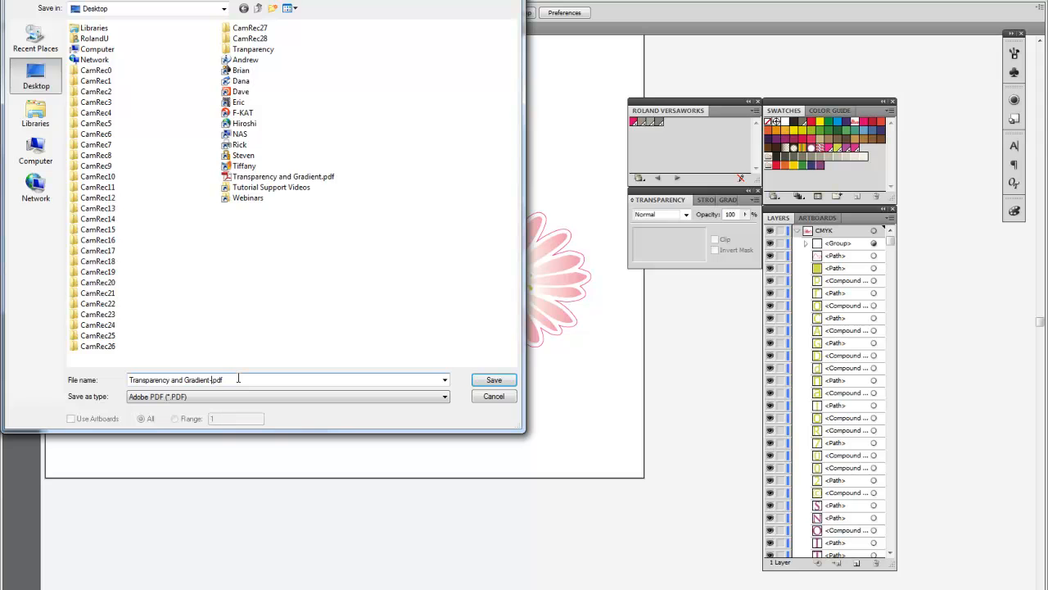
{"action": "type", "text": "-layer"}
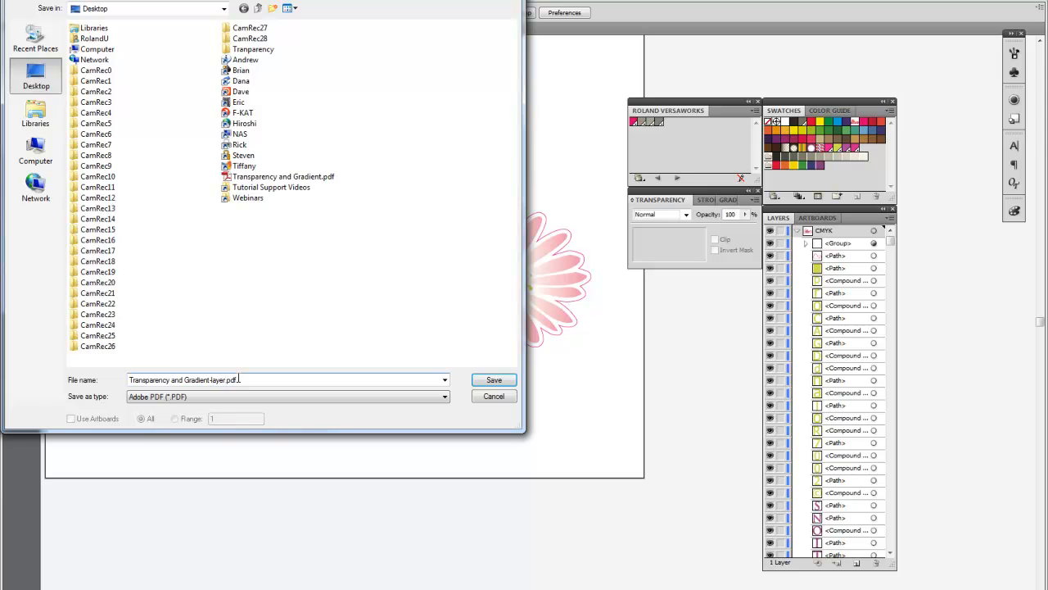
{"action": "left_click", "coordinate": [493, 379]}
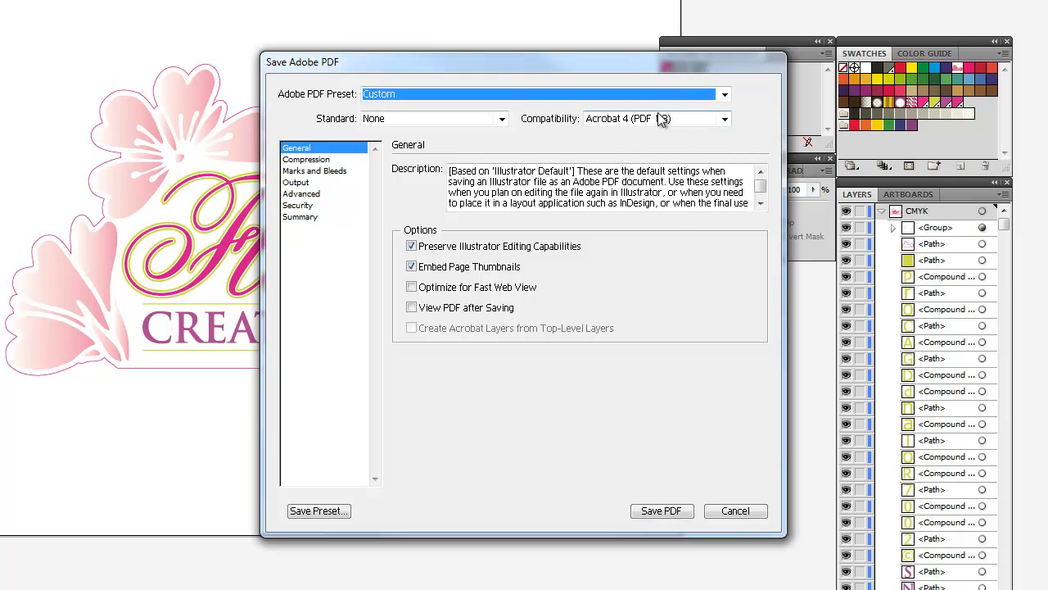
{"action": "mouse_move", "coordinate": [668, 130]}
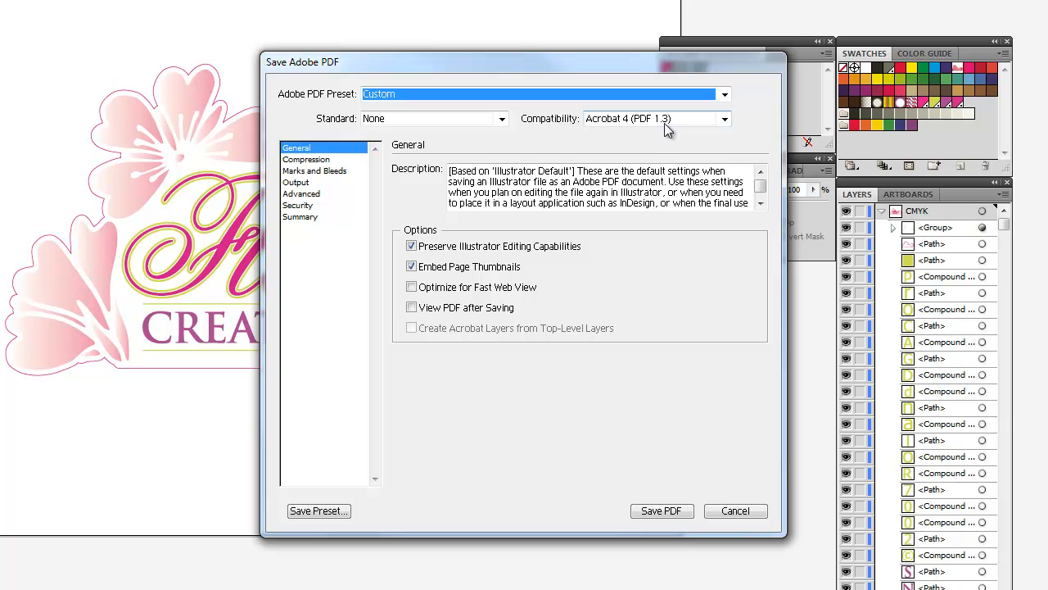
{"action": "mouse_move", "coordinate": [644, 170]}
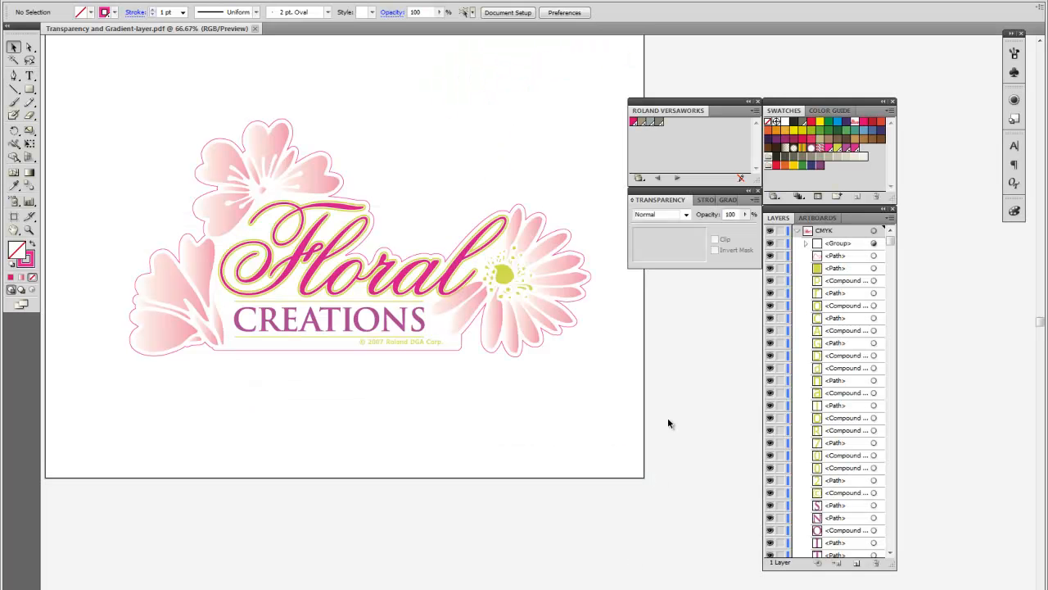
Move the cut contour path to the top of the CMYK layer and select it
{"action": "left_click", "coordinate": [835, 255]}
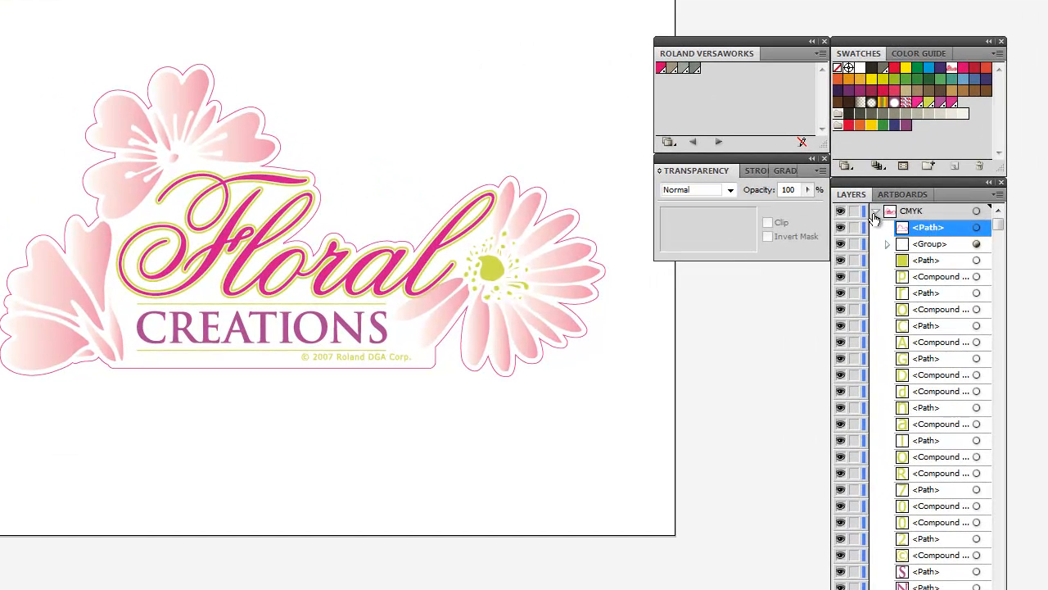
{"action": "left_click", "coordinate": [889, 211]}
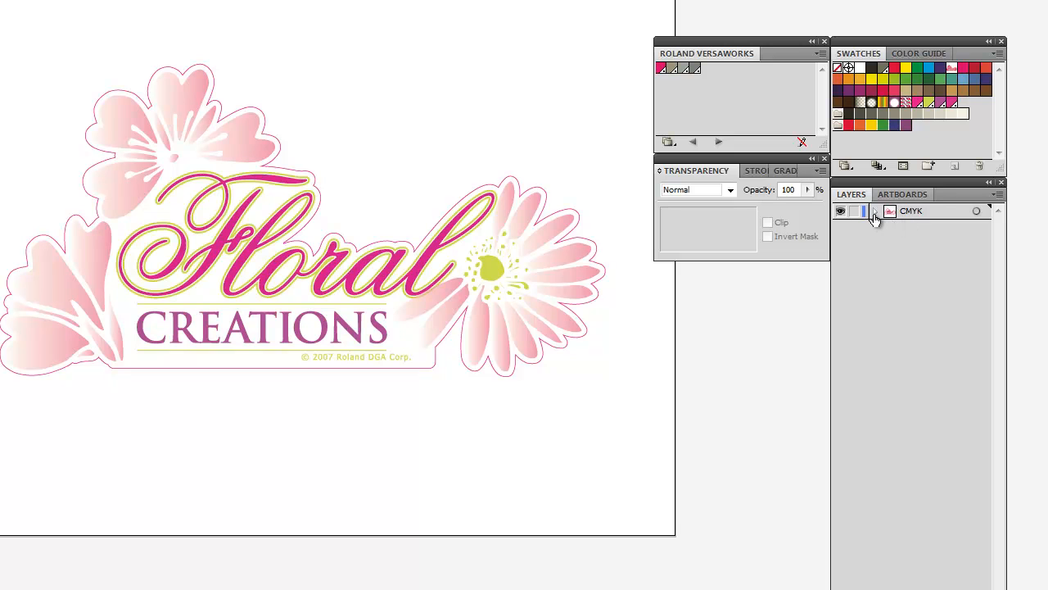
{"action": "left_click", "coordinate": [876, 210]}
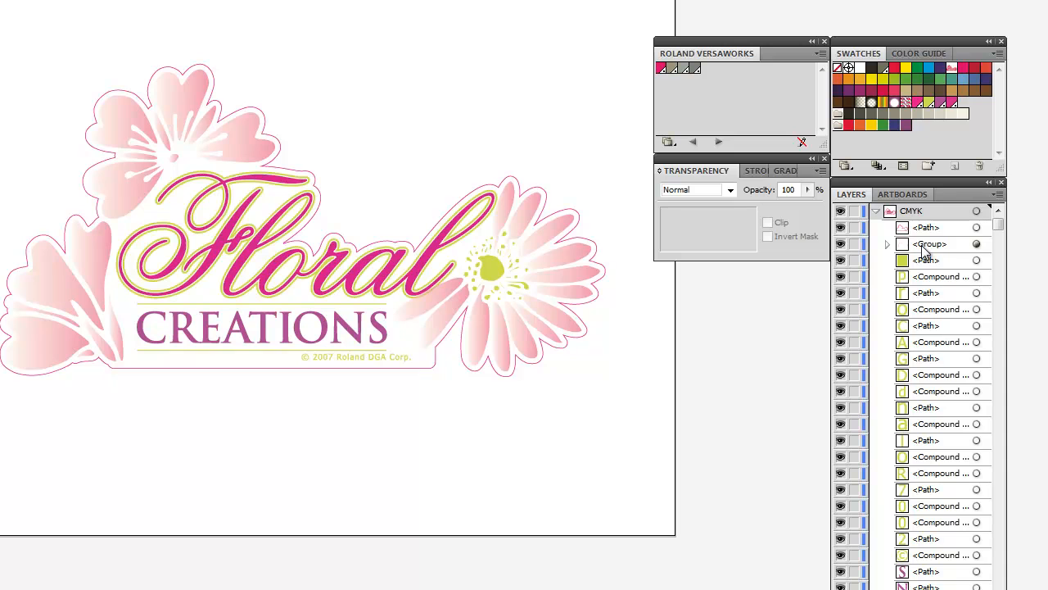
{"action": "left_click", "coordinate": [926, 227]}
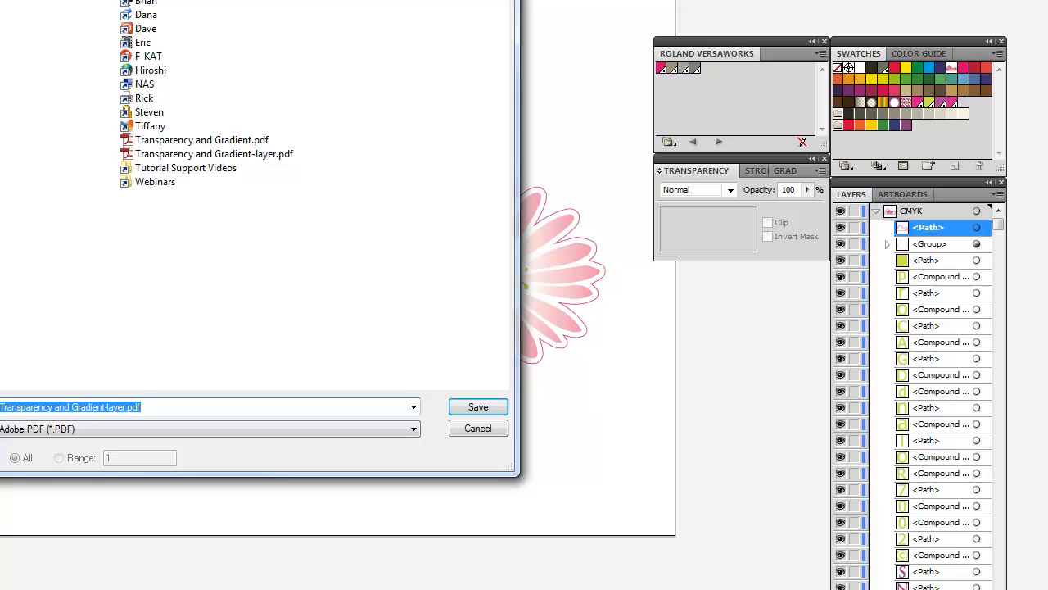
Save as Transparency and Gradient-layer on top.pdf, reviewing the custom flattener settings
{"action": "left_click", "coordinate": [139, 407]}
{"action": "type", "text": " on top"}
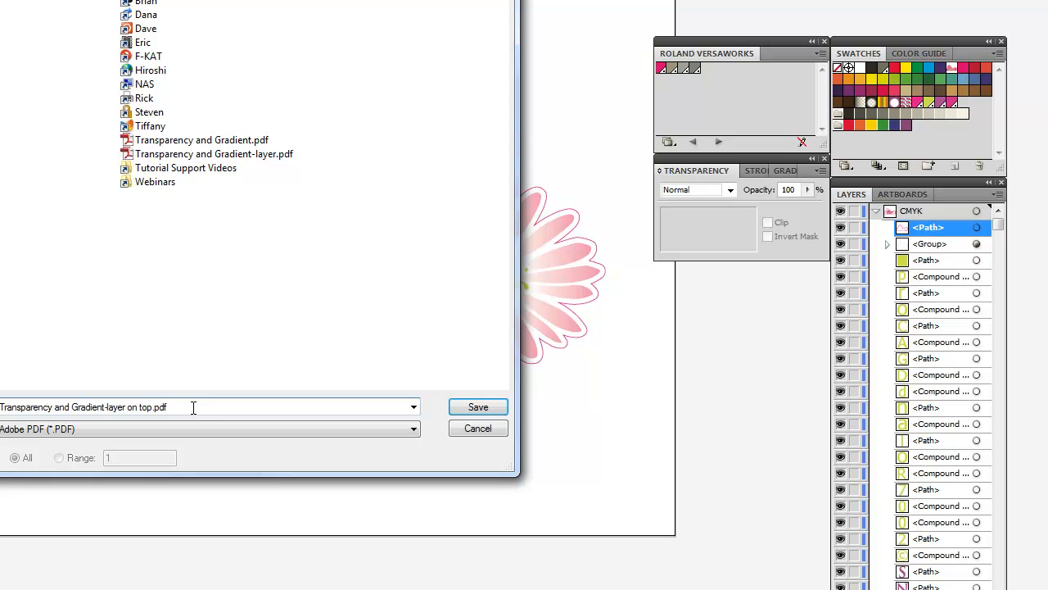
{"action": "left_click", "coordinate": [478, 407]}
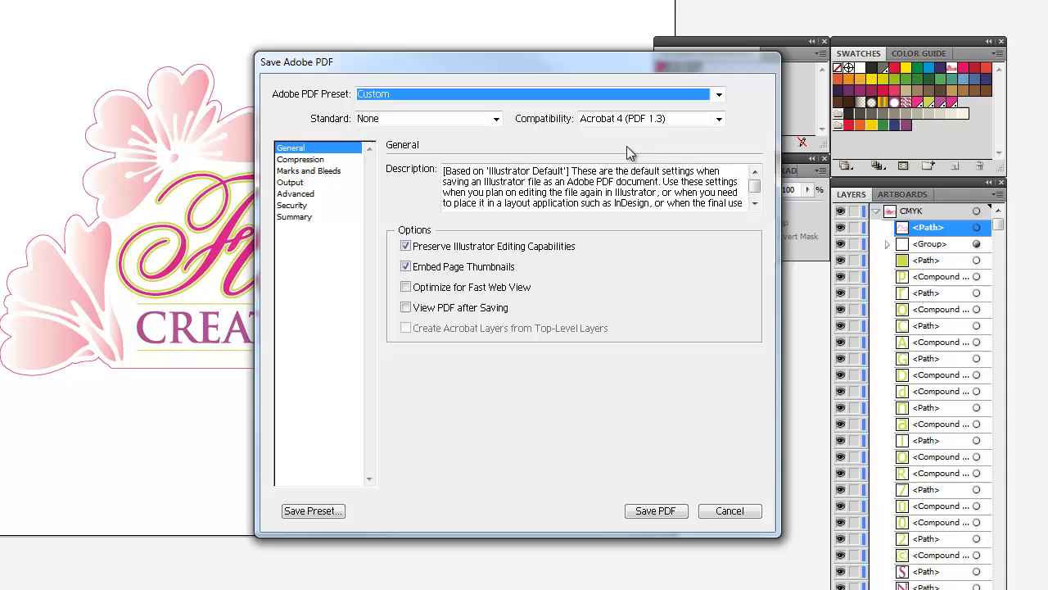
{"action": "mouse_move", "coordinate": [656, 510]}
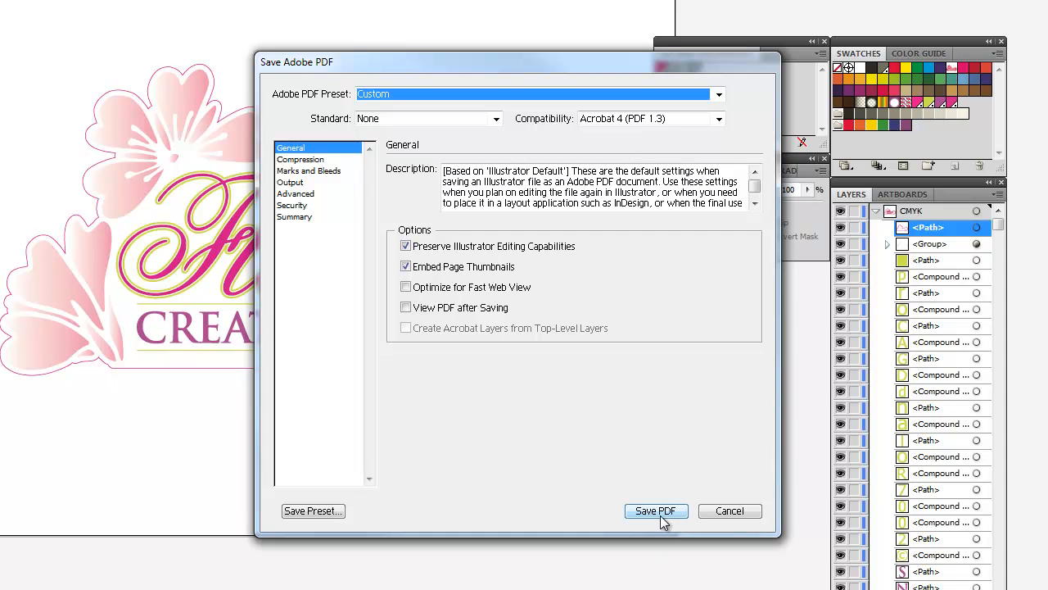
{"action": "left_click", "coordinate": [296, 193]}
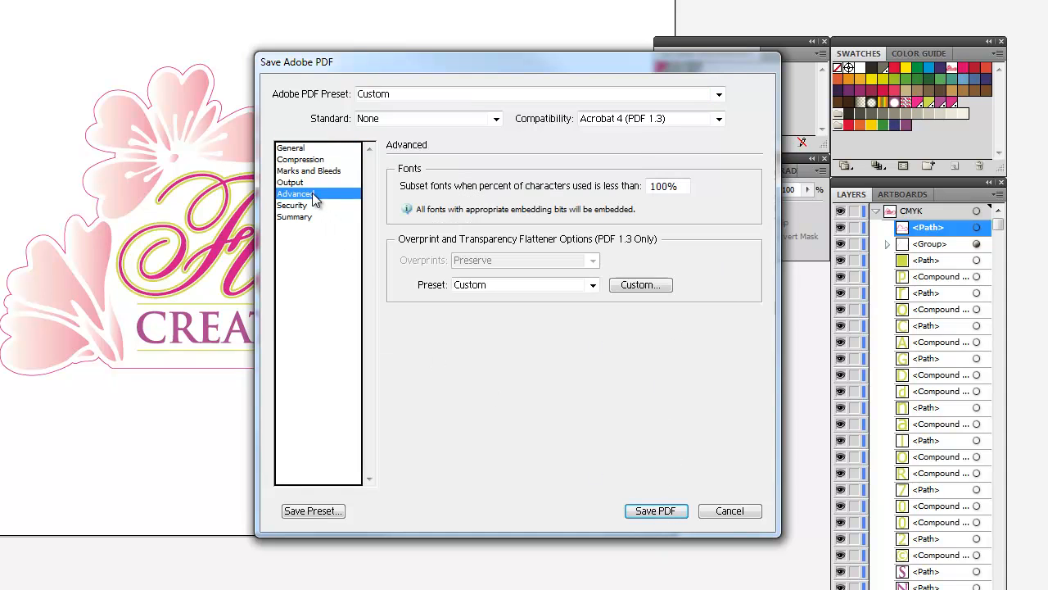
{"action": "left_click", "coordinate": [641, 284]}
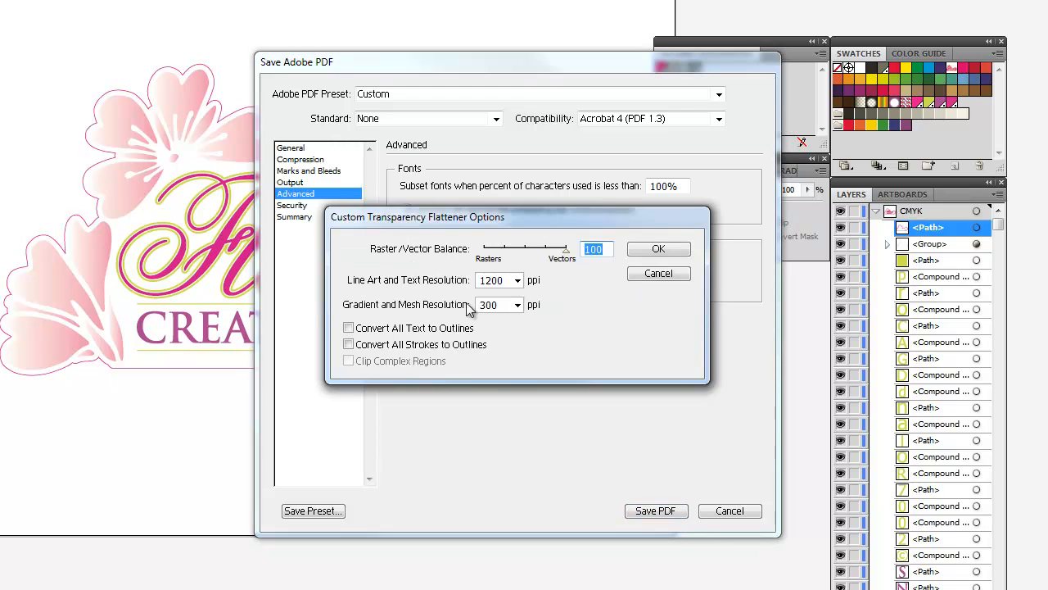
{"action": "mouse_move", "coordinate": [447, 370]}
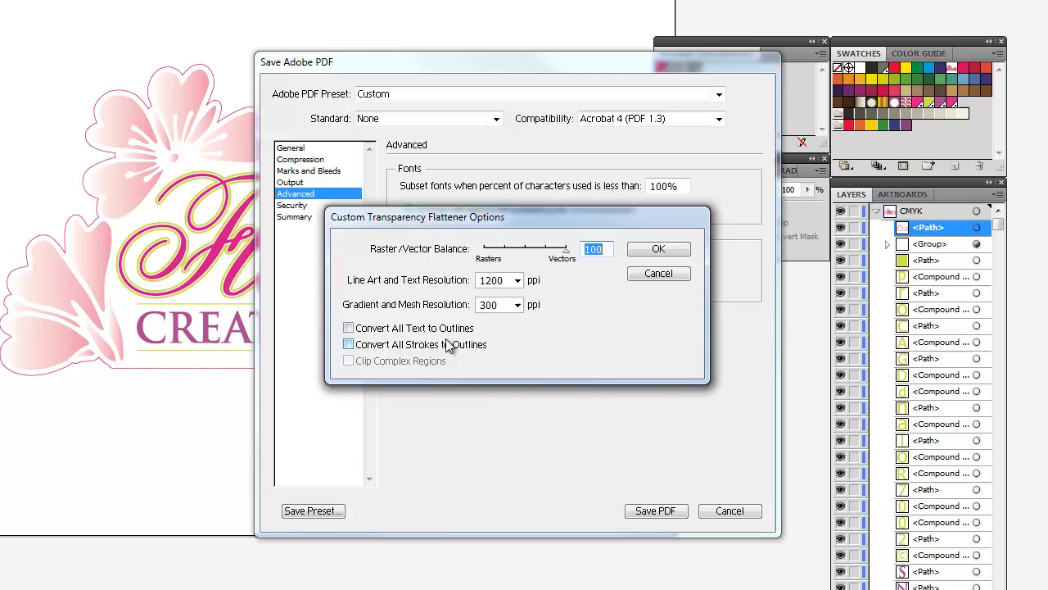
{"action": "left_click", "coordinate": [657, 248]}
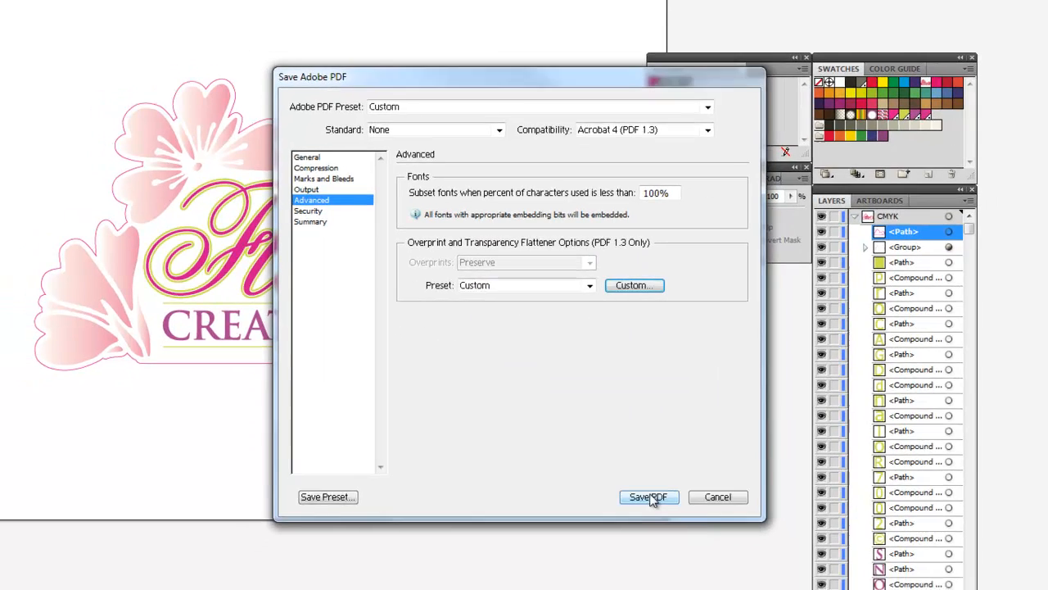
{"action": "left_click", "coordinate": [648, 497]}
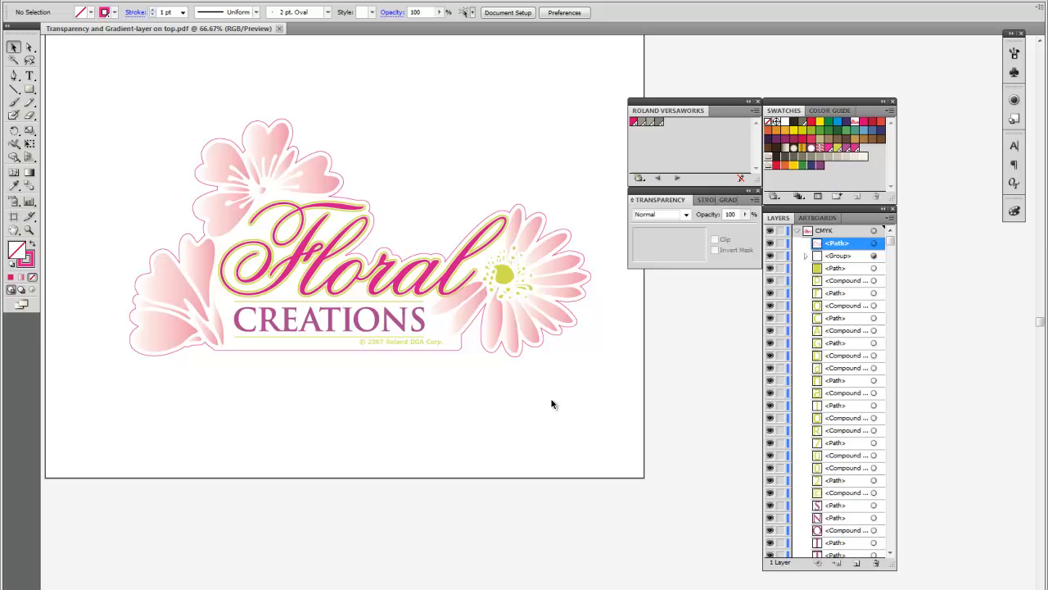
{"action": "mouse_move", "coordinate": [350, 397]}
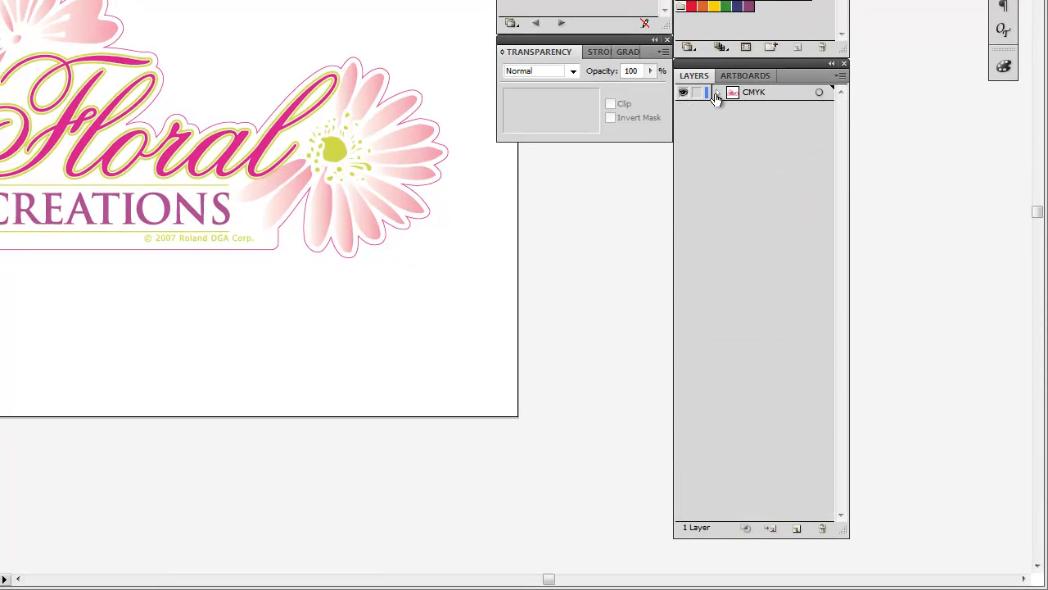
{"action": "left_click", "coordinate": [719, 92]}
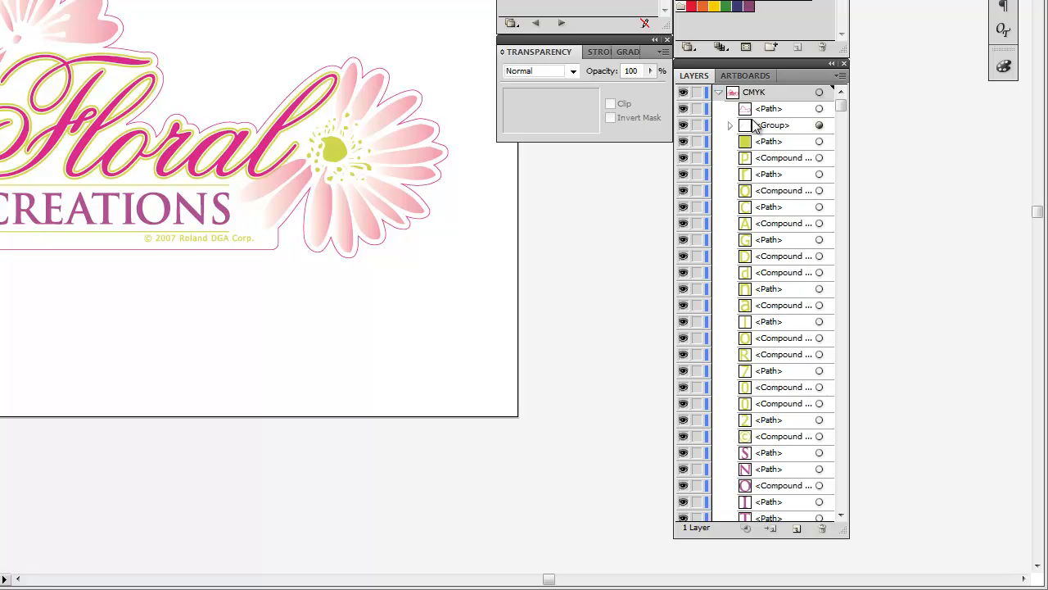
{"action": "mouse_move", "coordinate": [770, 115]}
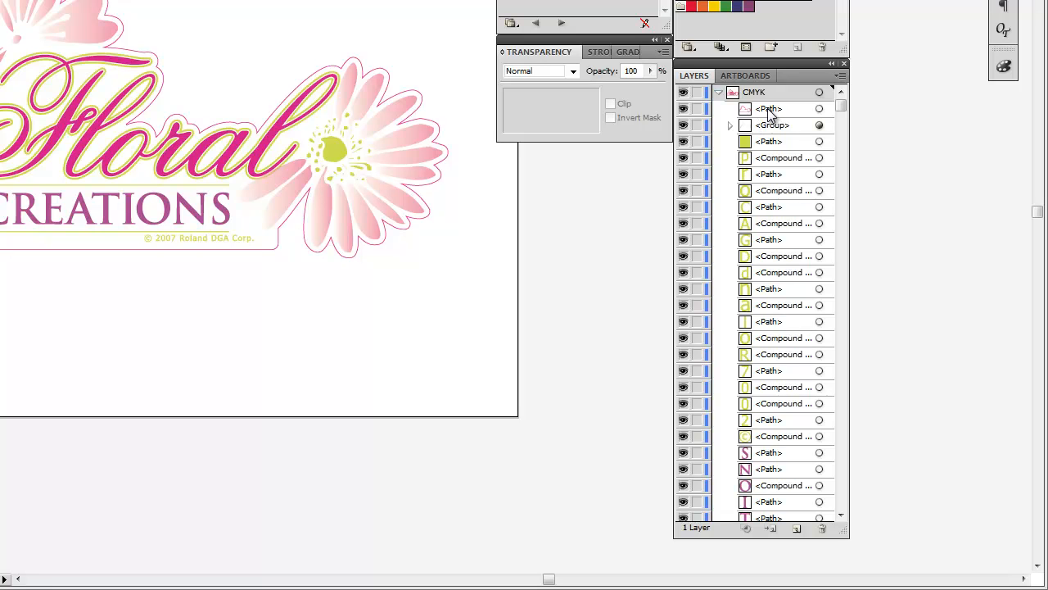